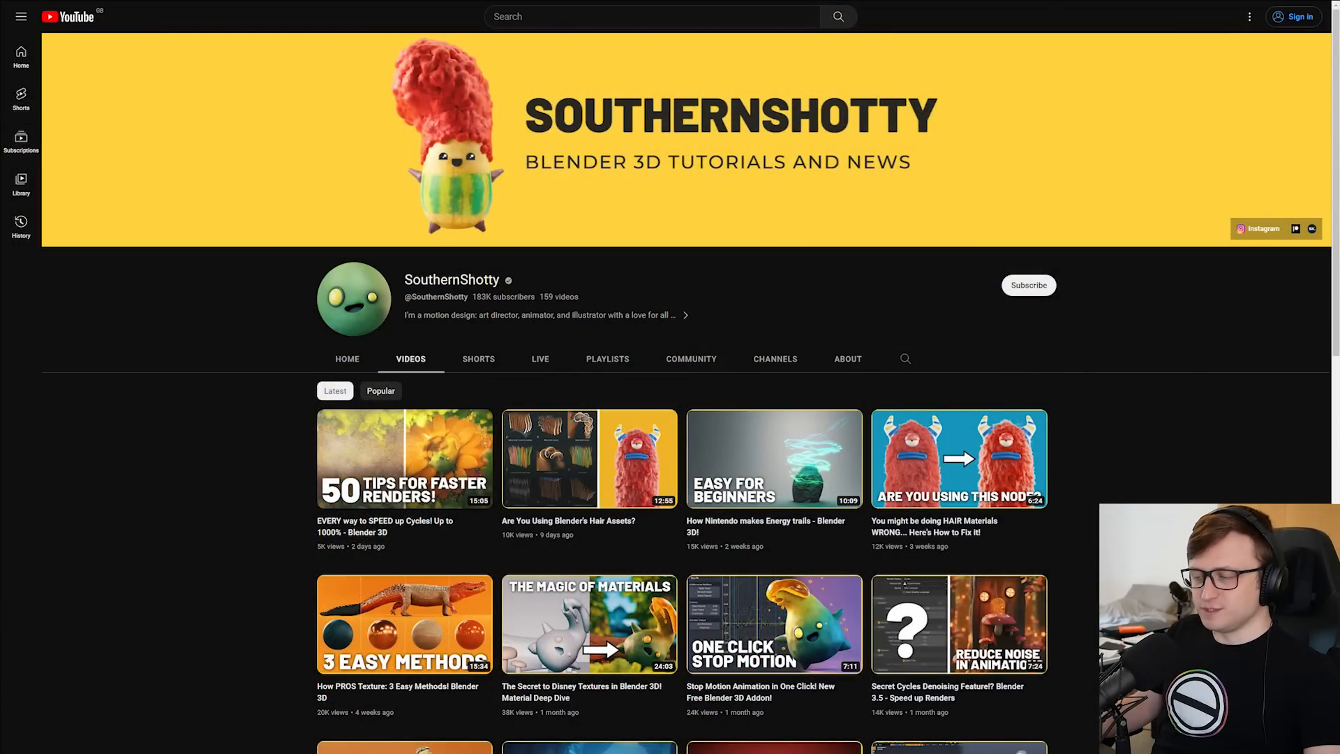
Open the Stop Motion Animation in One Click video and follow its Stop-Mo blendermarket link
{"action": "left_click", "coordinate": [773, 623]}
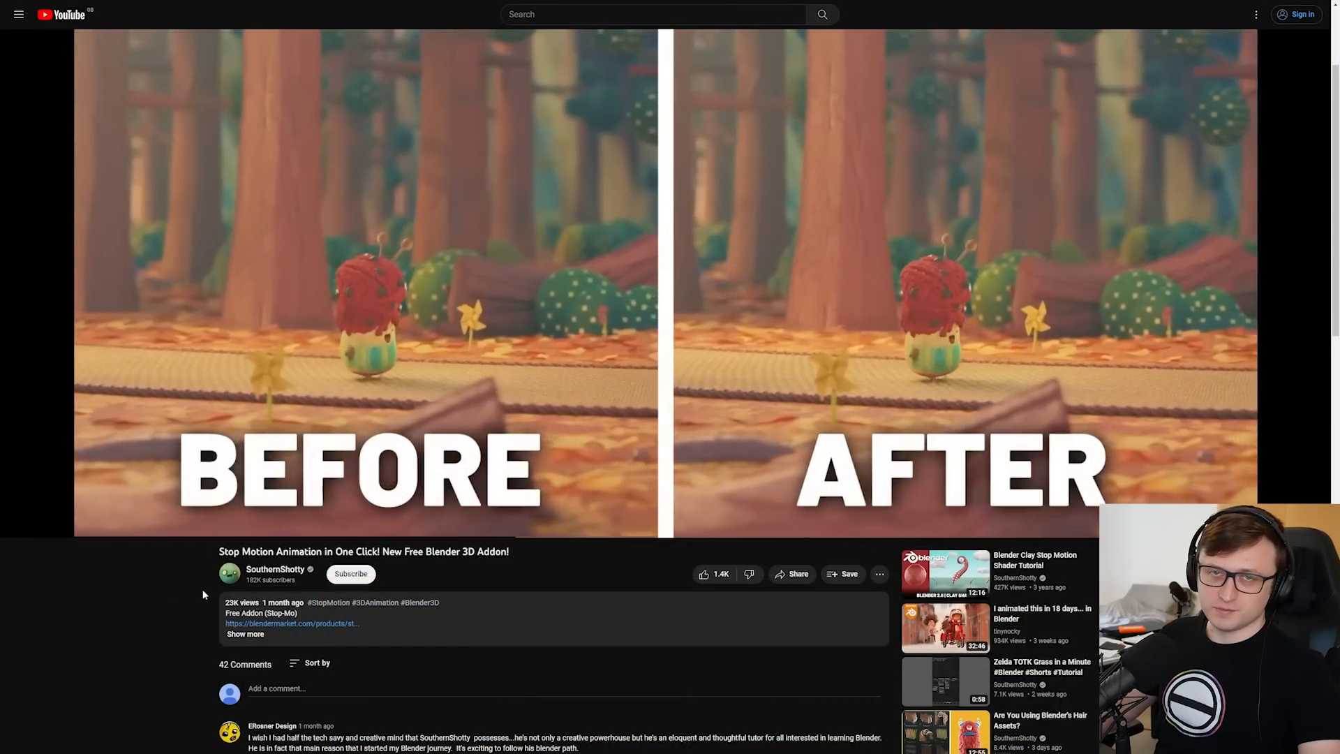
{"action": "left_click", "coordinate": [292, 622]}
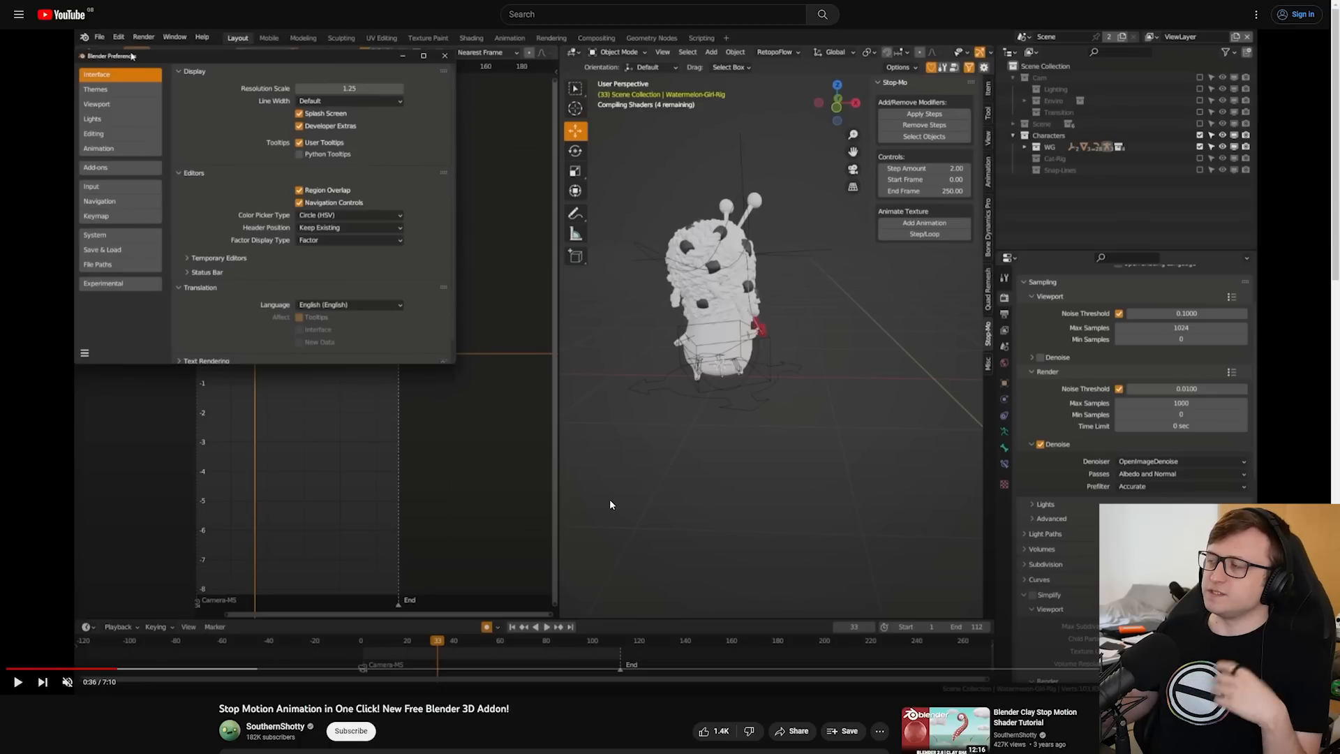
{"action": "mouse_move", "coordinate": [991, 123]}
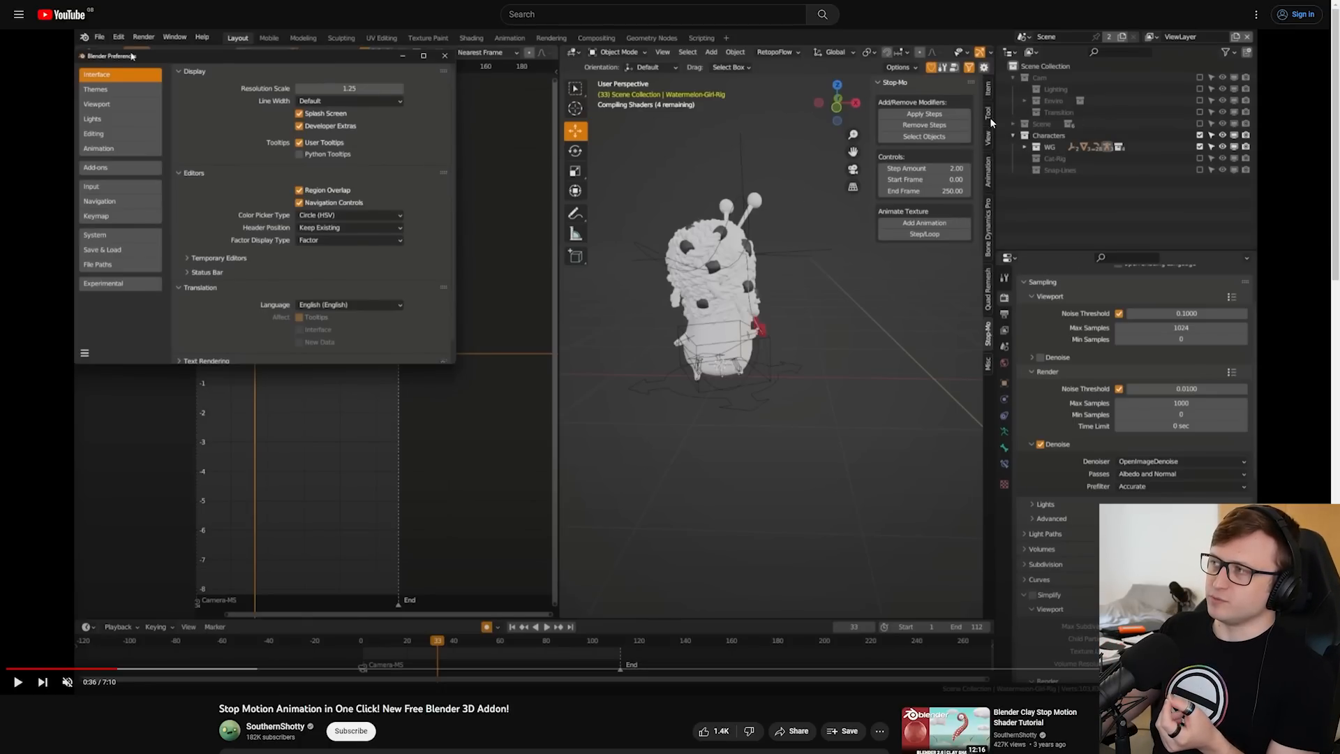
{"action": "mouse_move", "coordinate": [871, 259]}
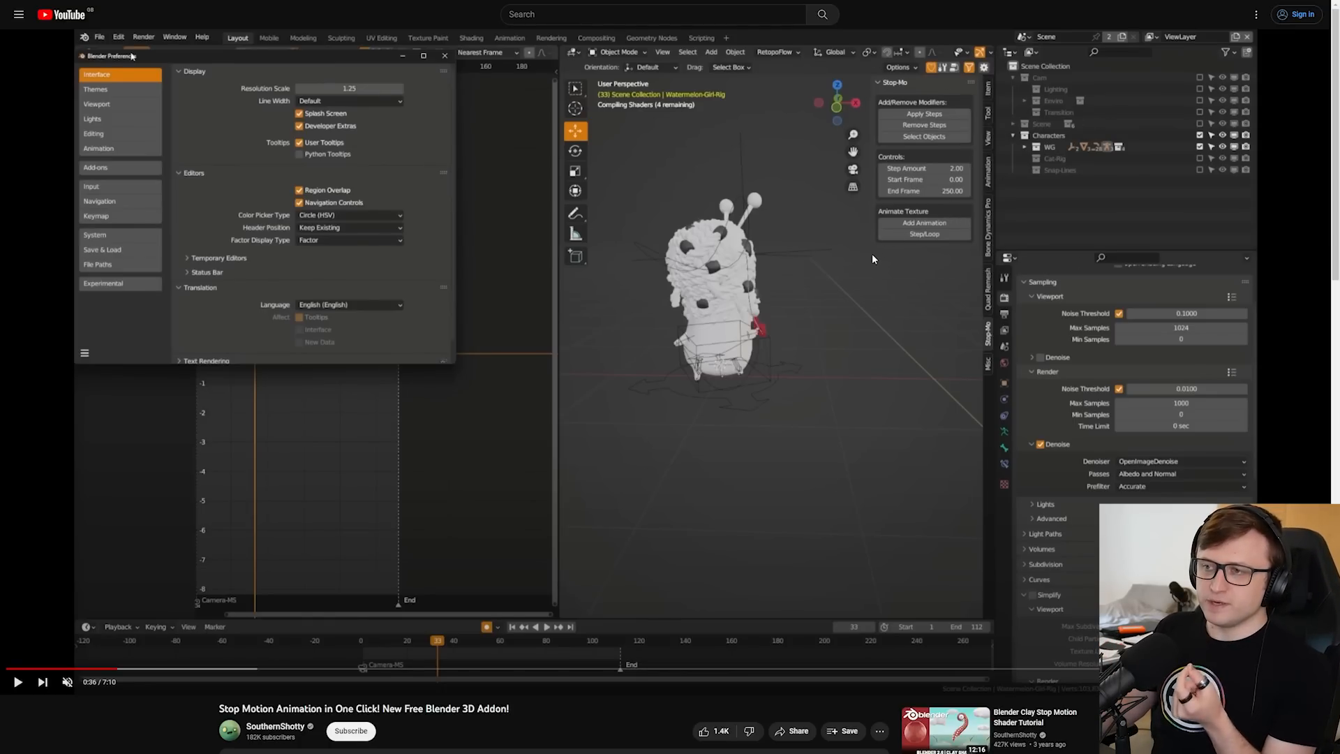
{"action": "mouse_move", "coordinate": [786, 296]}
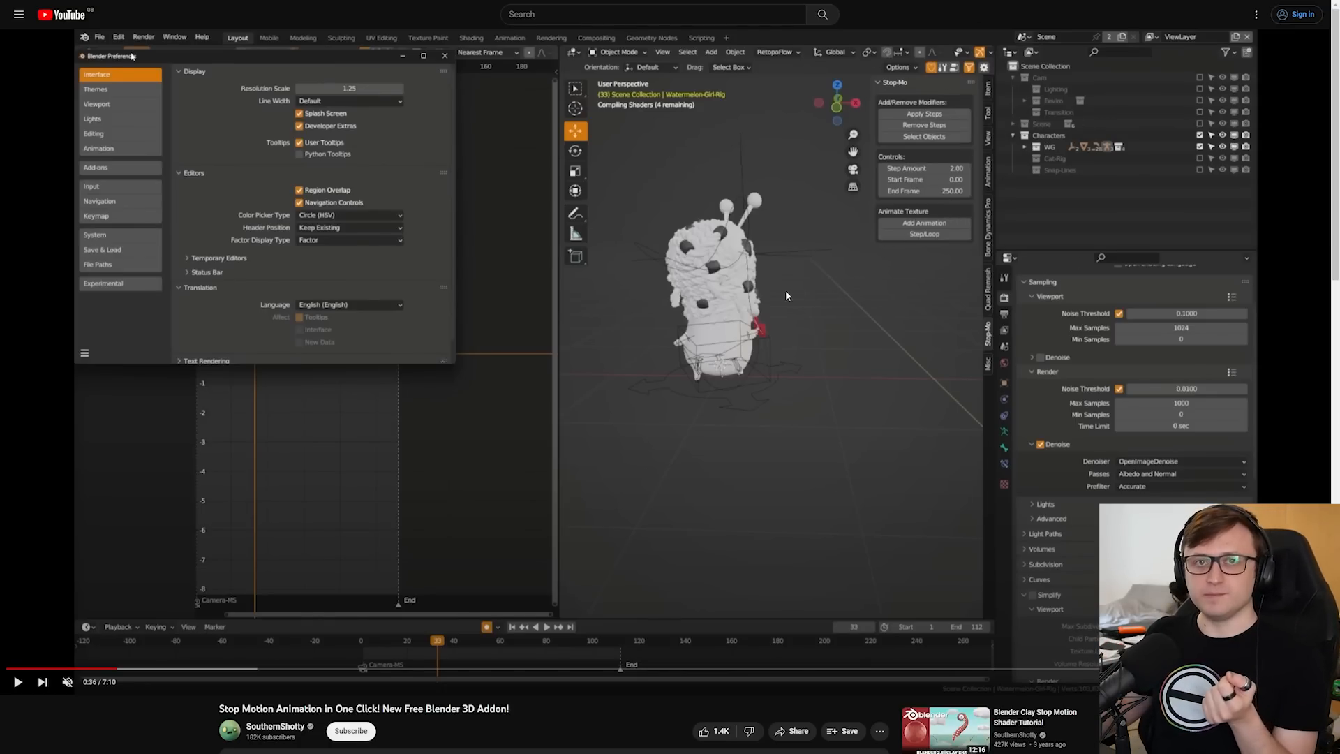
{"action": "mouse_move", "coordinate": [770, 311]}
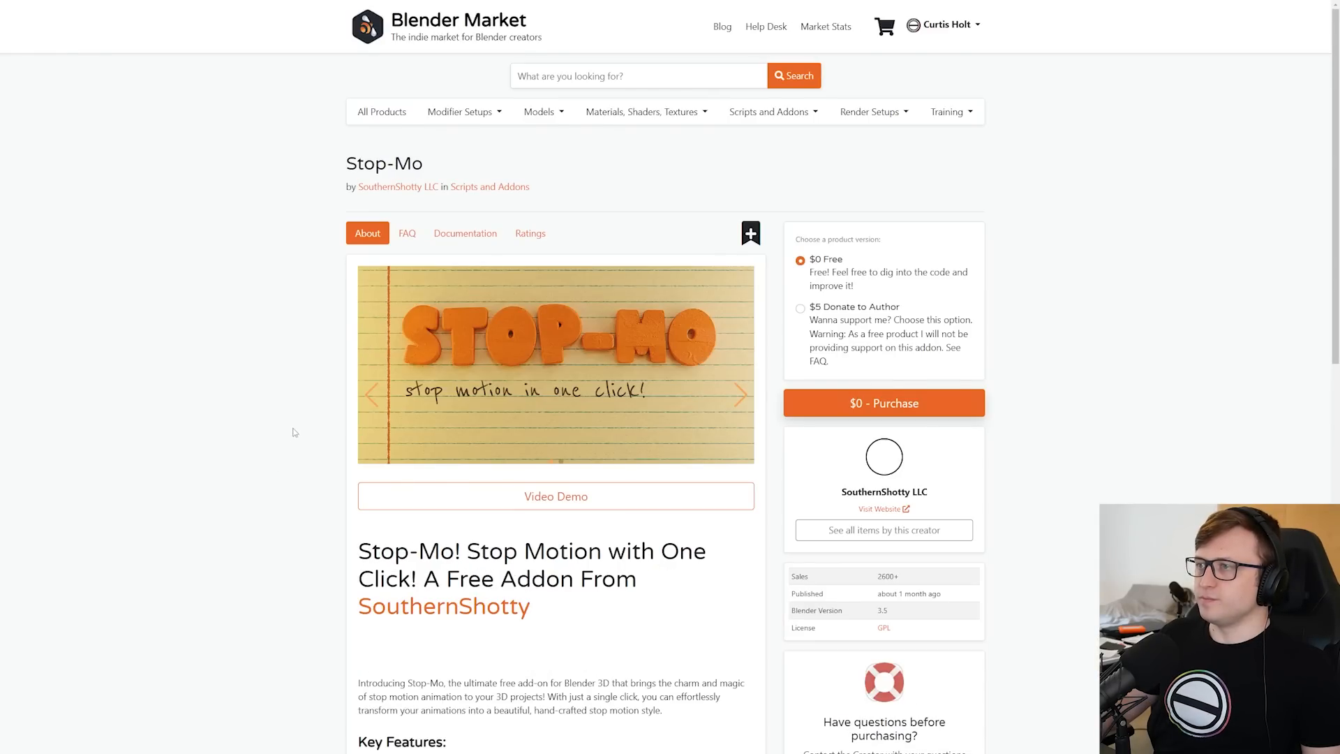
Choose the $5 Donate to Author option on the Stop-Mo Blender Market page
{"action": "scroll", "scroll_direction": "down", "scroll_amount": 3}
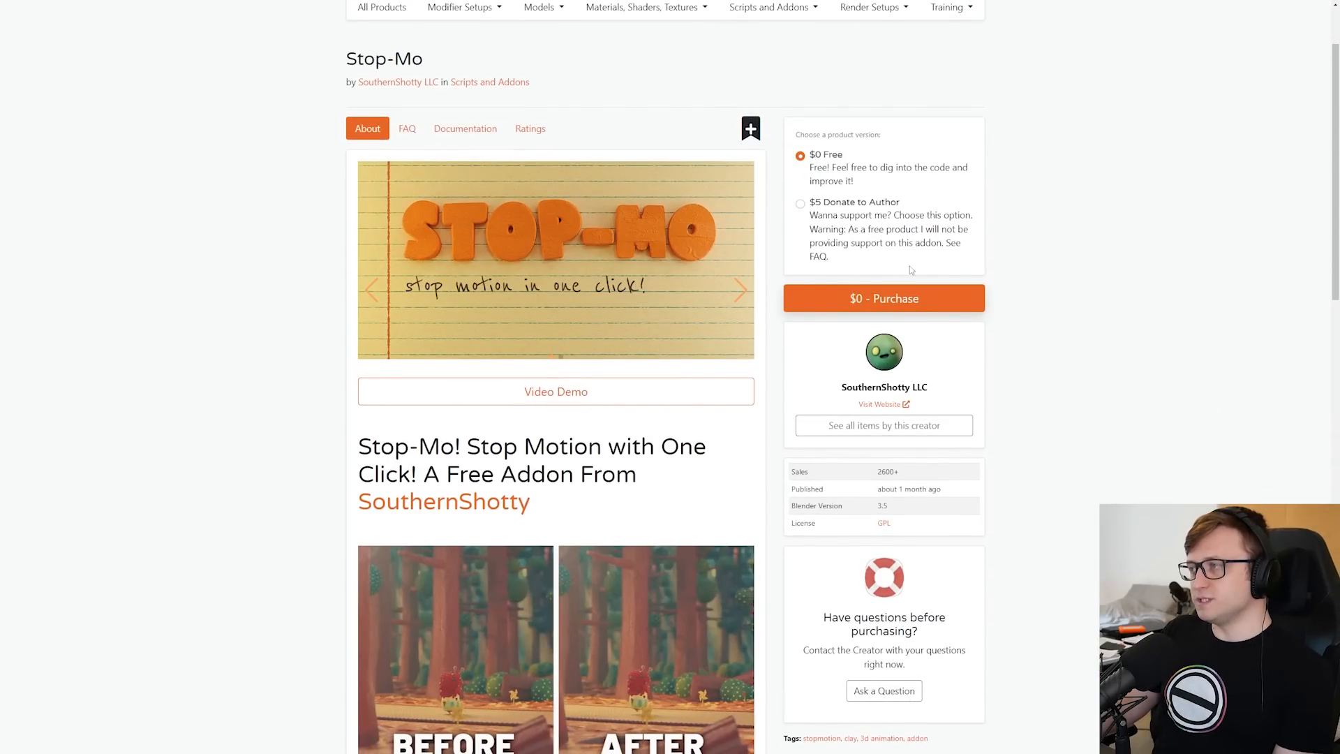
{"action": "left_click", "coordinate": [799, 203]}
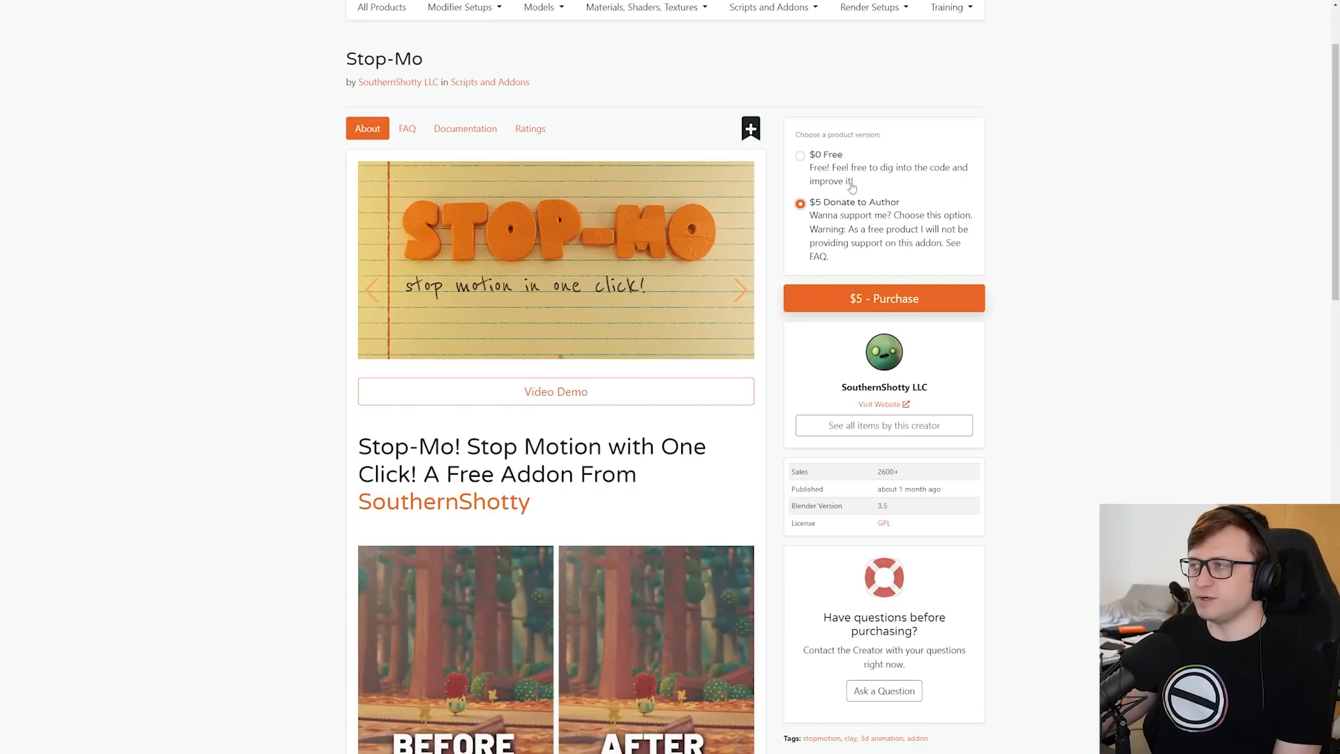
{"action": "scroll", "scroll_direction": "down", "scroll_amount": 3}
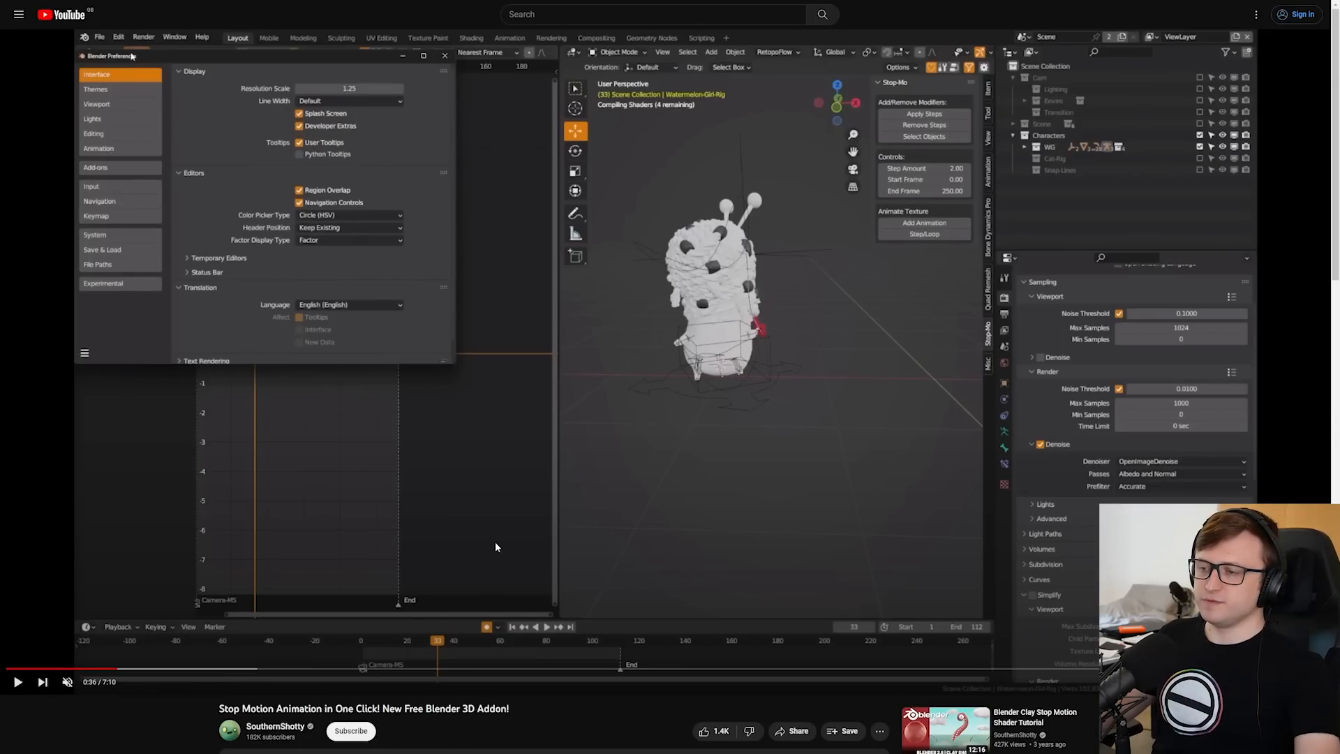
{"action": "mouse_move", "coordinate": [680, 568]}
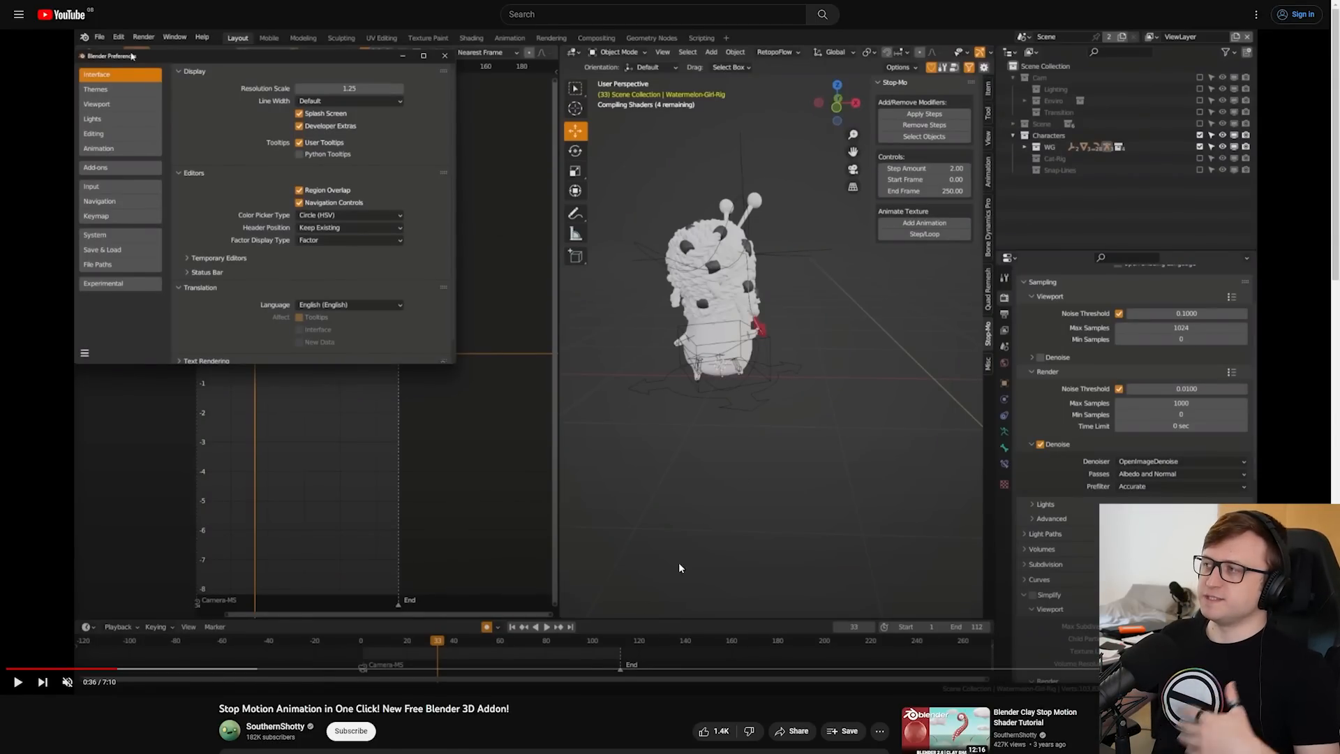
Resume the stop-motion addon video and seek ahead through its later demo sections
{"action": "left_click", "coordinate": [16, 681]}
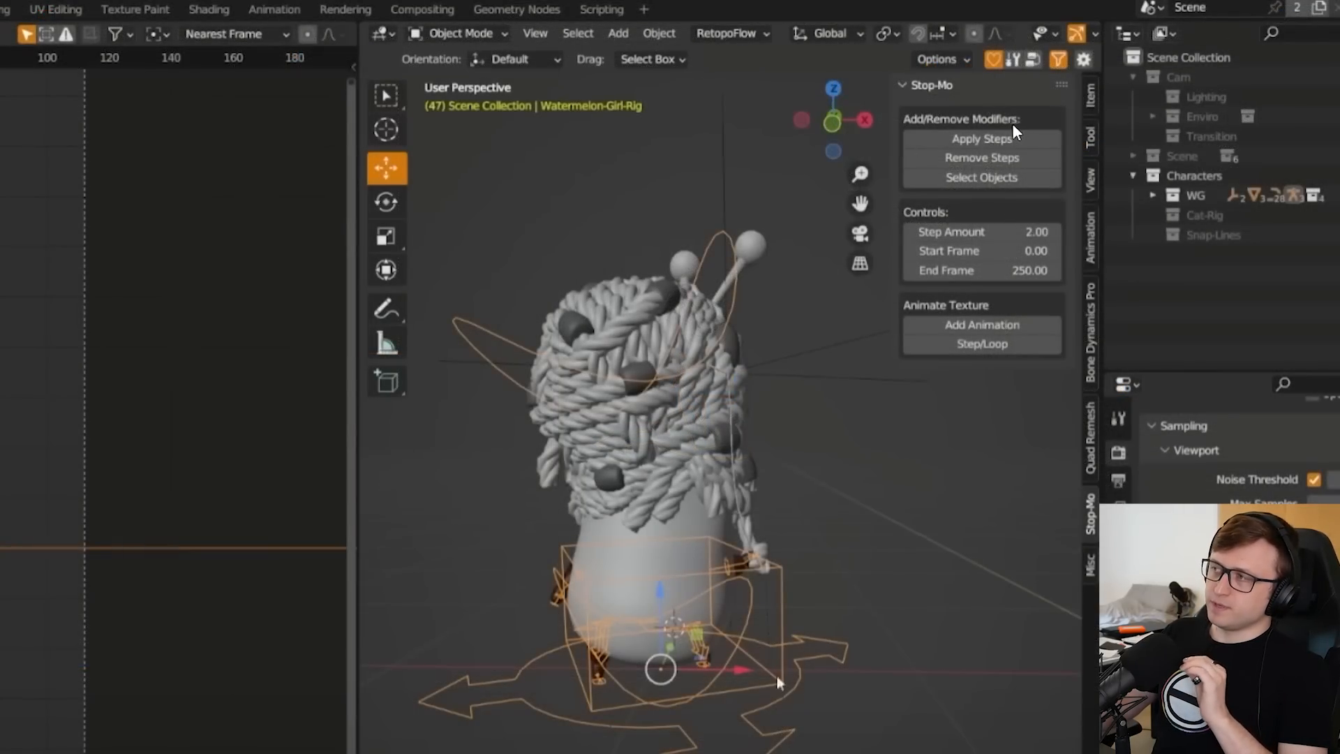
{"action": "mouse_move", "coordinate": [733, 625]}
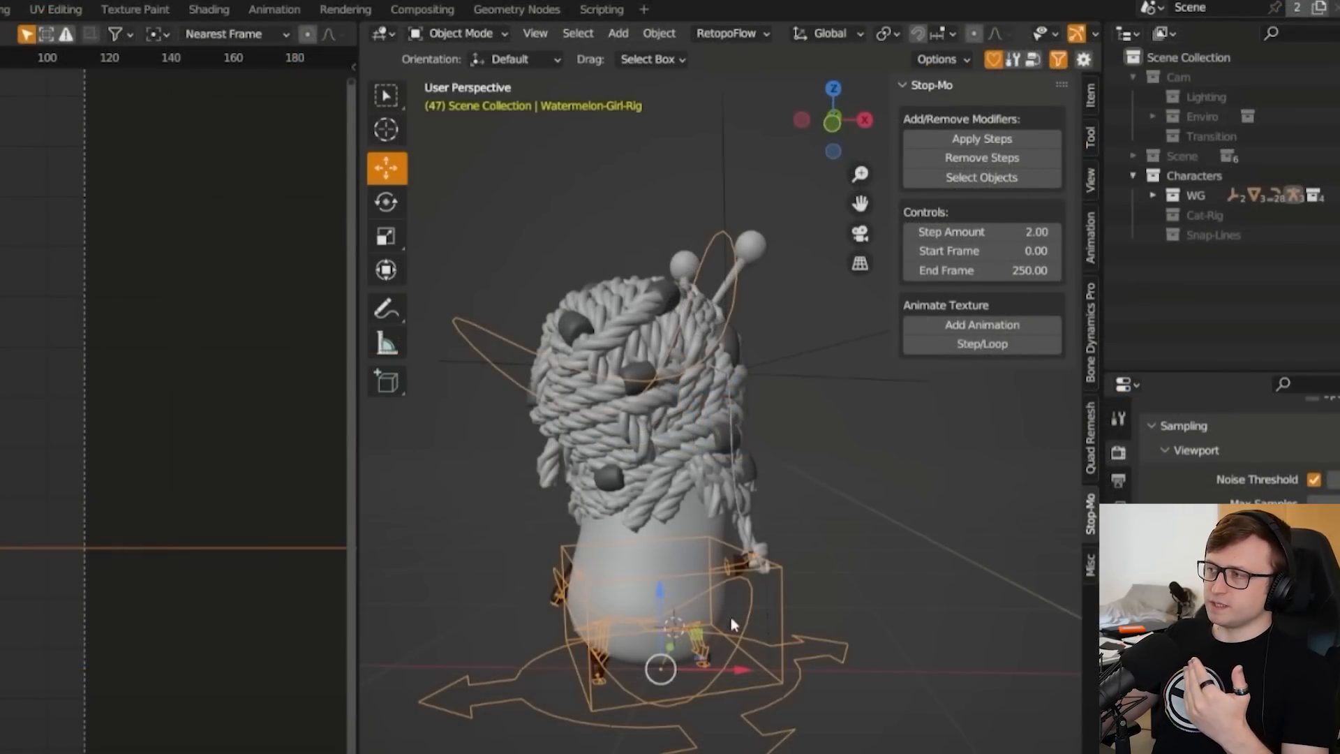
{"action": "mouse_move", "coordinate": [797, 633]}
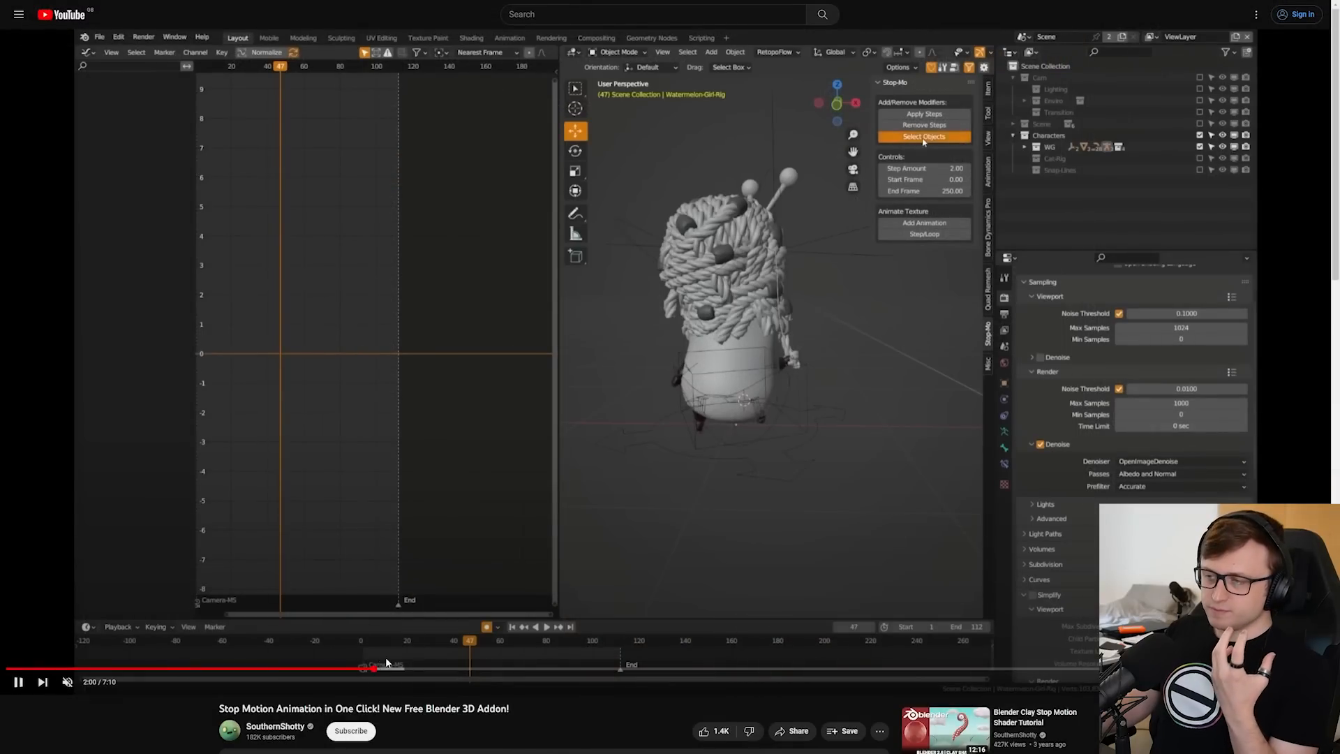
{"action": "left_click", "coordinate": [922, 136]}
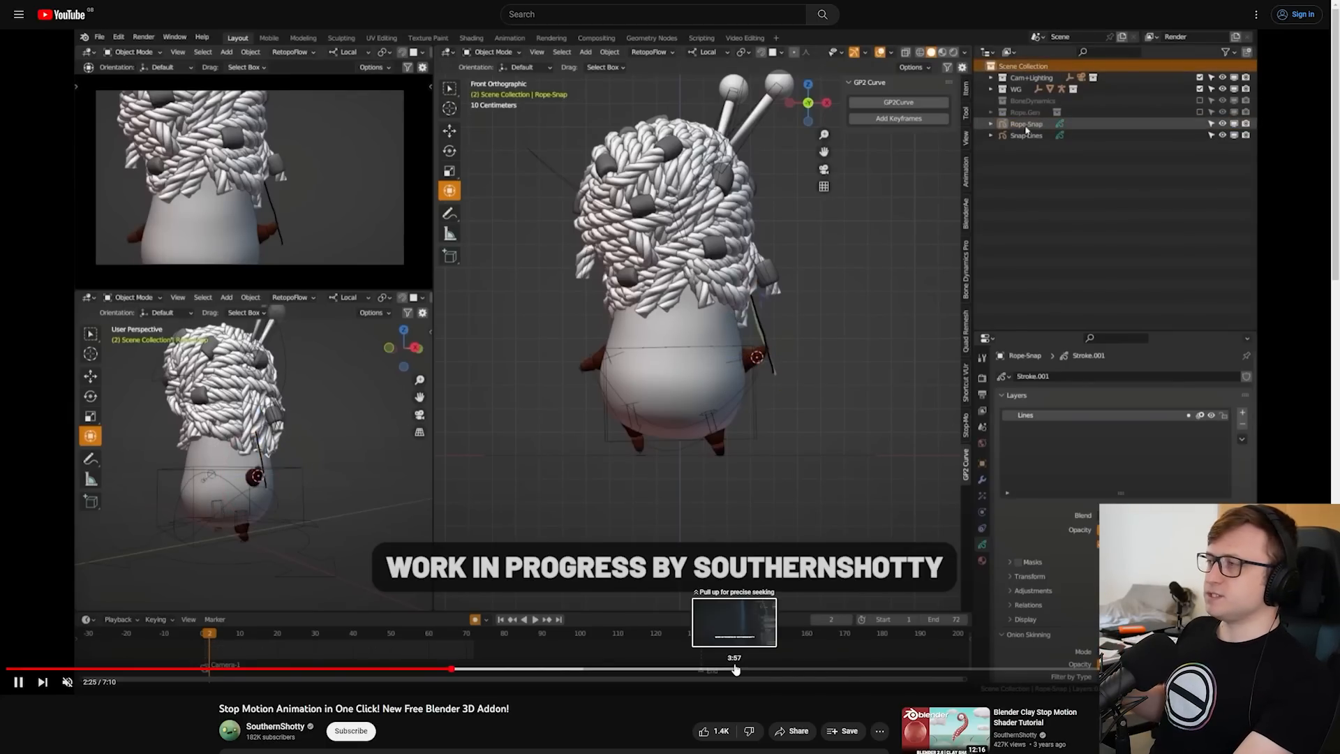
{"action": "left_click", "coordinate": [734, 667]}
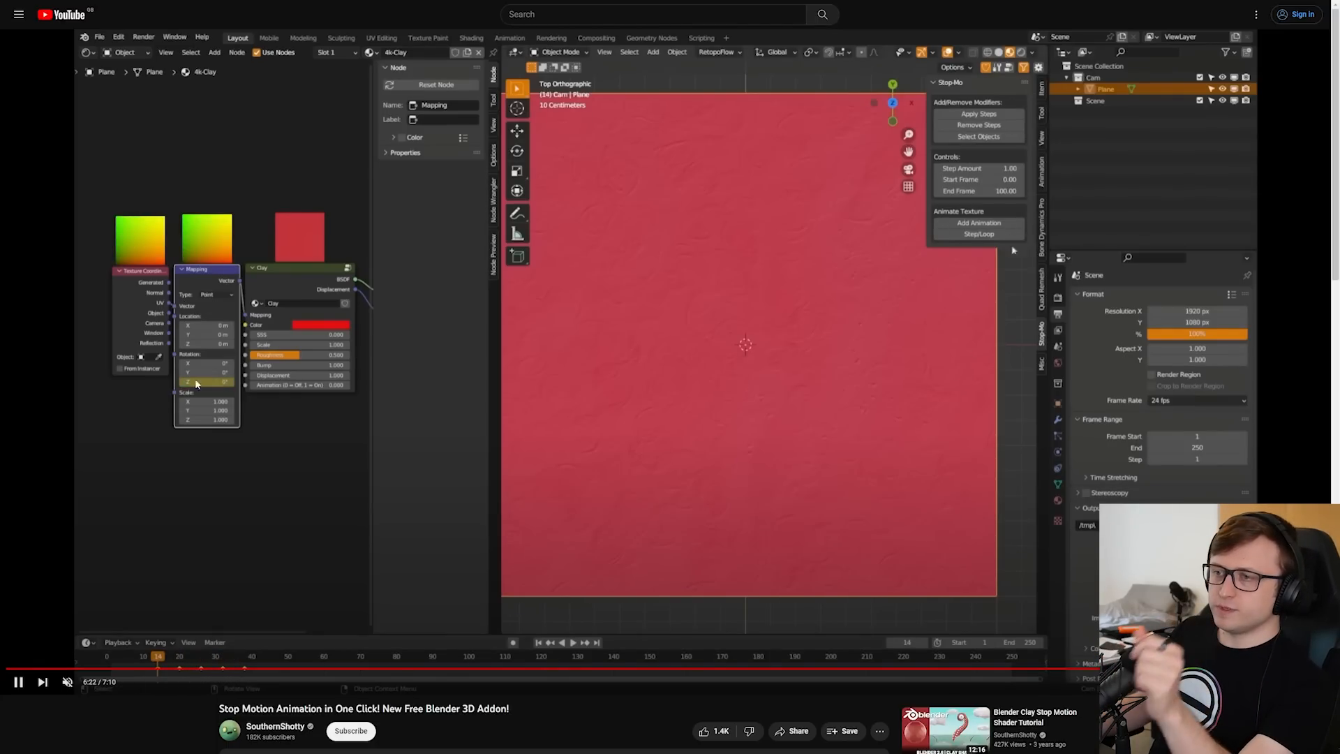
{"action": "mouse_move", "coordinate": [979, 233]}
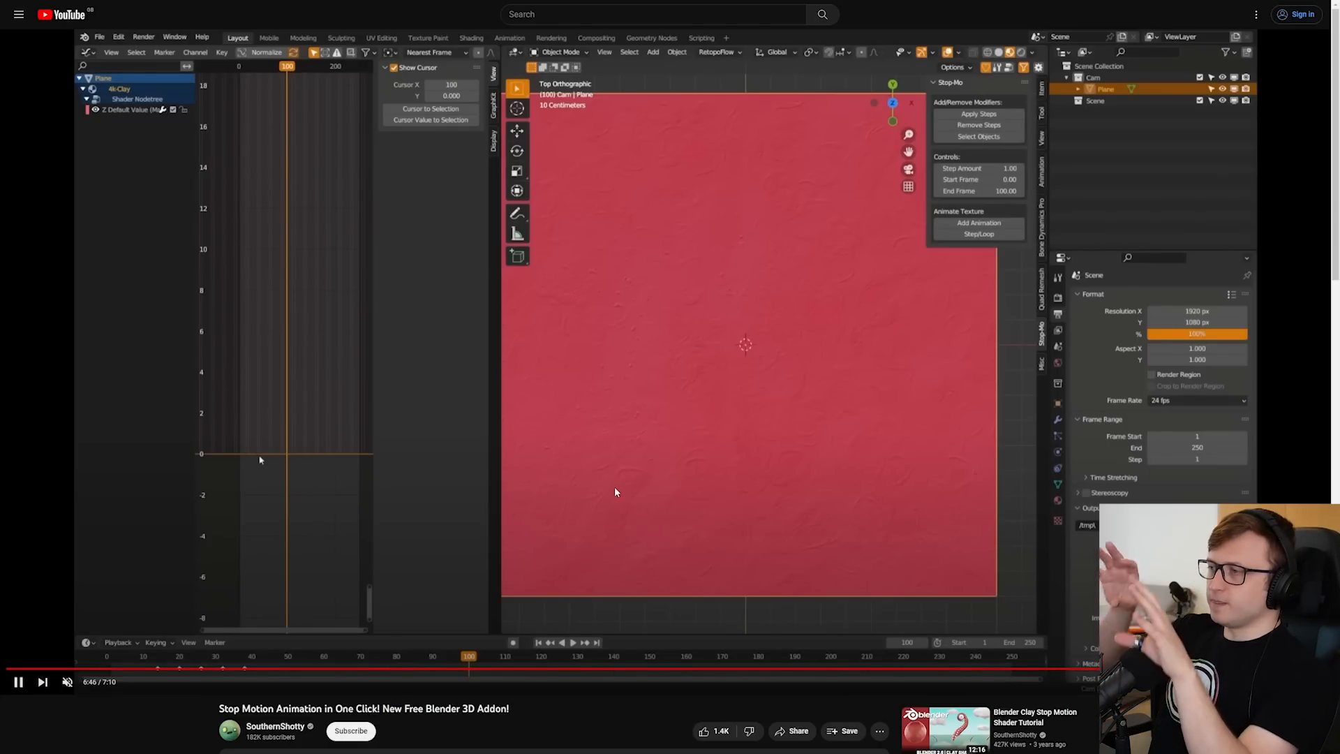
{"action": "left_click", "coordinate": [537, 642]}
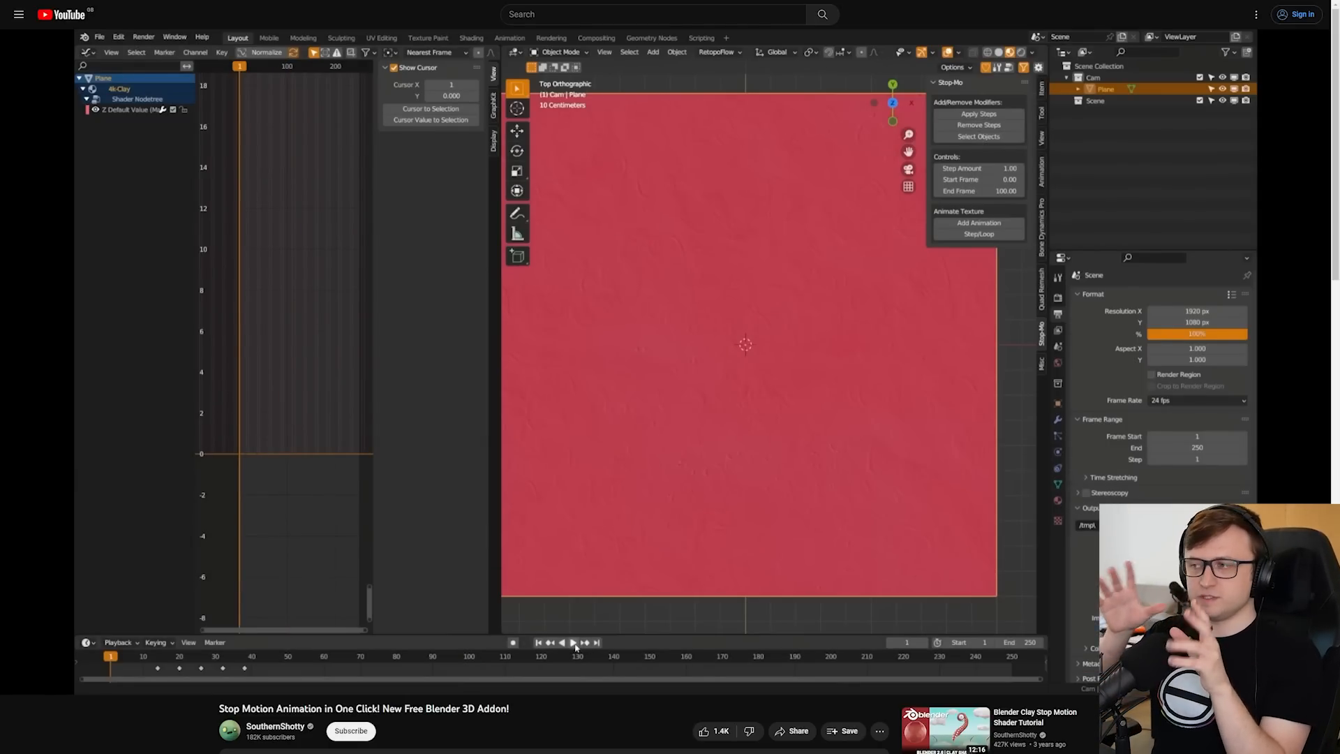
{"action": "left_click", "coordinate": [567, 642]}
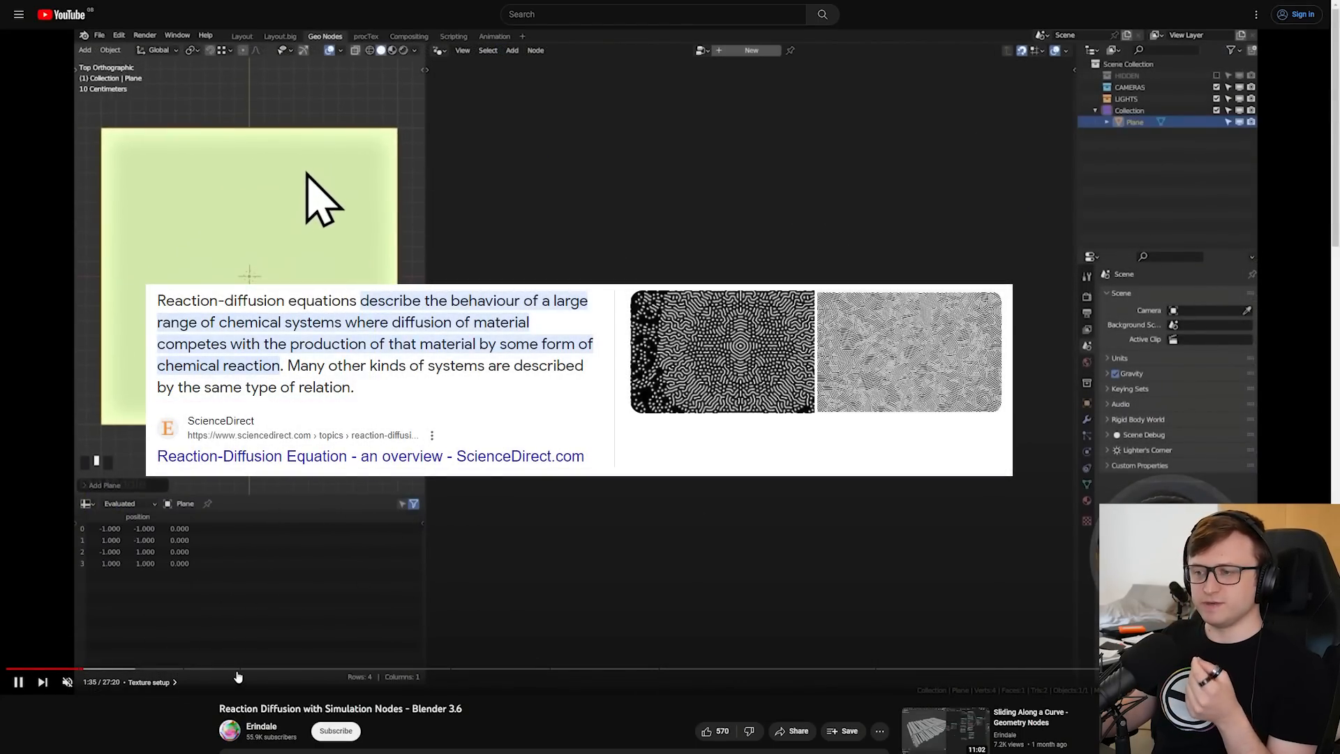
Bring up the Reaction Diffusion with Simulation Nodes video with its description visible
{"action": "key", "text": "shift+Left"}
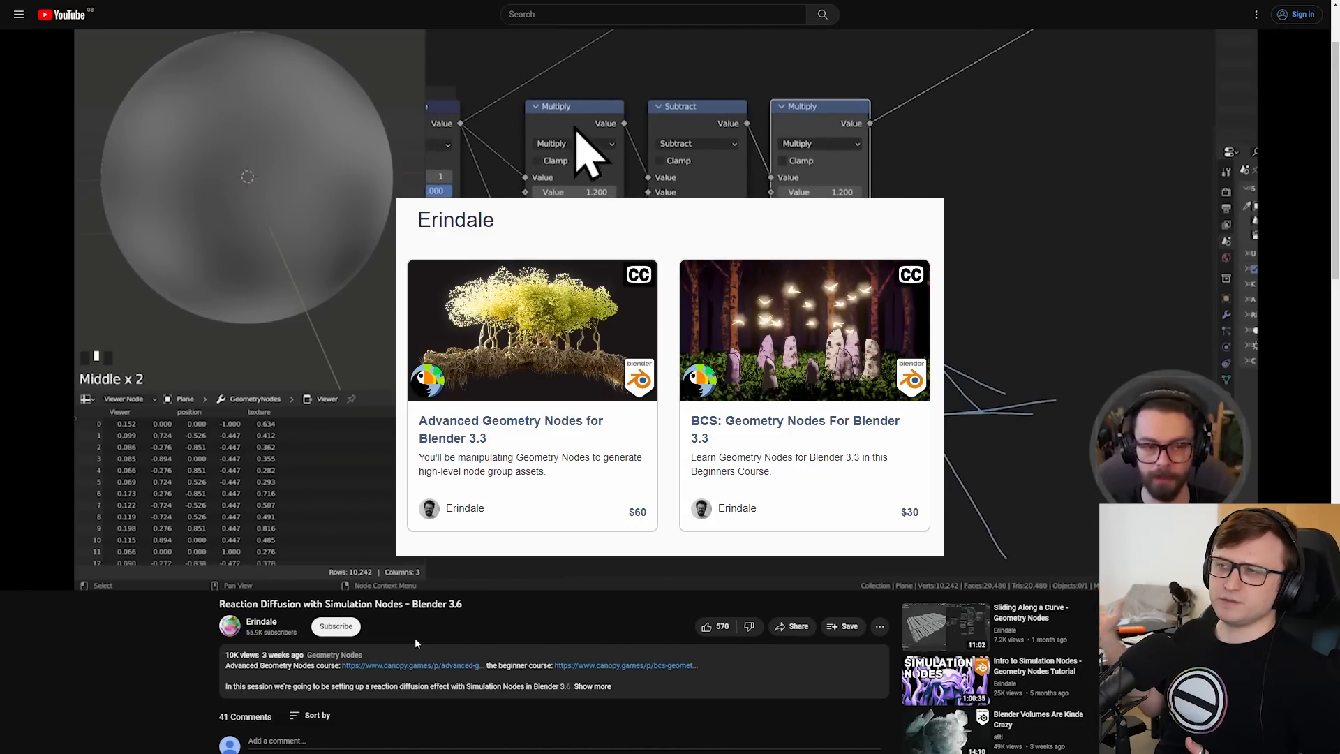
{"action": "mouse_move", "coordinate": [884, 192]}
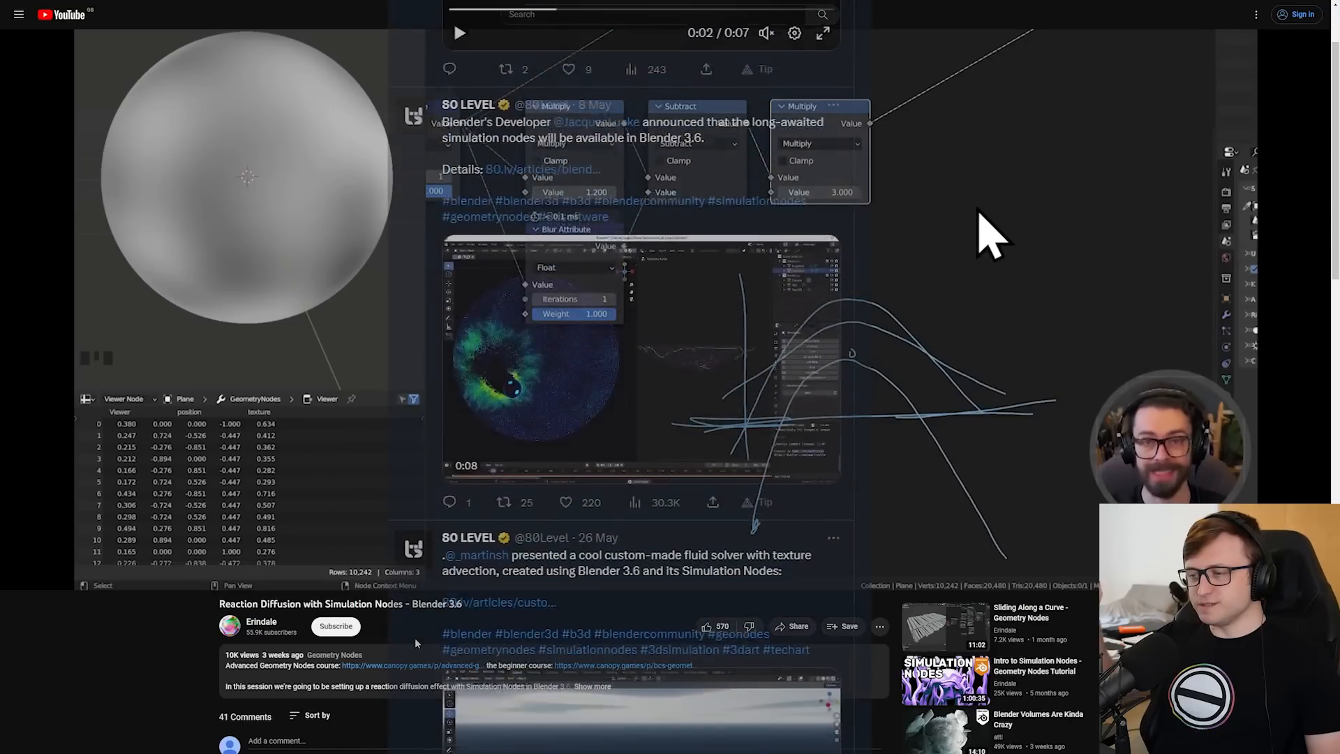
{"action": "scroll", "scroll_direction": "down", "scroll_amount": 3}
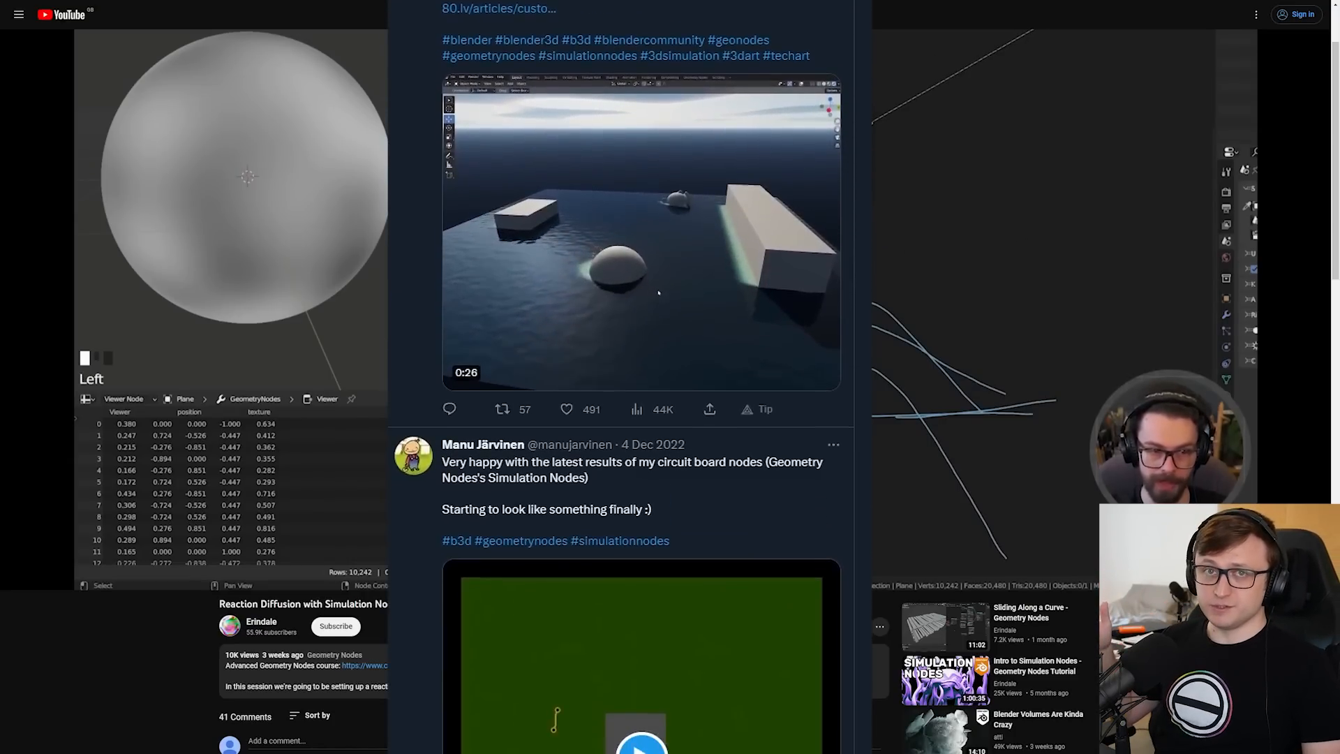
{"action": "scroll", "scroll_direction": "down", "scroll_amount": 3}
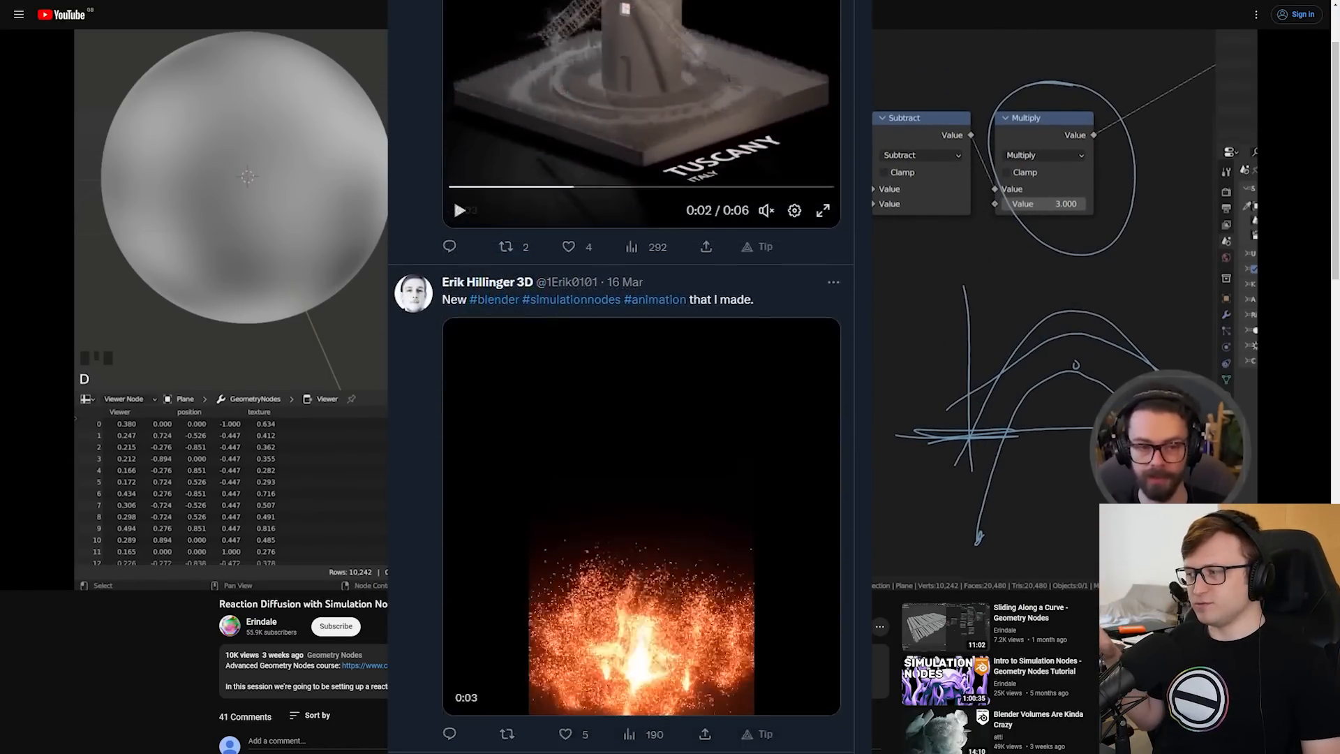
{"action": "scroll", "scroll_direction": "down", "scroll_amount": 3}
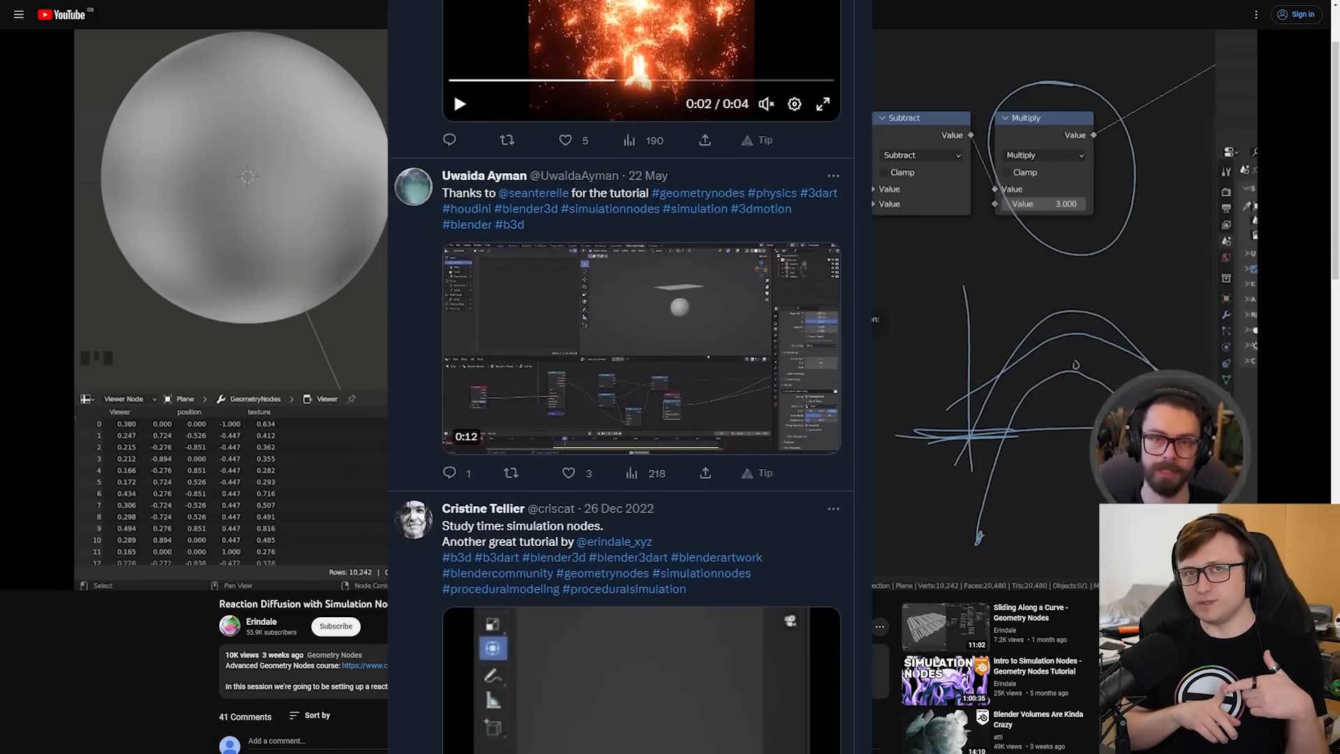
{"action": "scroll", "scroll_direction": "up", "scroll_amount": 3}
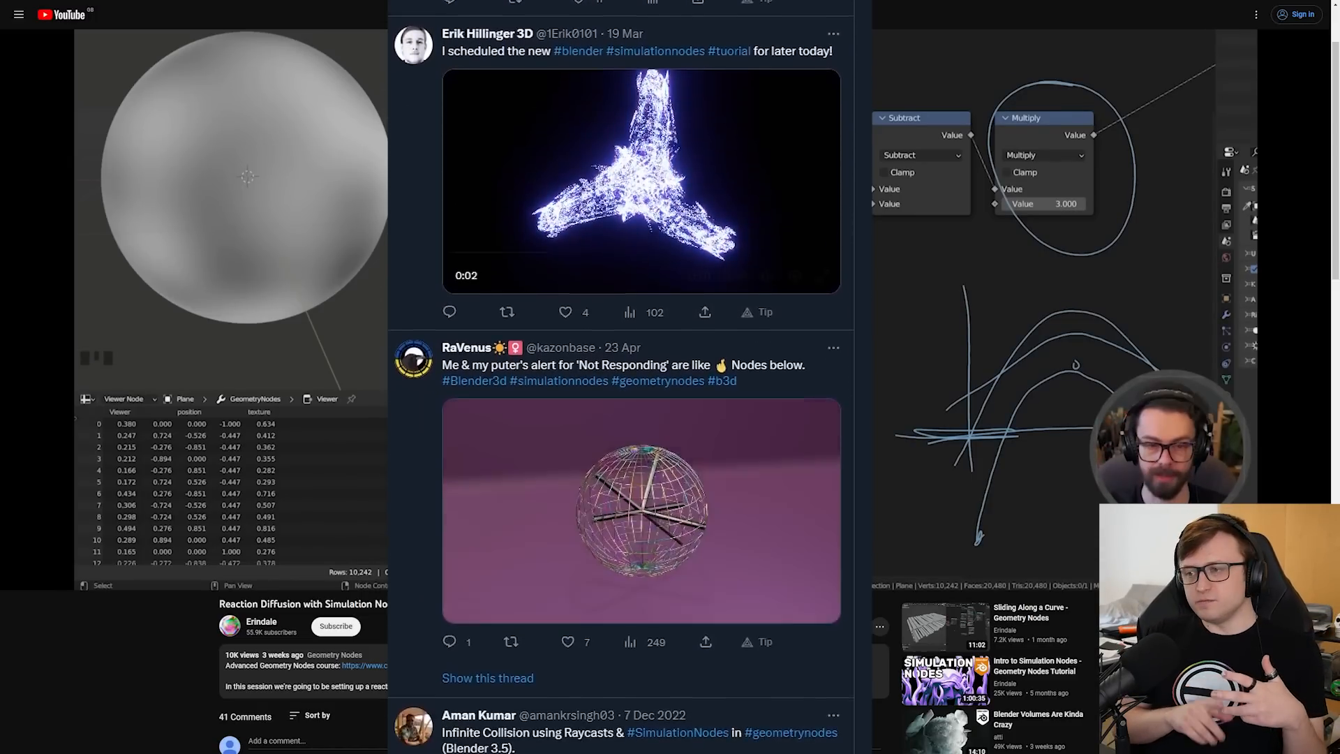
{"action": "scroll", "scroll_direction": "down", "scroll_amount": 3}
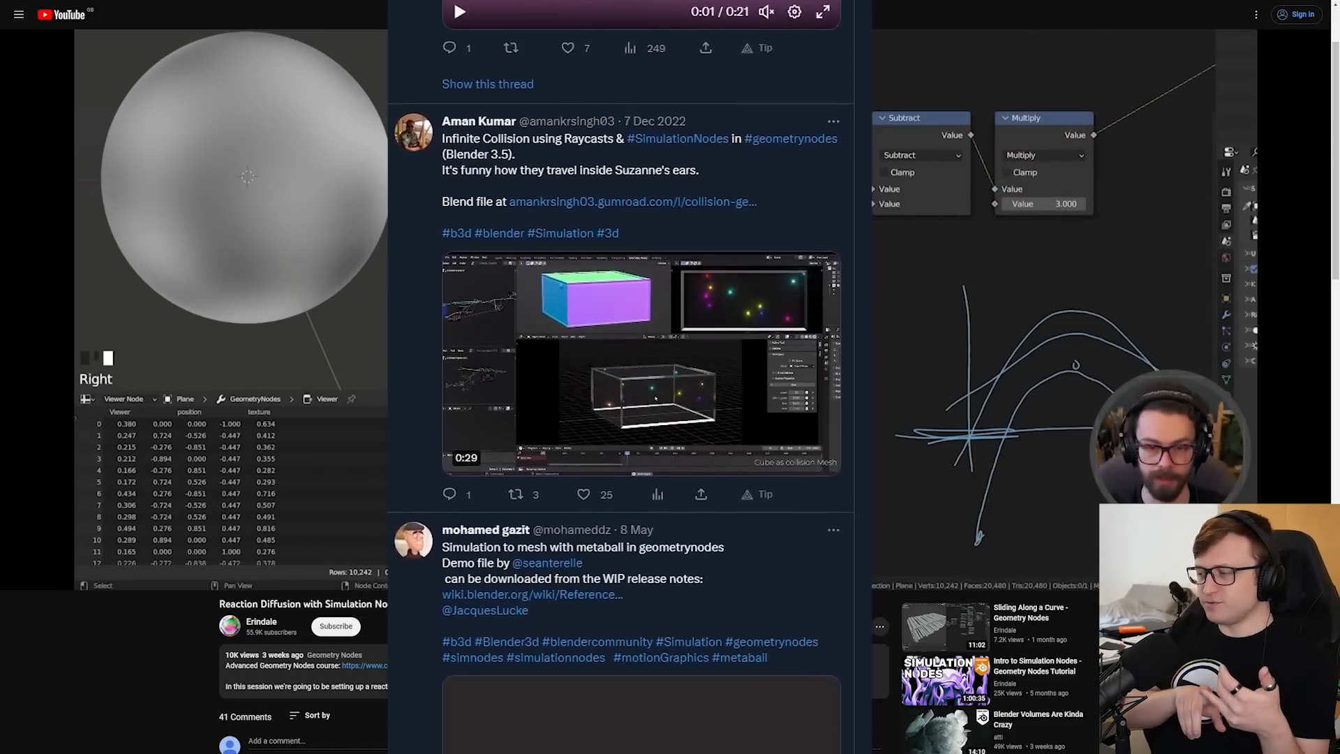
{"action": "scroll", "scroll_direction": "down", "scroll_amount": 3}
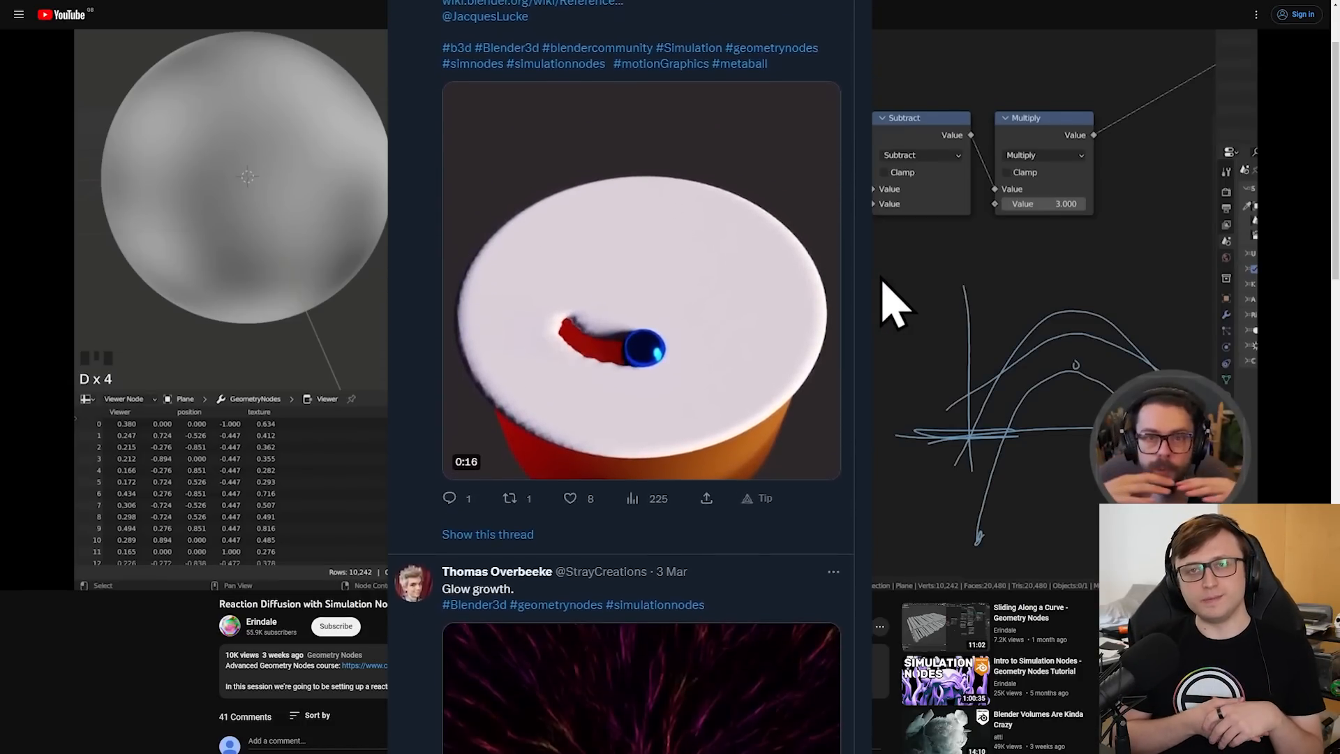
{"action": "scroll", "scroll_direction": "down", "scroll_amount": 3}
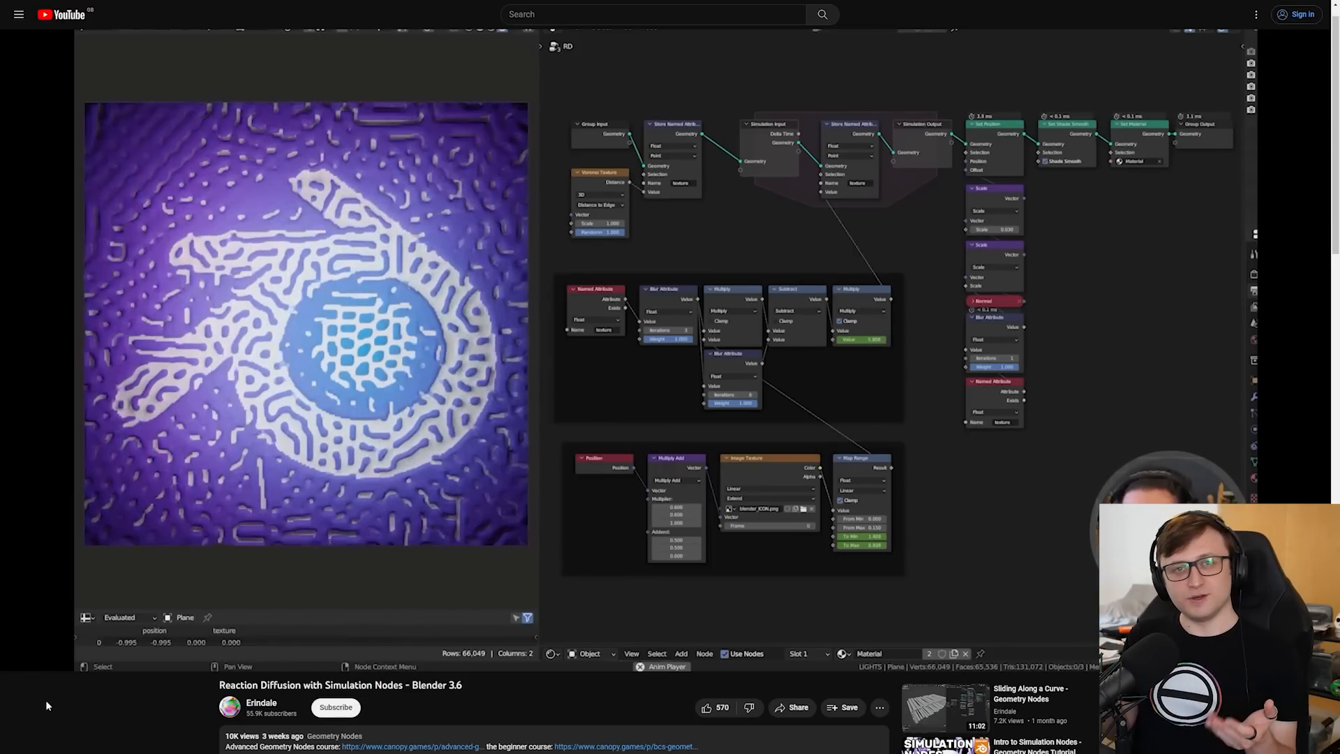
Scroll down toward the aumission channel's grid of beginner tutorial videos
{"action": "scroll", "scroll_direction": "down", "scroll_amount": 3}
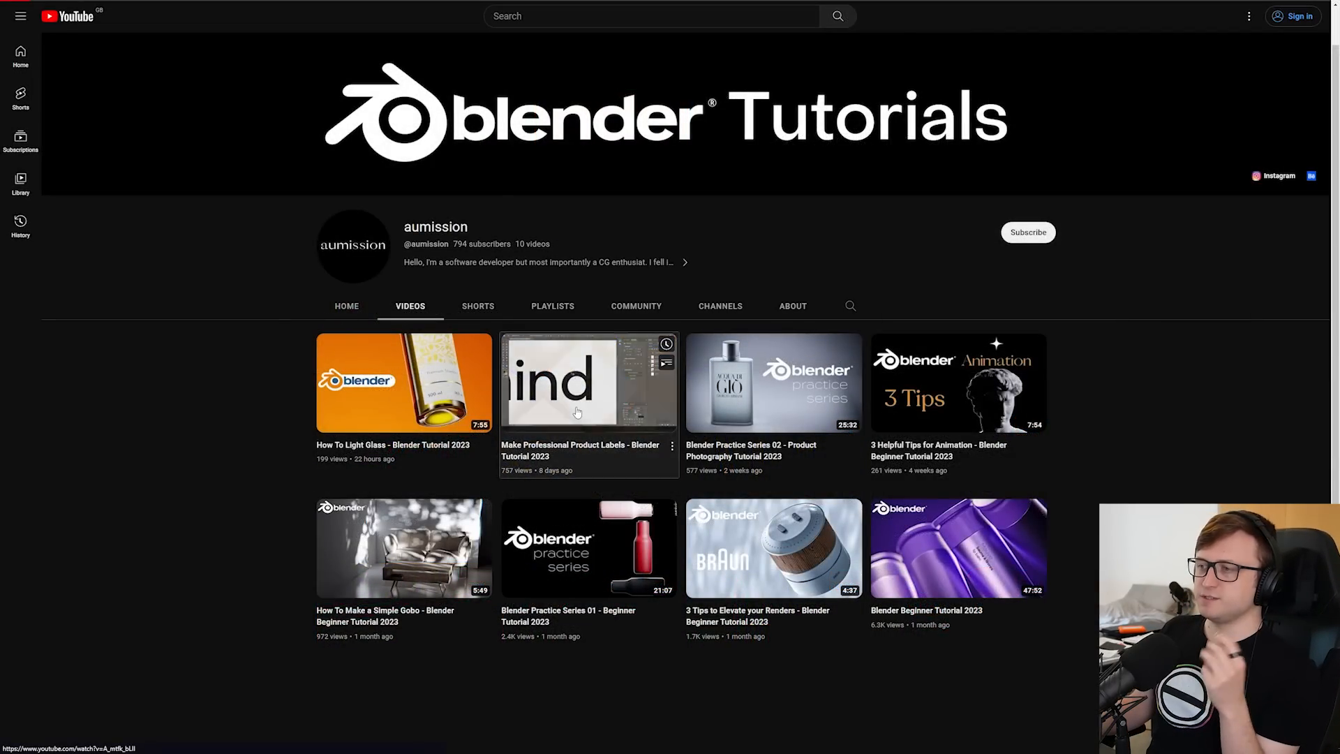
Sample the Make Professional Product Labels tutorial at several points, then return to the channel videos
{"action": "left_click", "coordinate": [589, 382]}
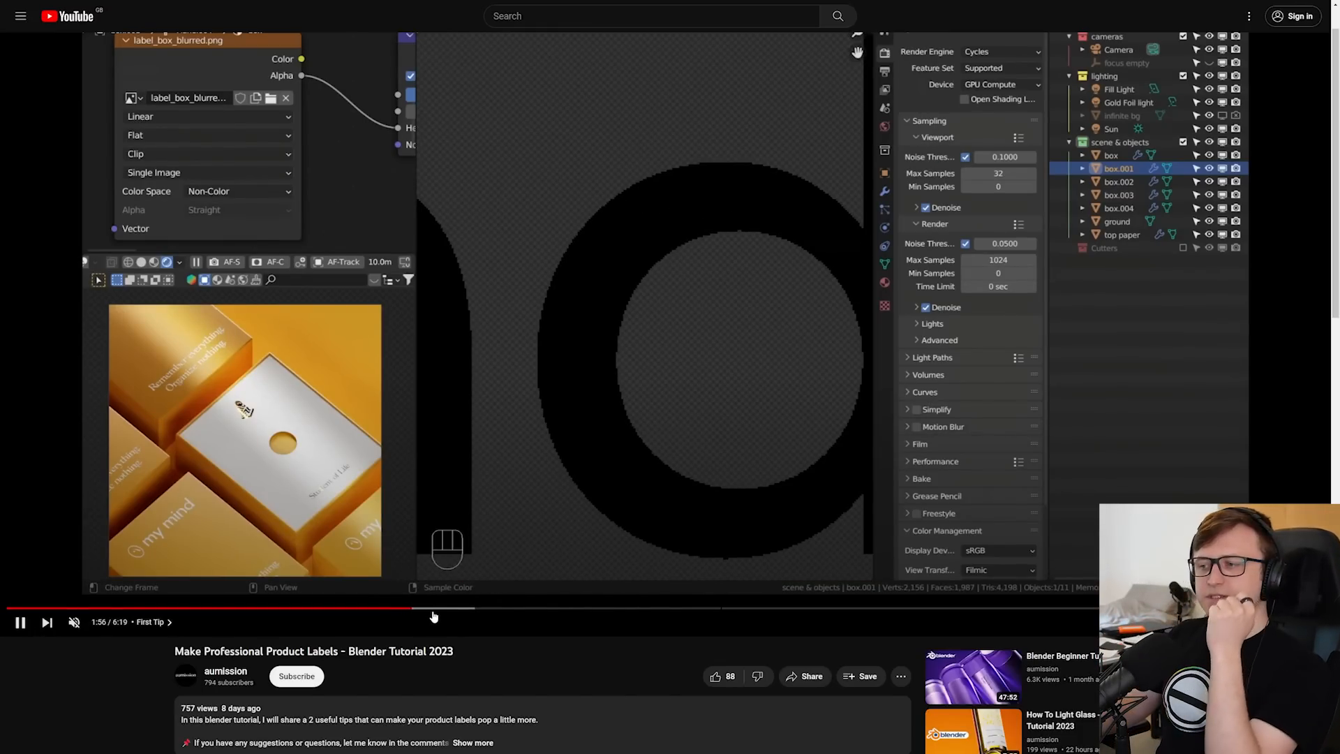
{"action": "left_click", "coordinate": [485, 607]}
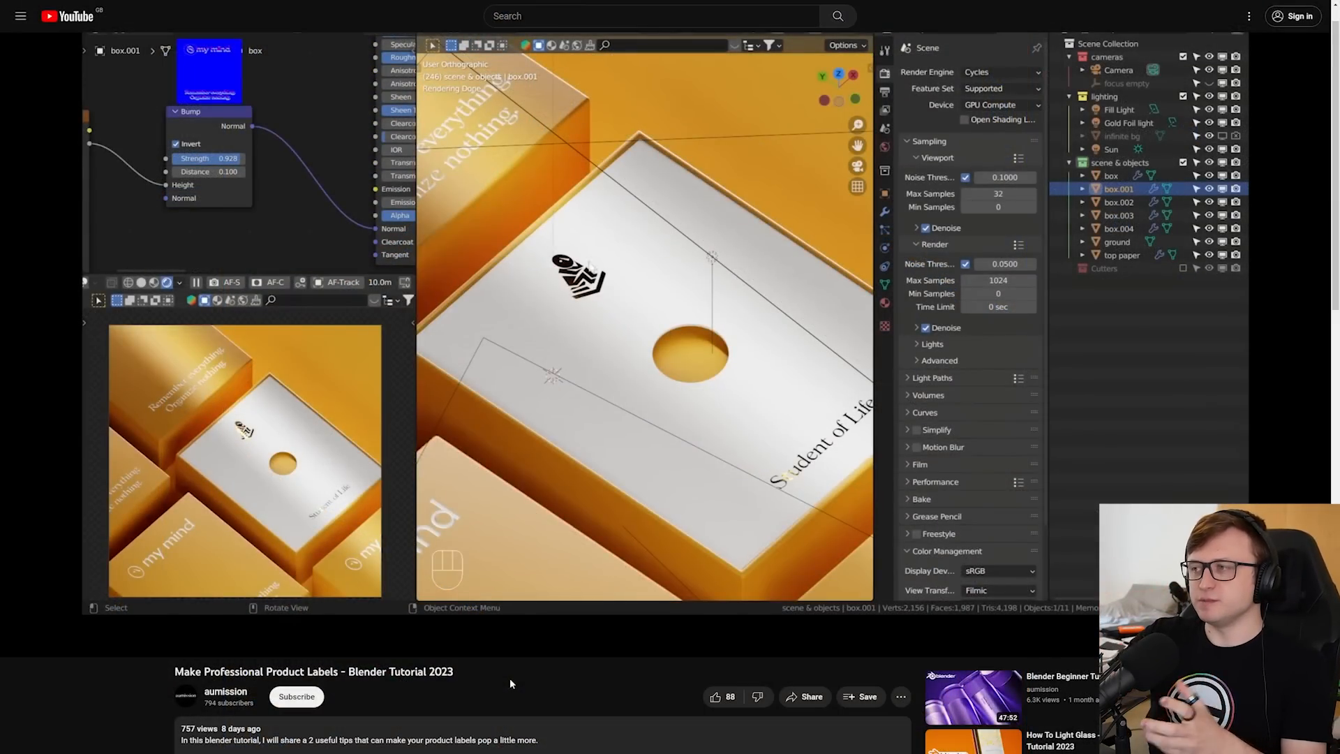
{"action": "left_click", "coordinate": [1120, 254]}
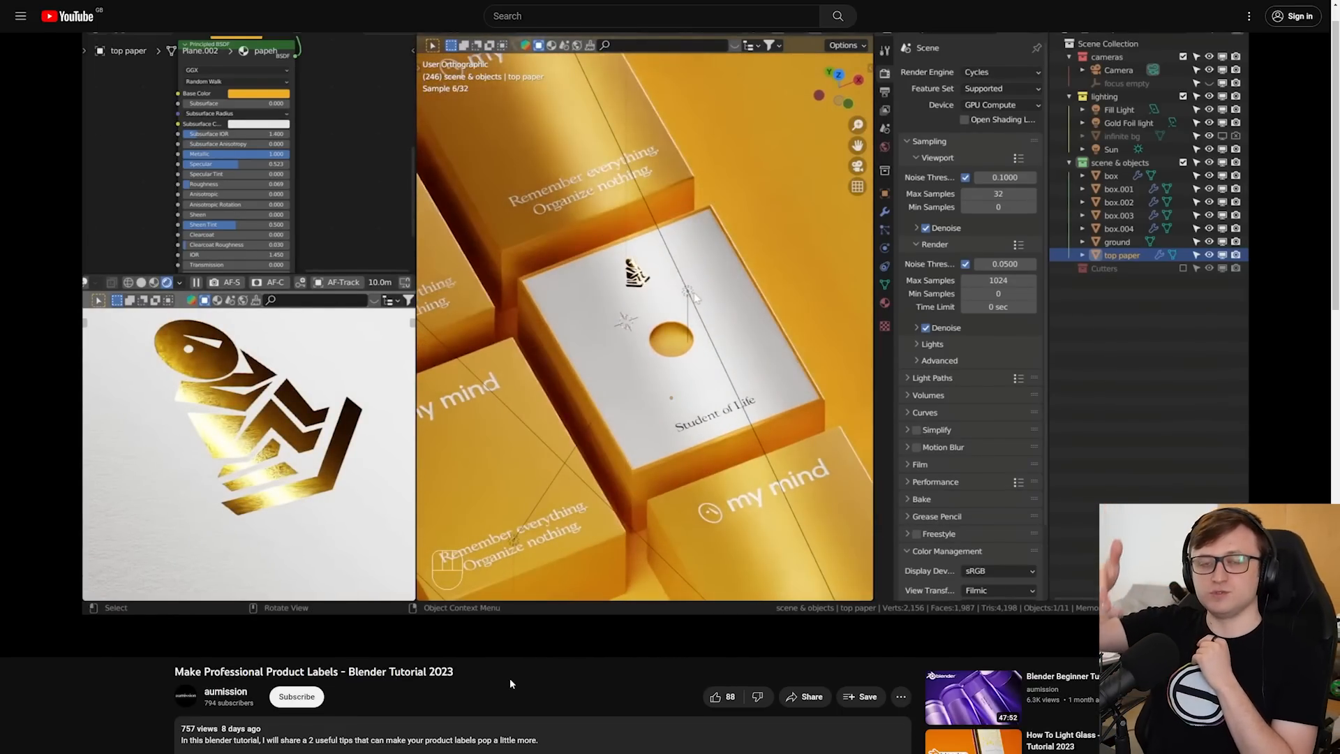
{"action": "left_click", "coordinate": [644, 342]}
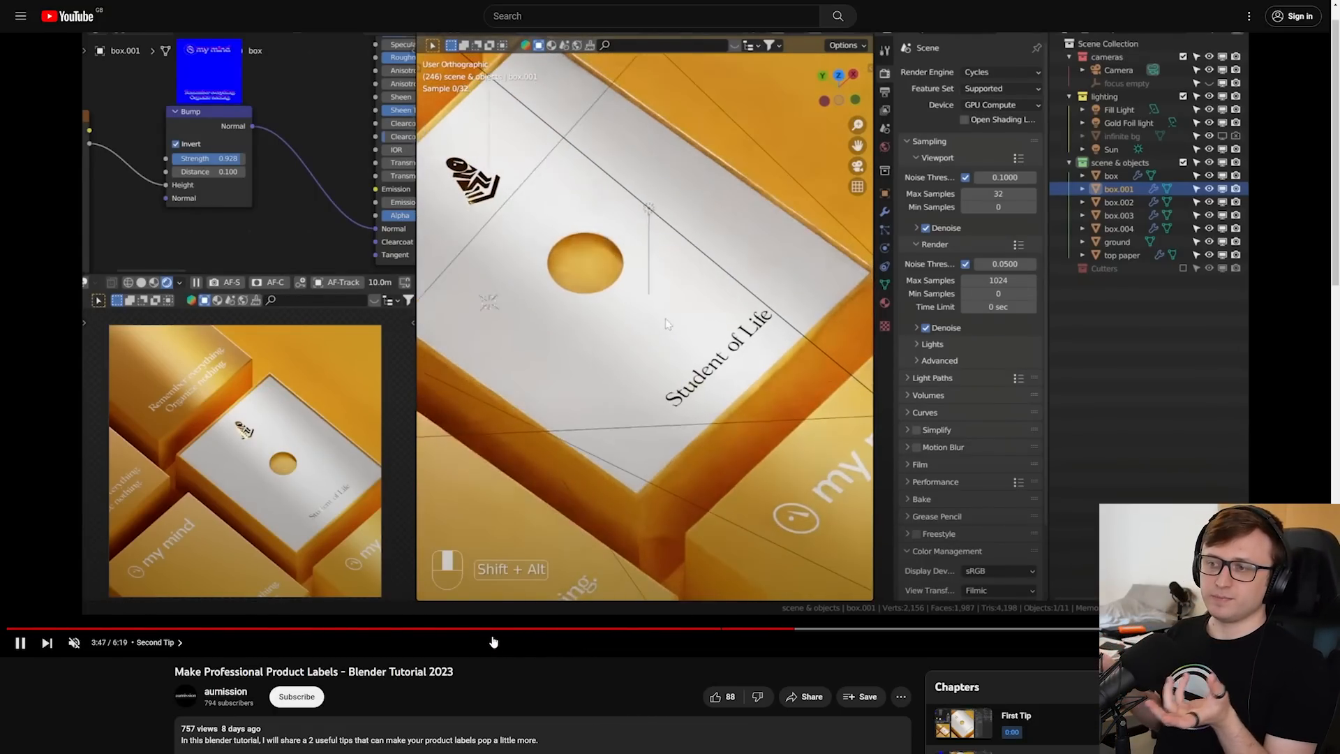
{"action": "left_click", "coordinate": [226, 691]}
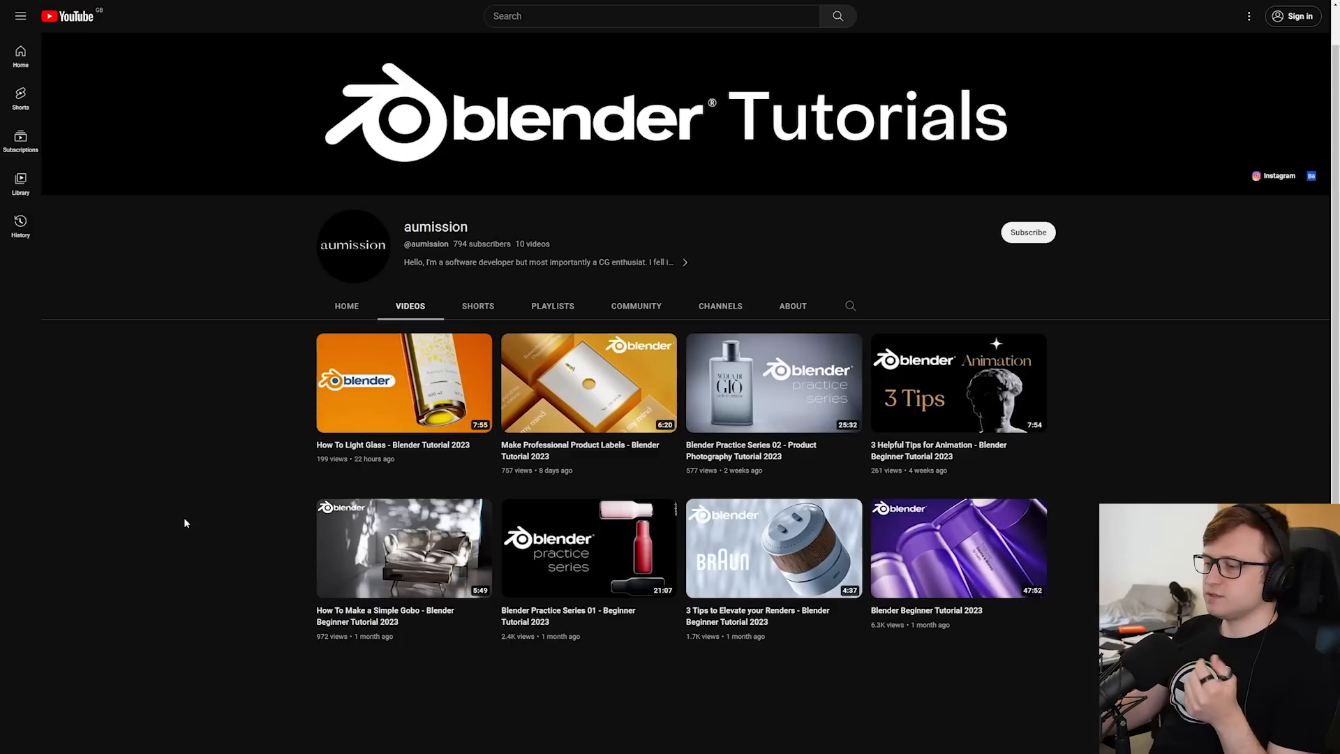
{"action": "mouse_move", "coordinate": [731, 627]}
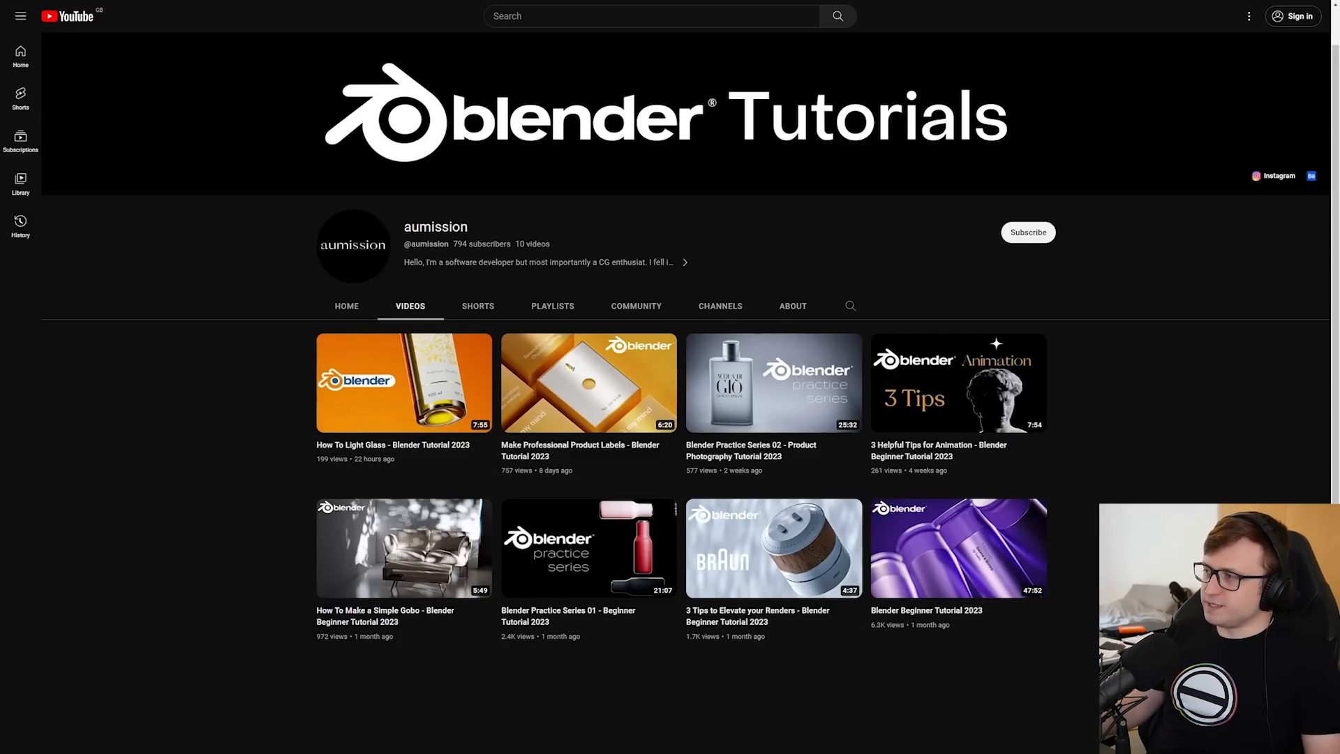
{"action": "mouse_move", "coordinate": [382, 508]}
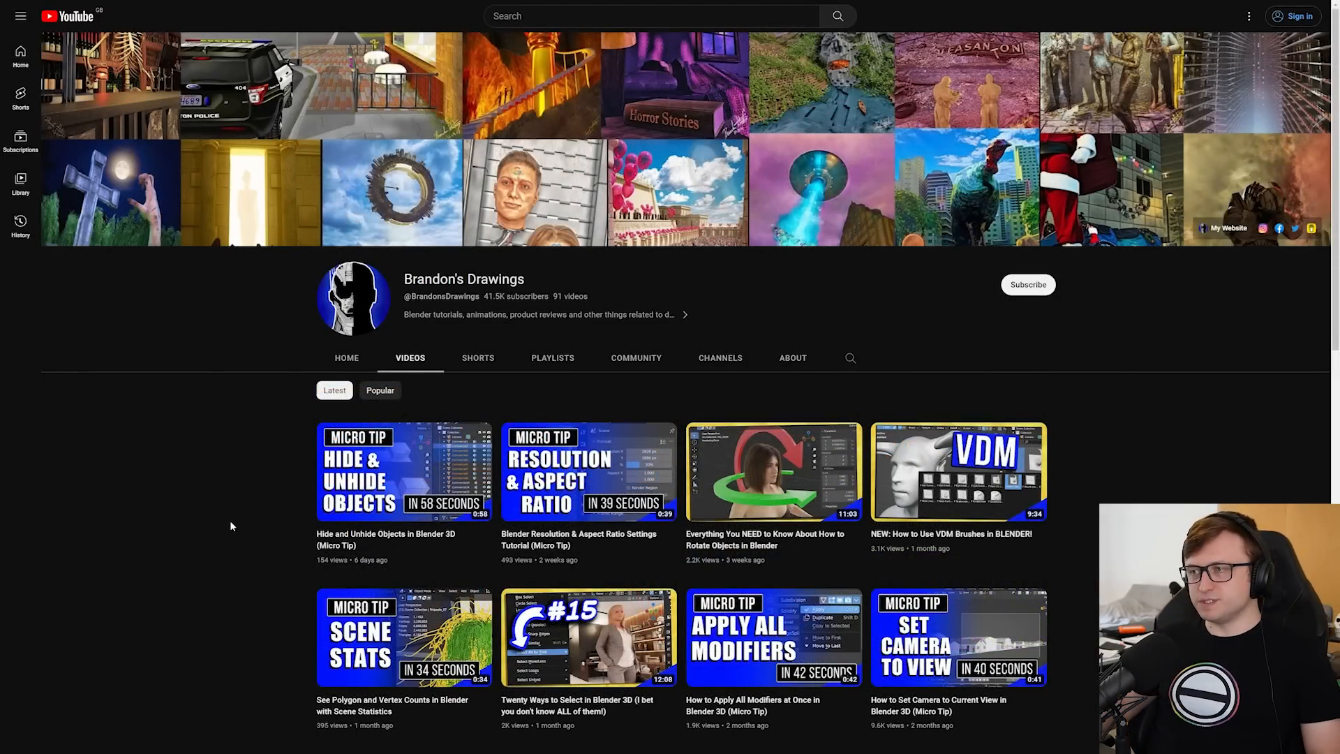
Scroll up and down through the Brandon's Drawings micro-tip video grid
{"action": "scroll", "scroll_direction": "down", "scroll_amount": 3}
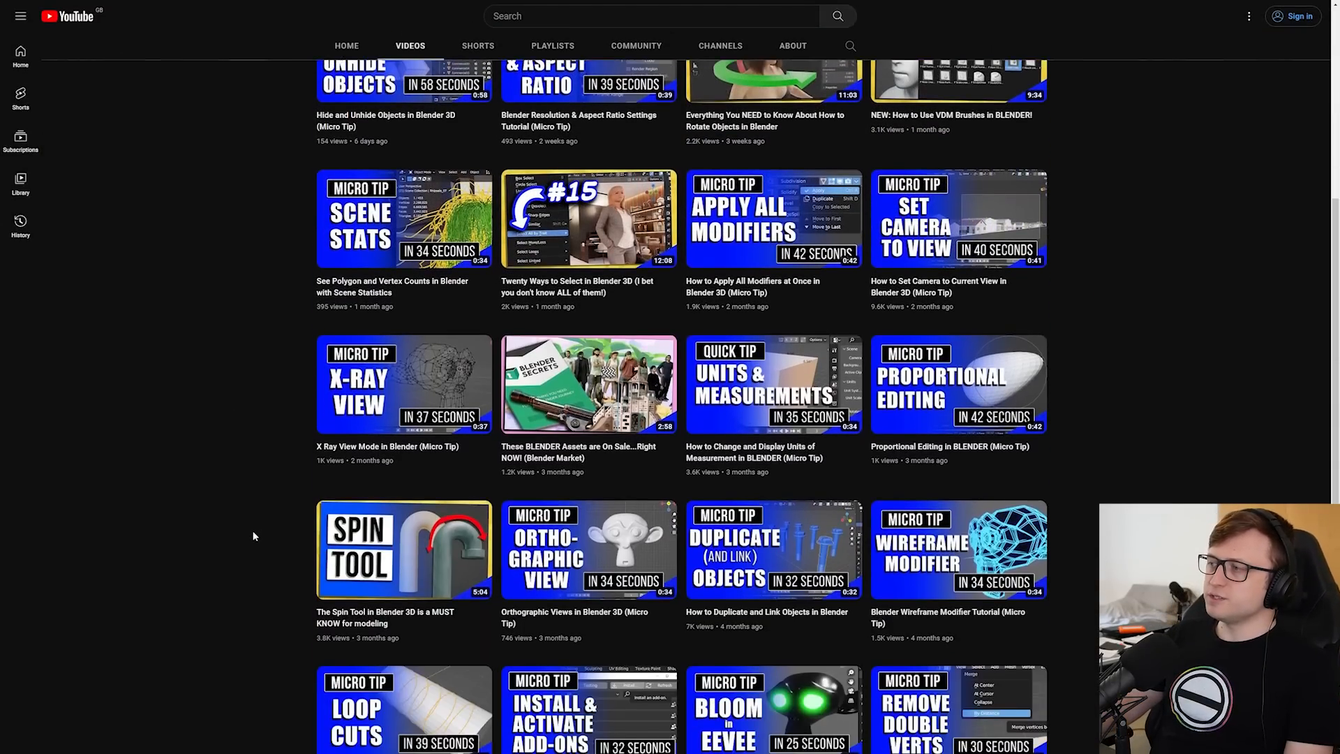
{"action": "scroll", "scroll_direction": "down", "scroll_amount": 3}
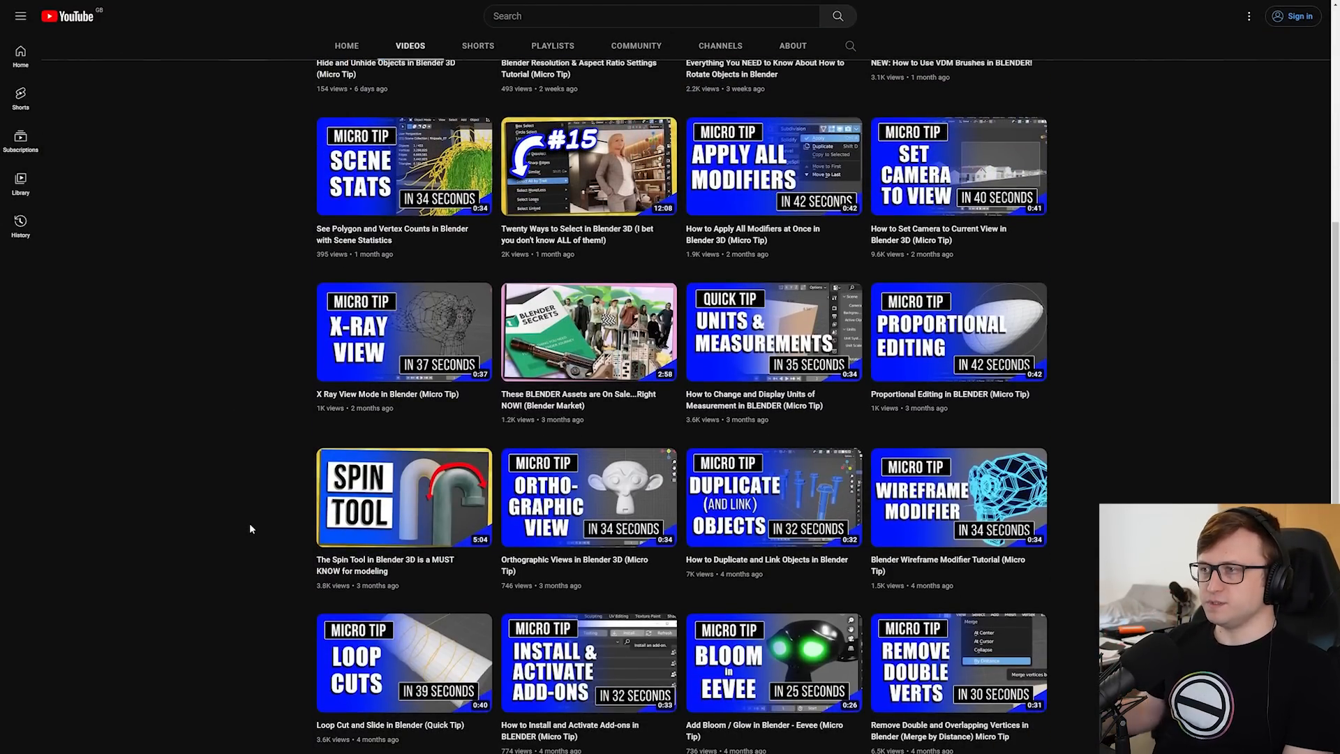
{"action": "scroll", "scroll_direction": "down", "scroll_amount": 3}
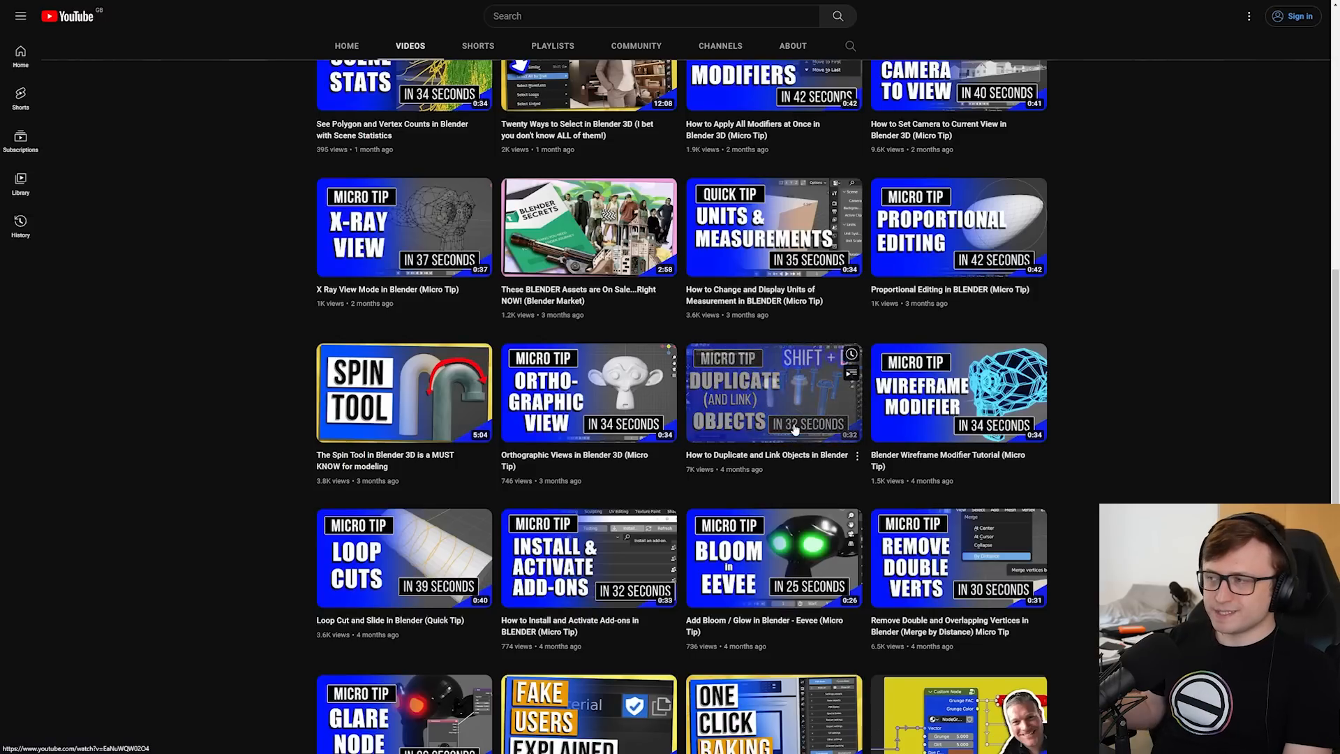
{"action": "mouse_move", "coordinate": [1111, 378]}
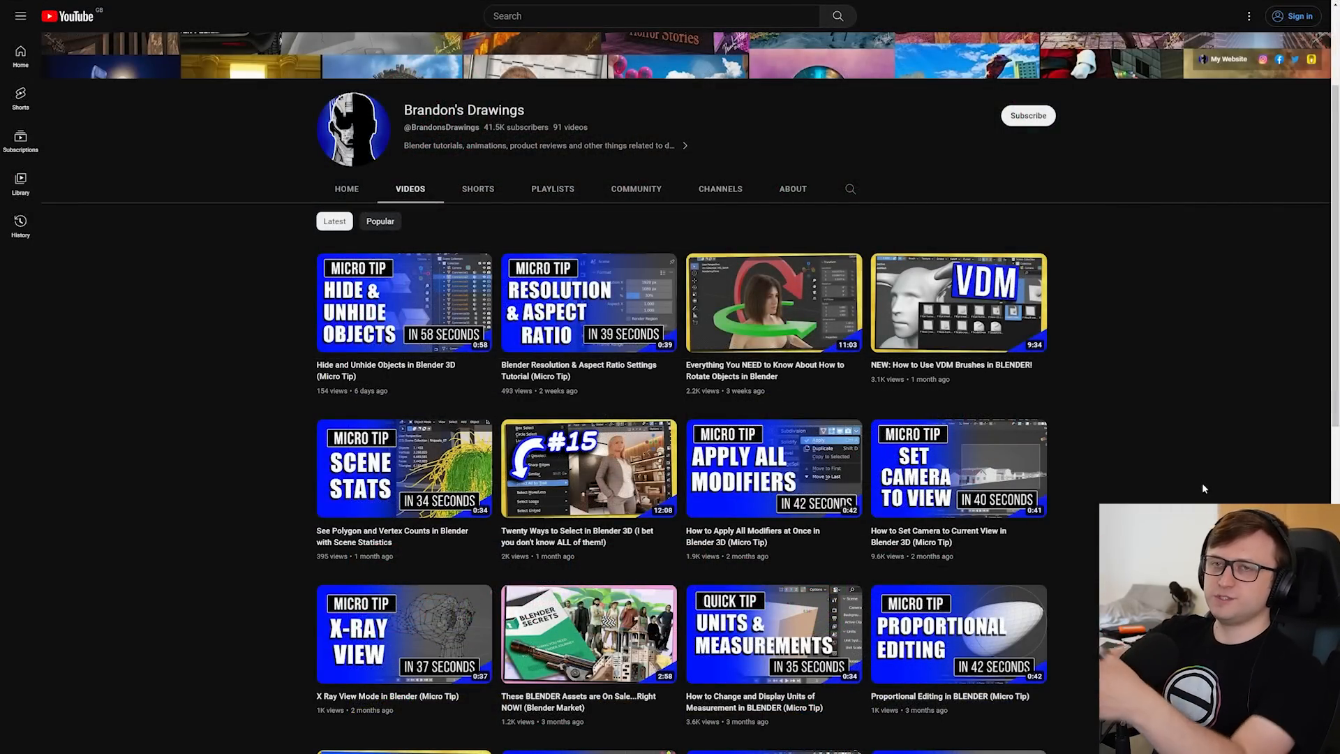
{"action": "scroll", "scroll_direction": "up", "scroll_amount": 3}
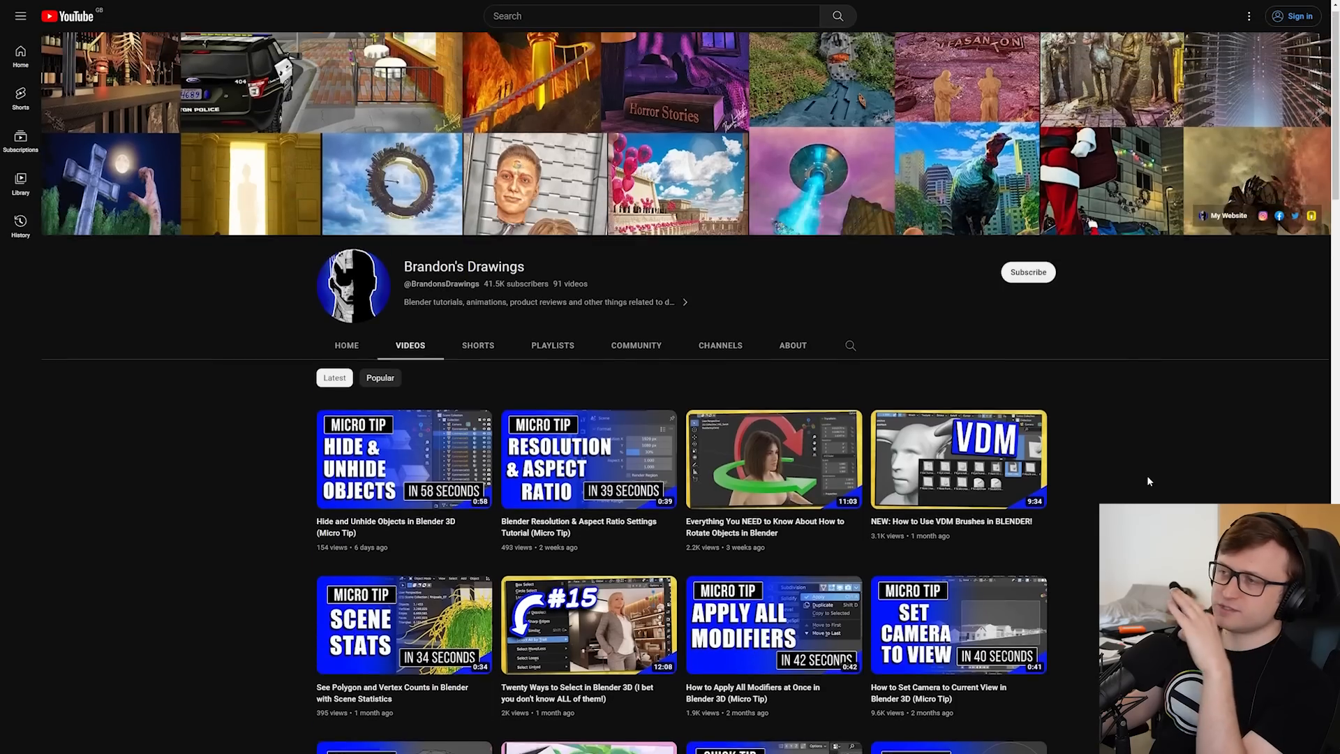
{"action": "scroll", "scroll_direction": "down", "scroll_amount": 3}
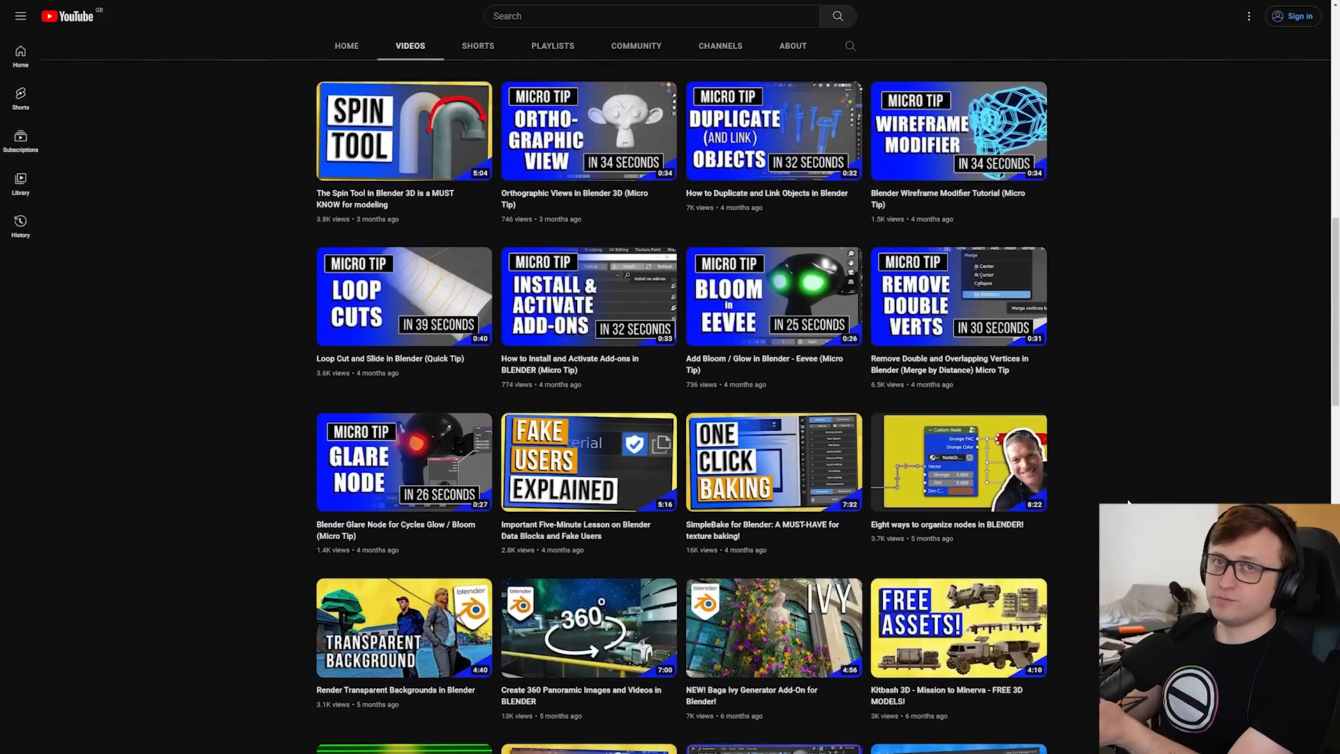
{"action": "scroll", "scroll_direction": "up", "scroll_amount": 3}
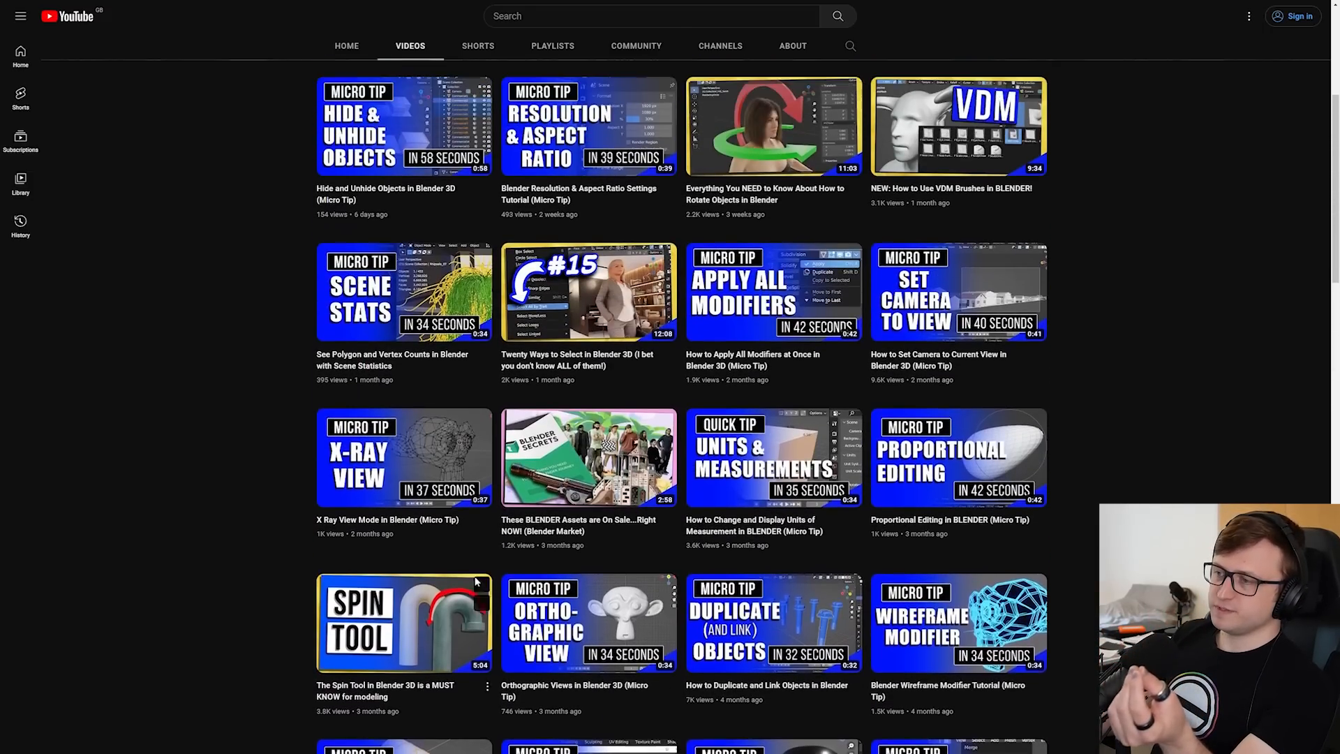
{"action": "scroll", "scroll_direction": "up", "scroll_amount": 3}
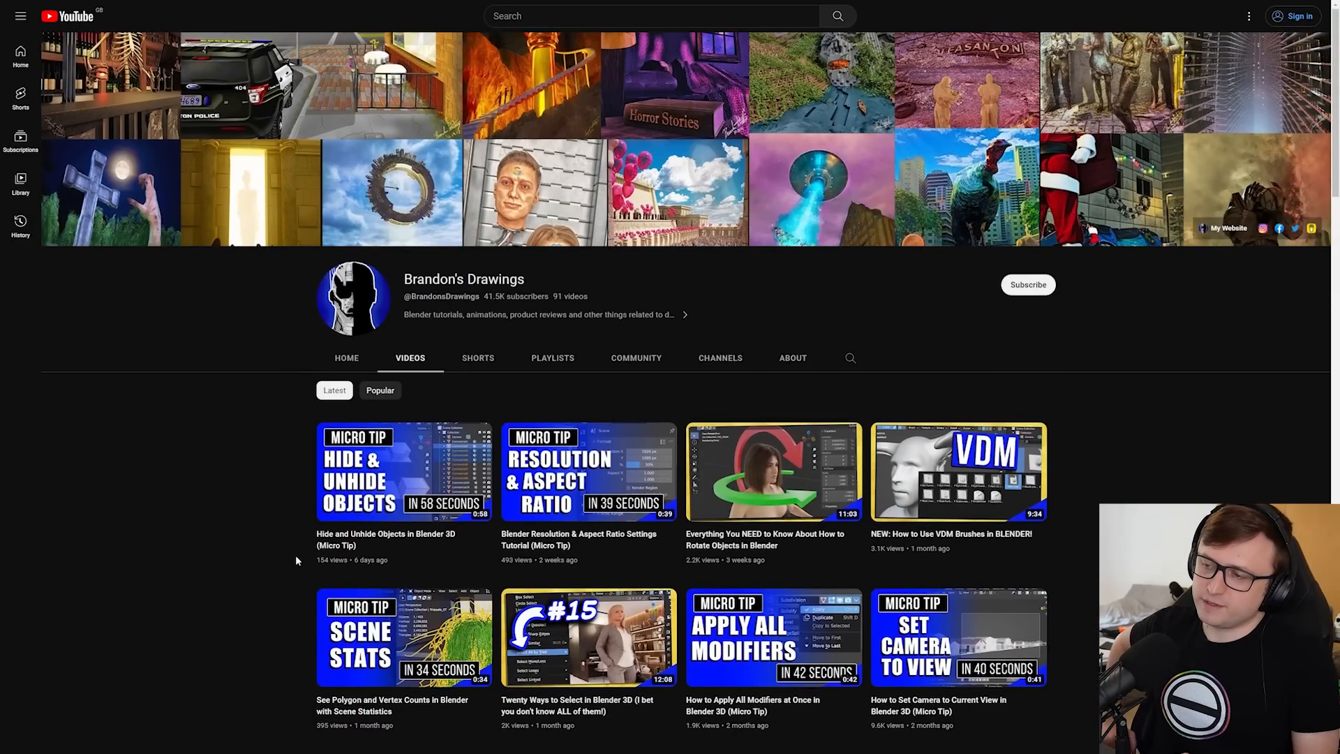
{"action": "scroll", "scroll_direction": "down", "scroll_amount": 3}
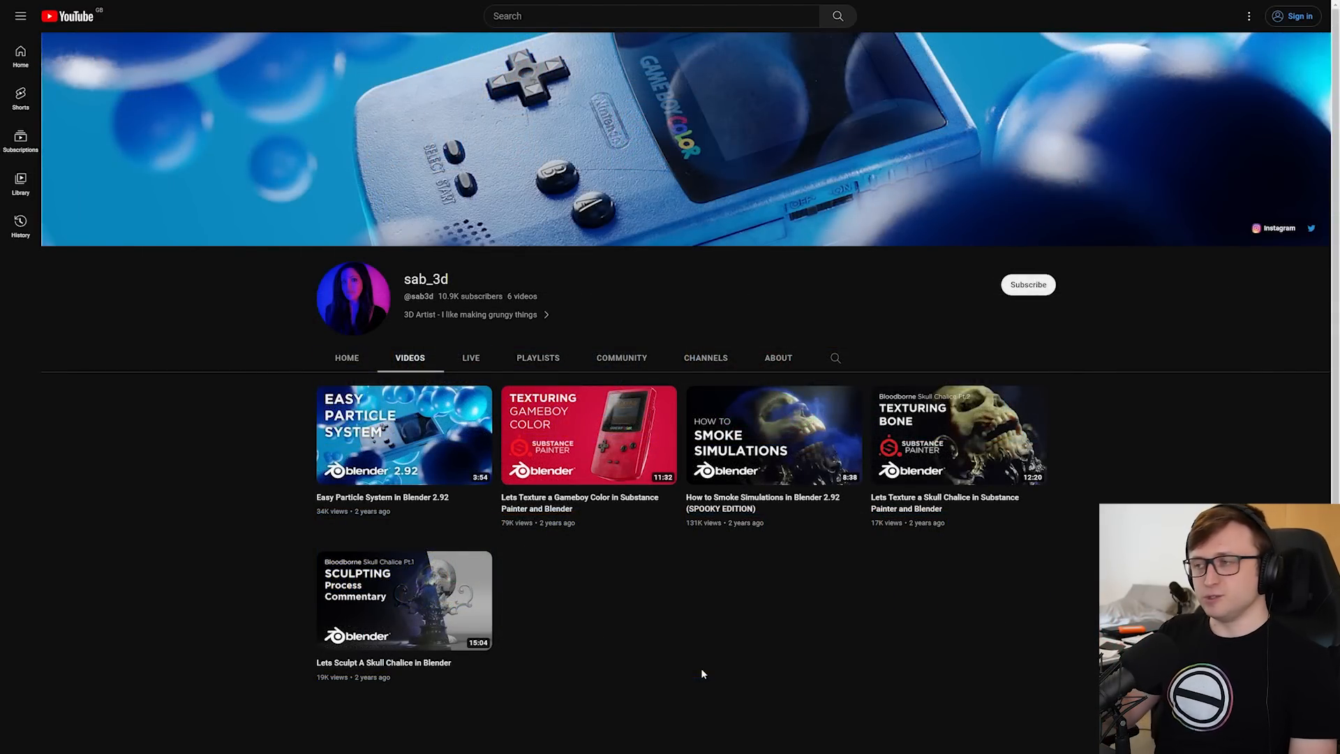
{"action": "mouse_move", "coordinate": [843, 682]}
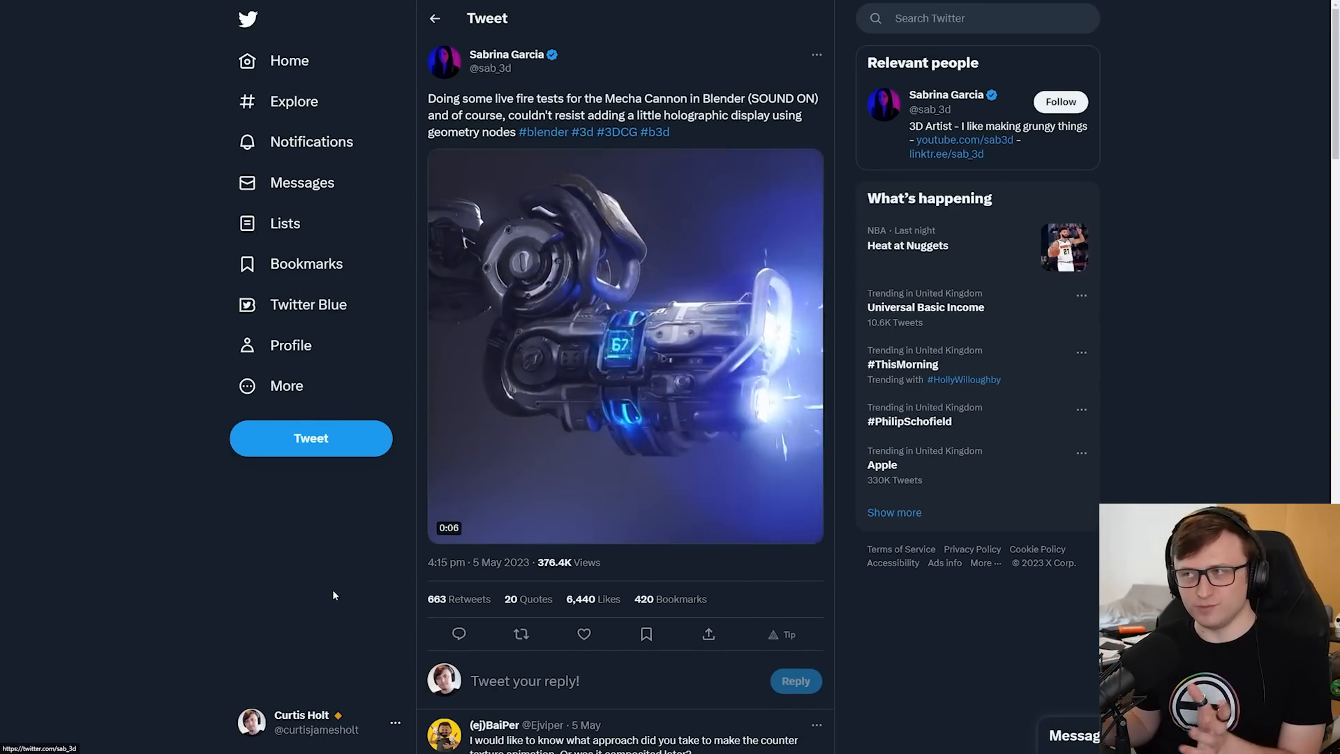
Browse the 3D artist's profile and play the MECHA-CAT render videos
{"action": "left_click", "coordinate": [505, 55]}
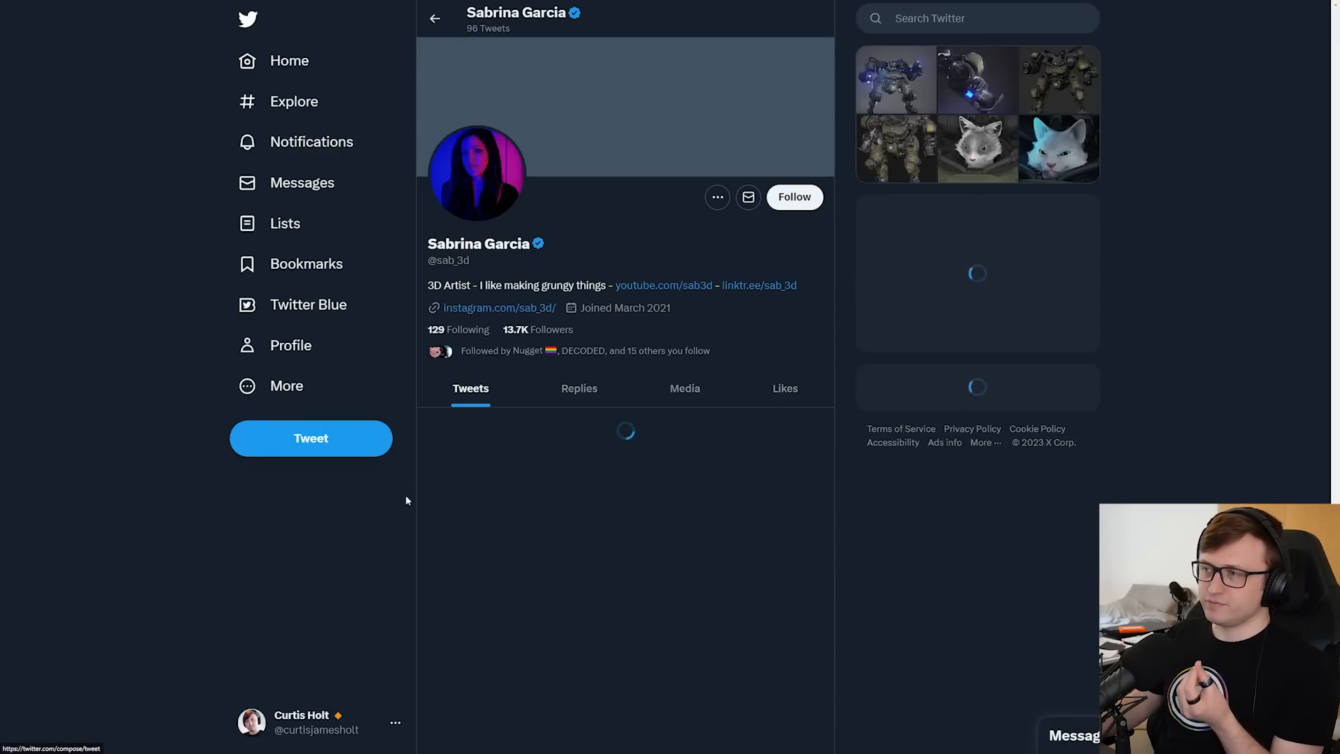
{"action": "scroll", "scroll_direction": "down", "scroll_amount": 3}
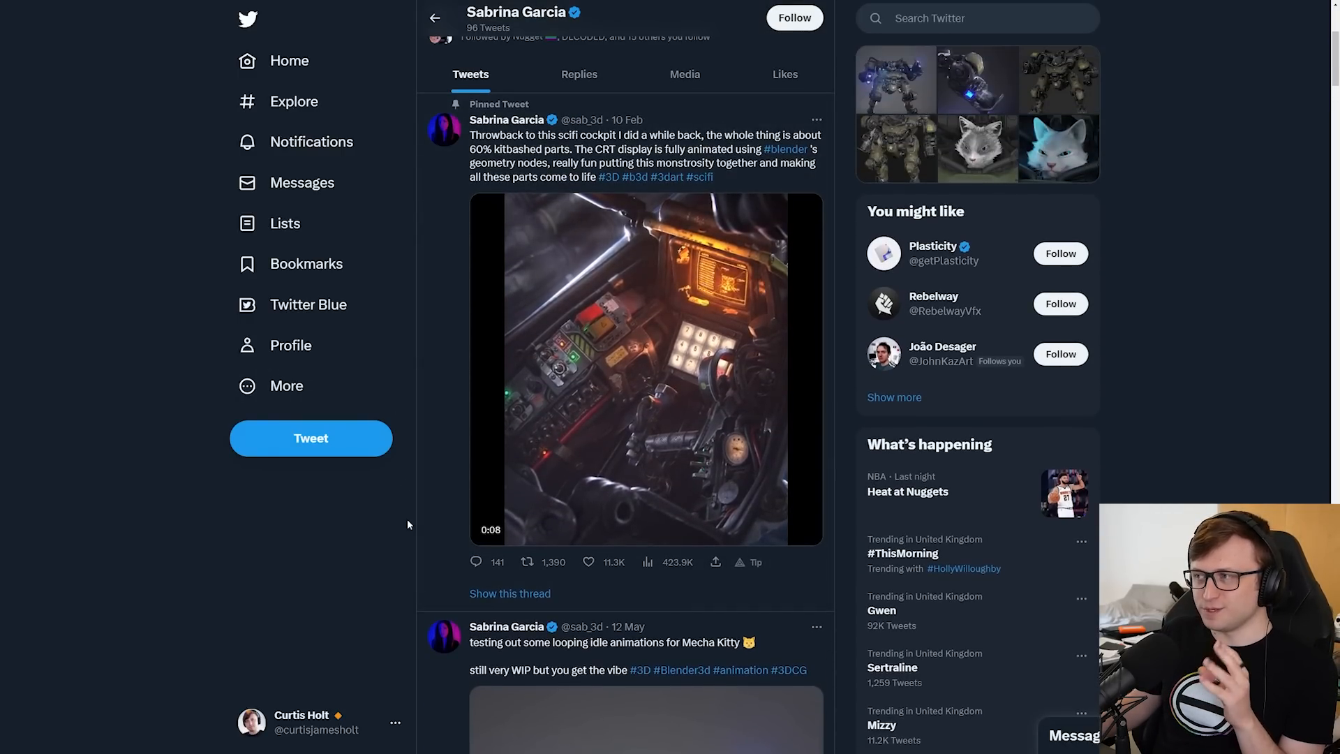
{"action": "scroll", "scroll_direction": "down", "scroll_amount": 3}
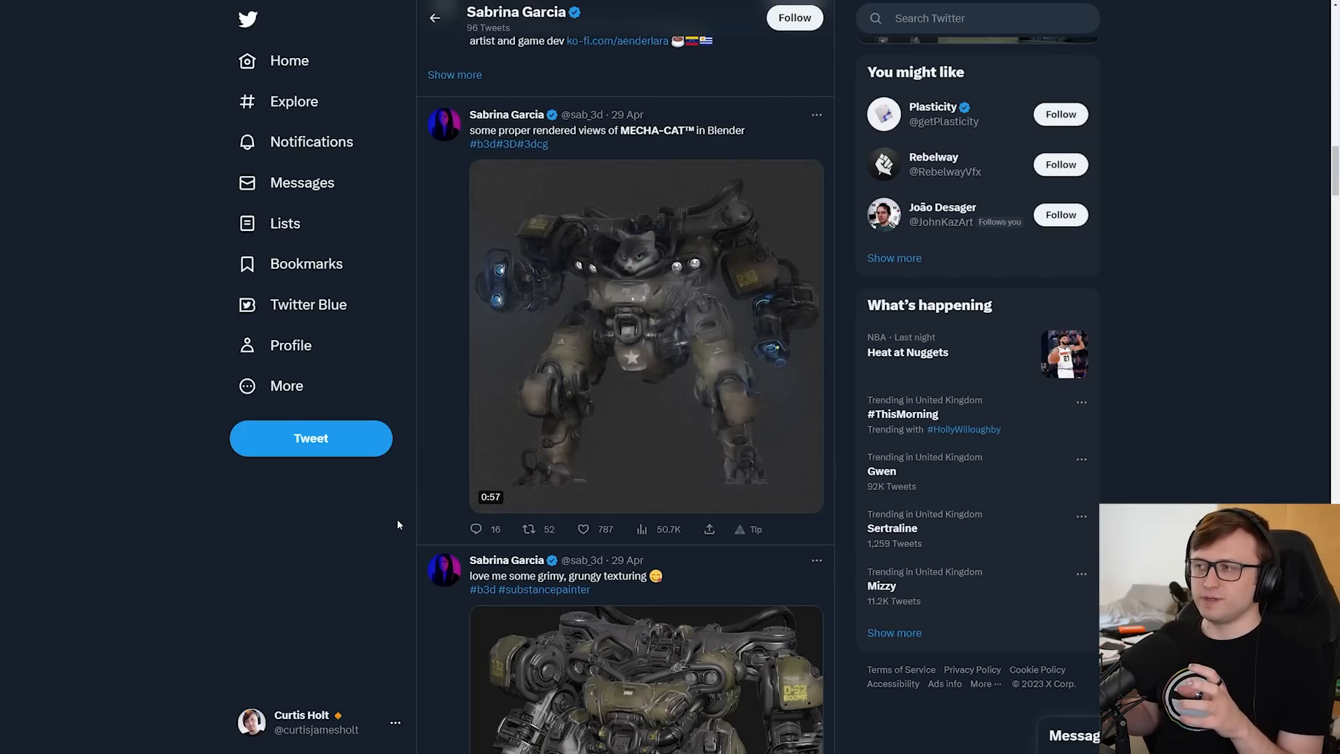
{"action": "left_click", "coordinate": [646, 334]}
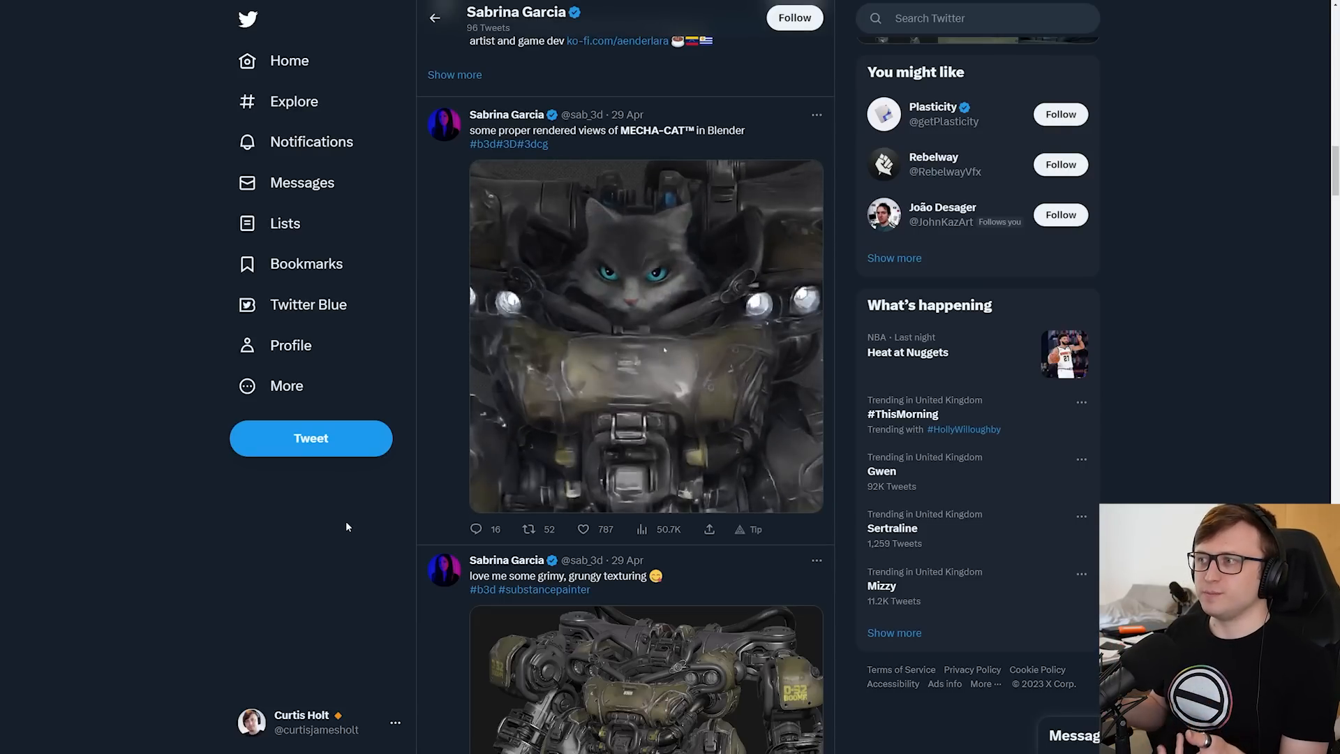
{"action": "left_click", "coordinate": [646, 335]}
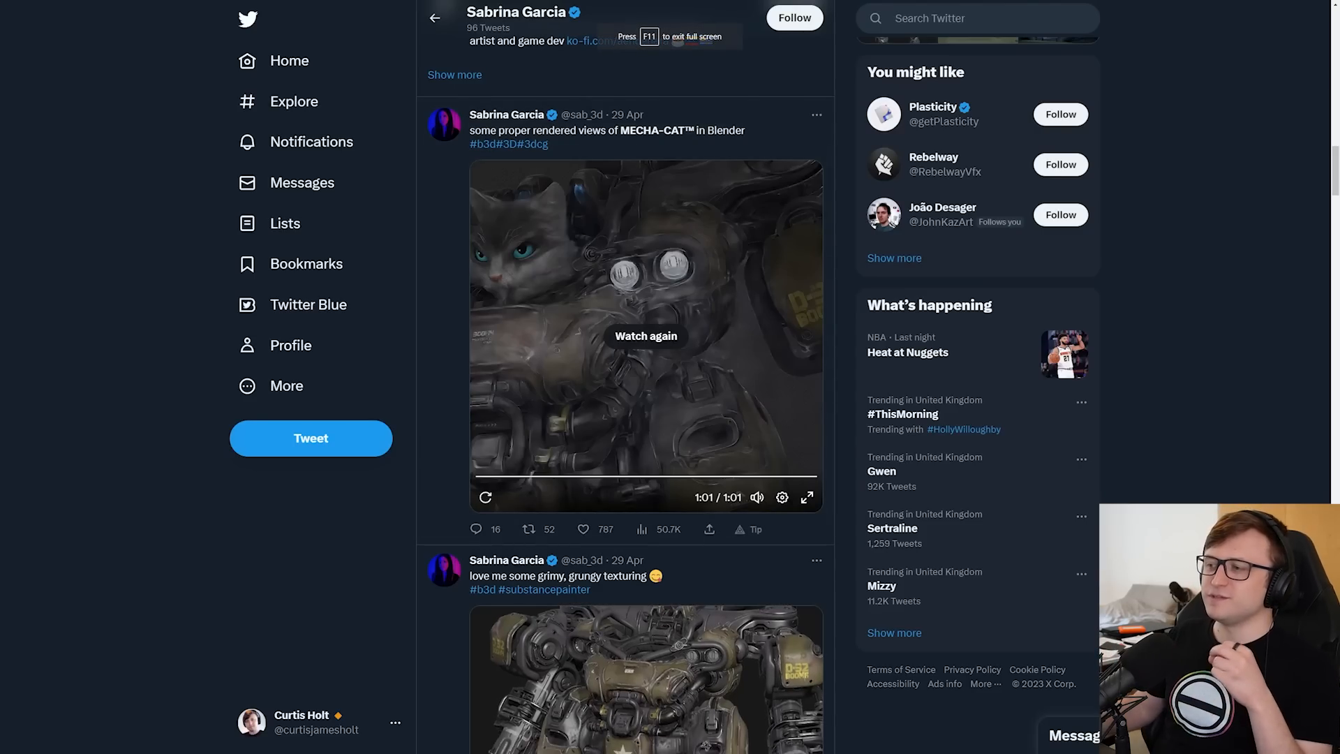
{"action": "scroll", "scroll_direction": "down", "scroll_amount": 3}
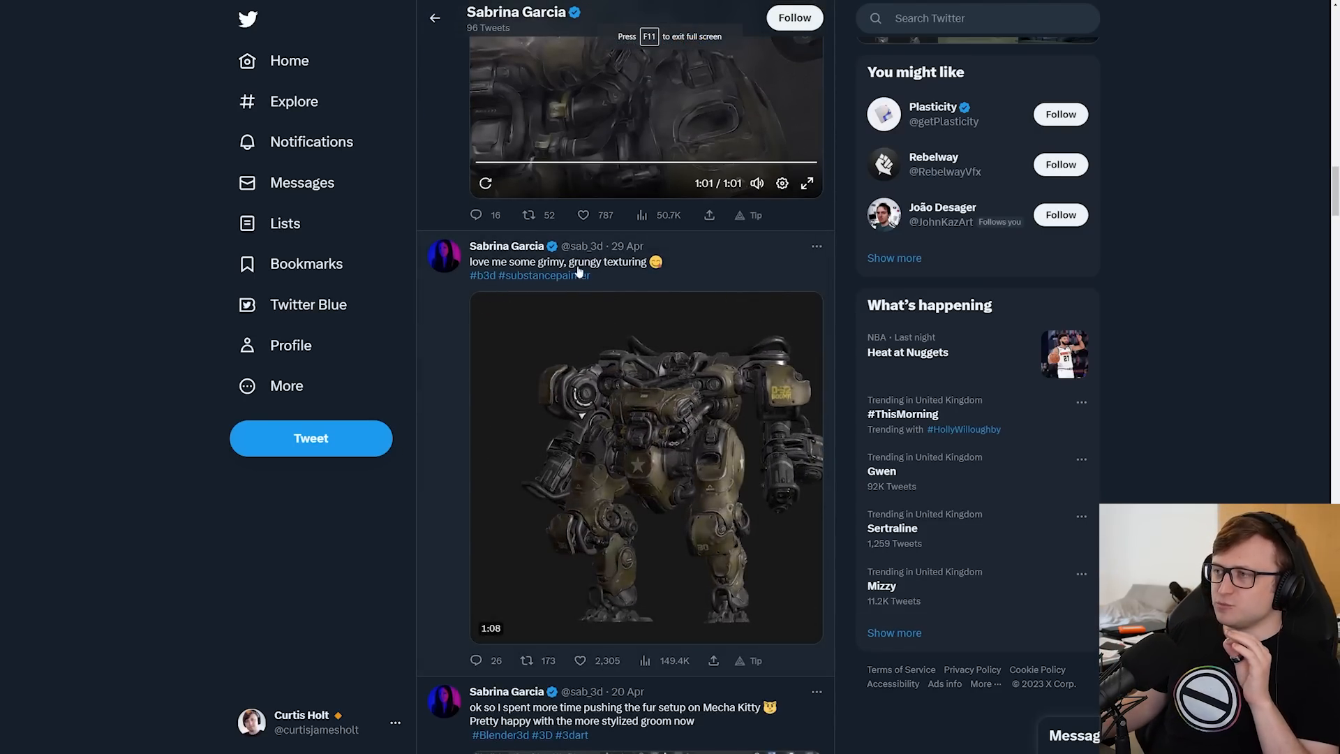
{"action": "left_click", "coordinate": [646, 466]}
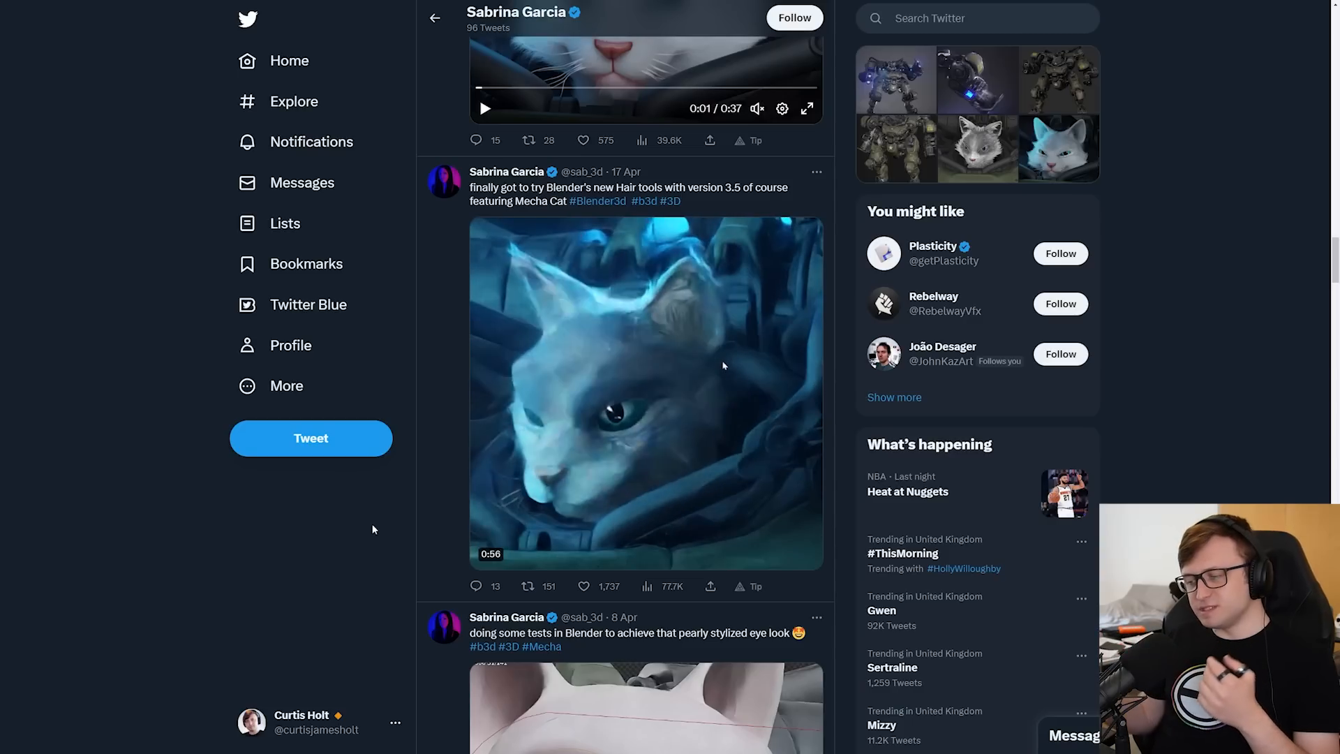
{"action": "scroll", "scroll_direction": "down", "scroll_amount": 3}
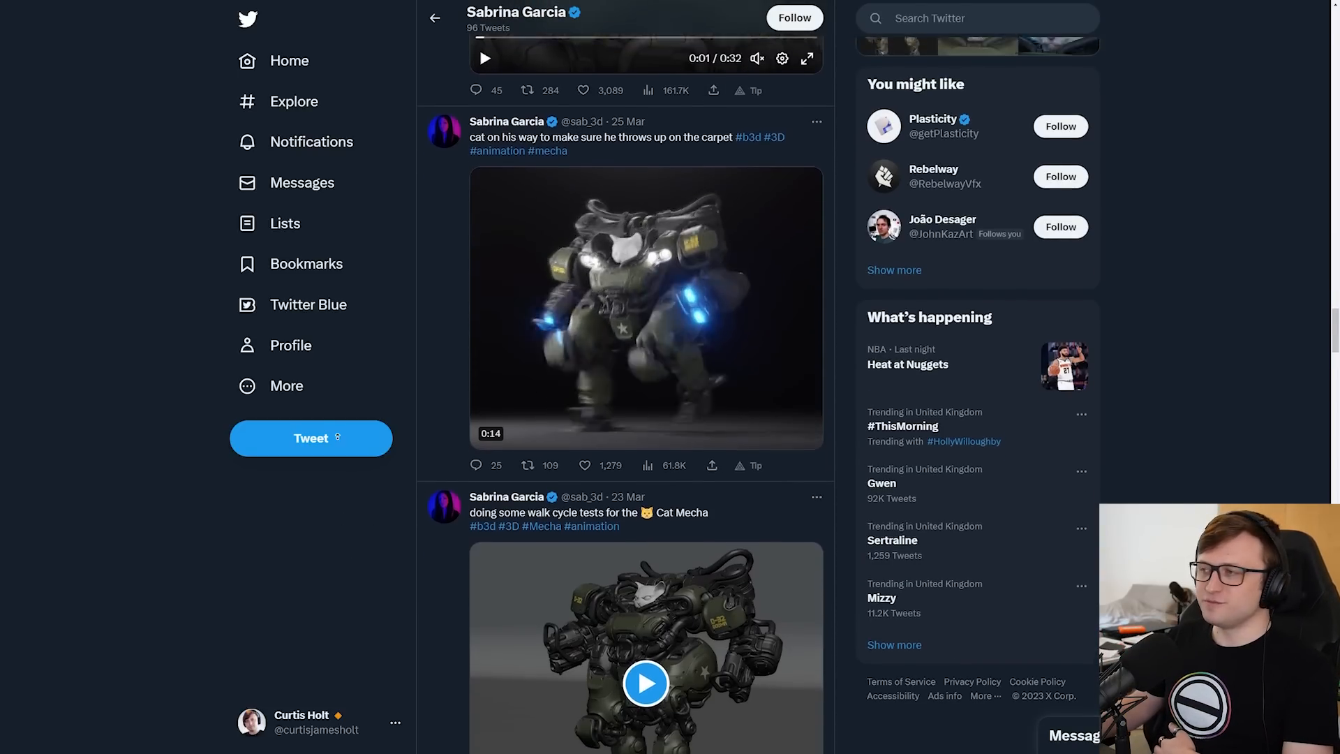
{"action": "scroll", "scroll_direction": "up", "scroll_amount": 3}
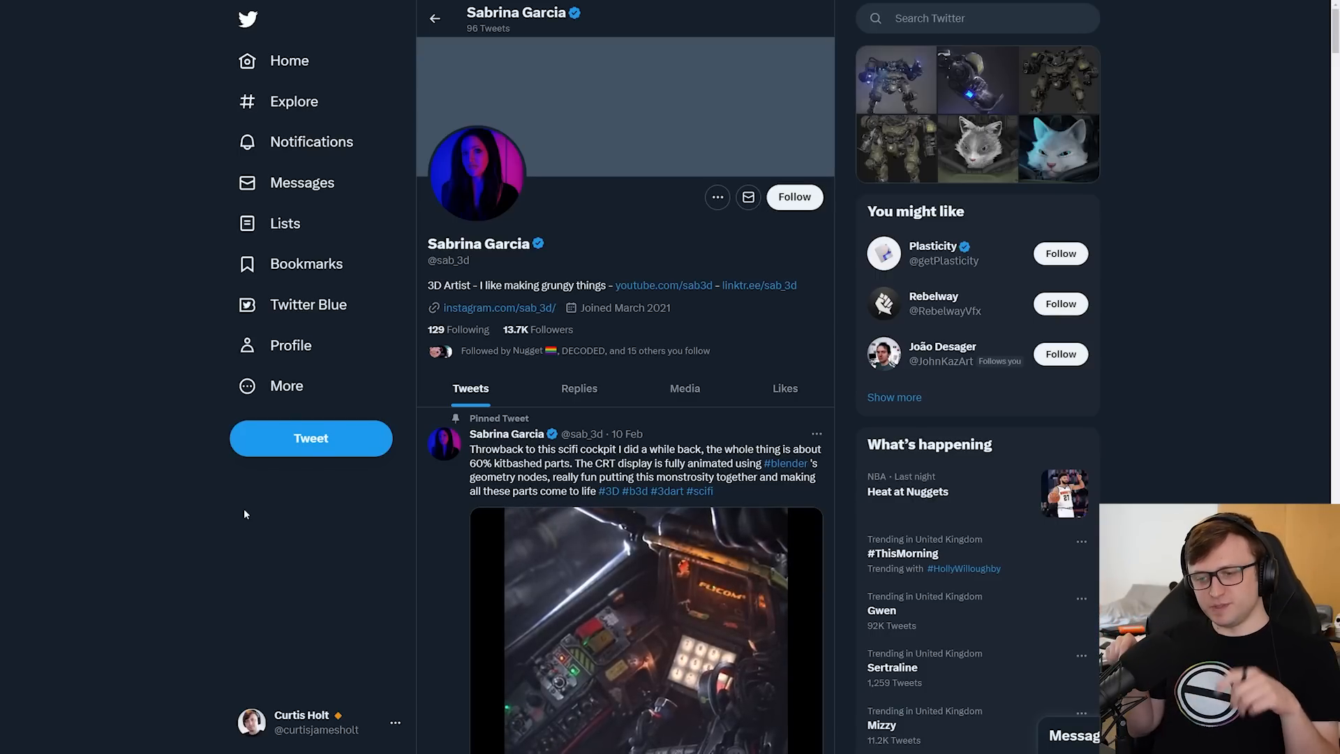
{"action": "mouse_move", "coordinate": [312, 437]}
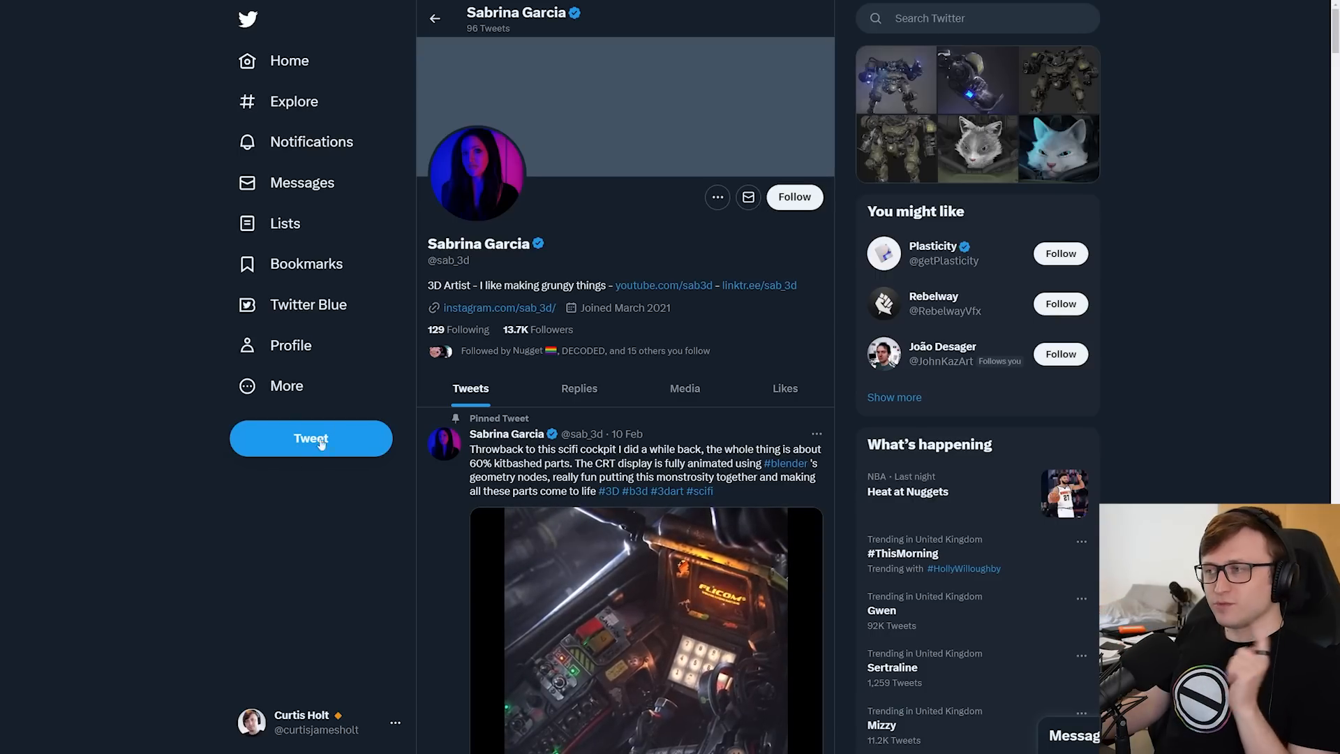
Follow the 3D artist's Twitter account
{"action": "left_click", "coordinate": [793, 197]}
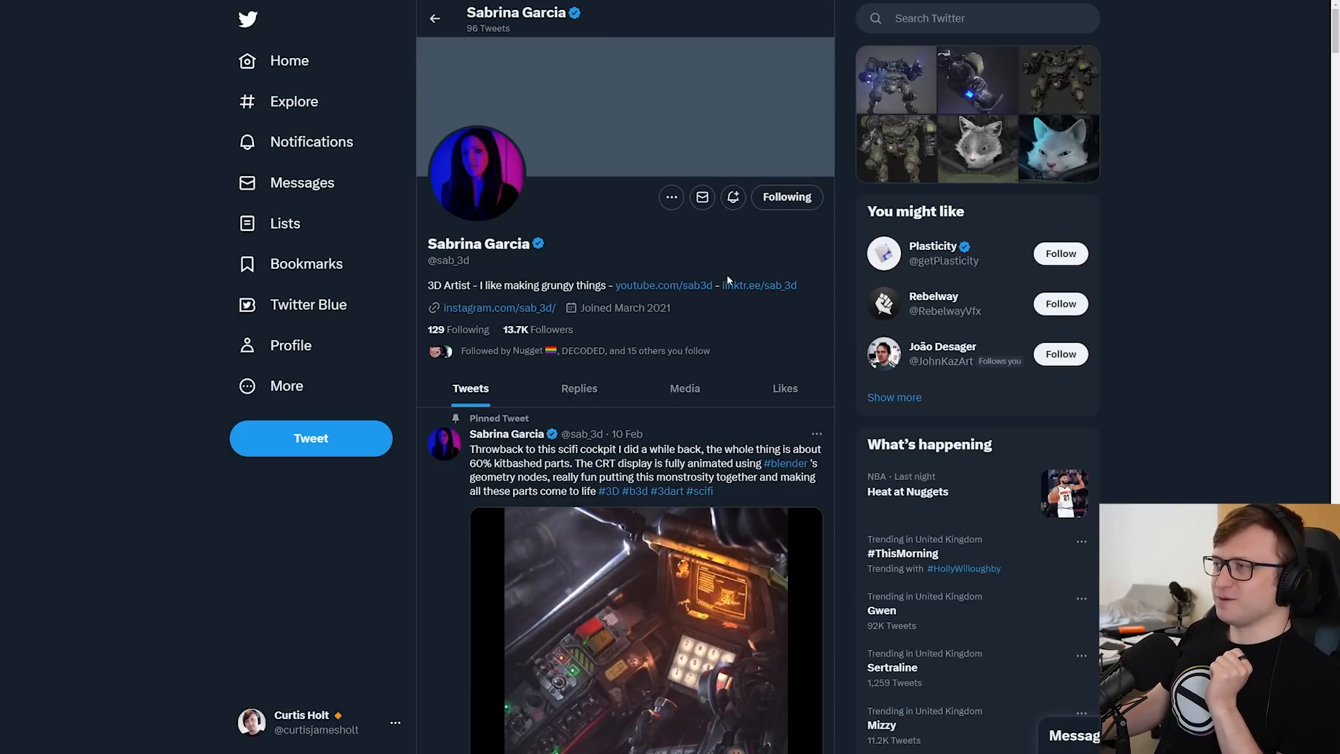
{"action": "mouse_move", "coordinate": [737, 274]}
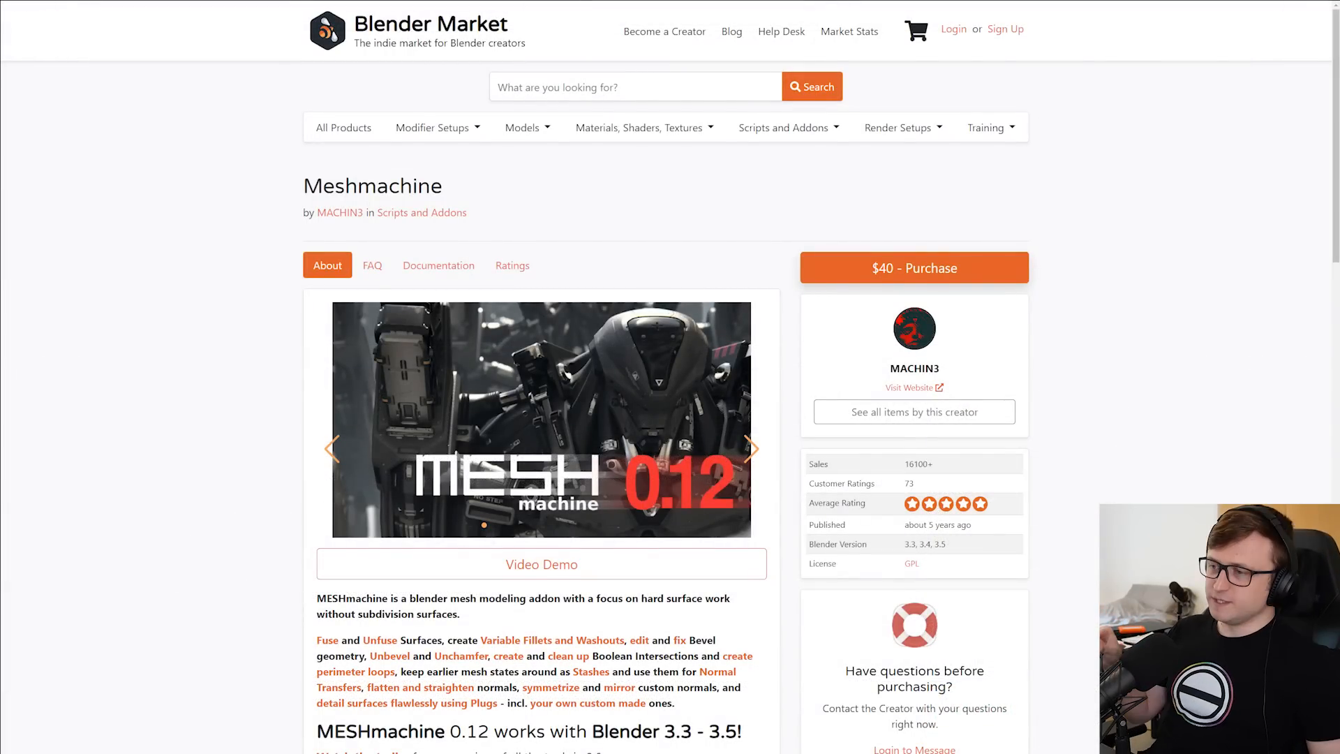
Switch from the Meshmachine page to the Blender SDF Modelling Add-on Demo video
{"action": "left_click", "coordinate": [541, 562]}
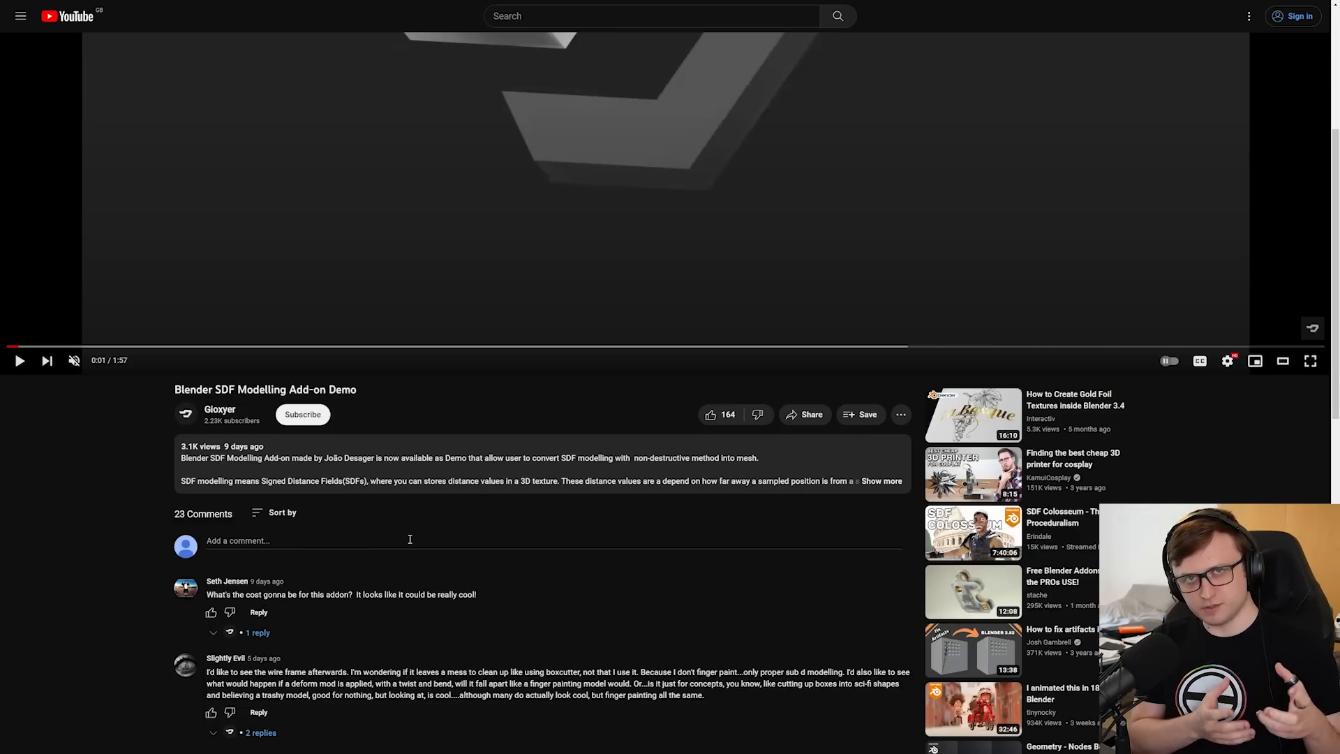
Play the Blender SDF Modelling Add-on Demo video in the player
{"action": "left_click", "coordinate": [1311, 360]}
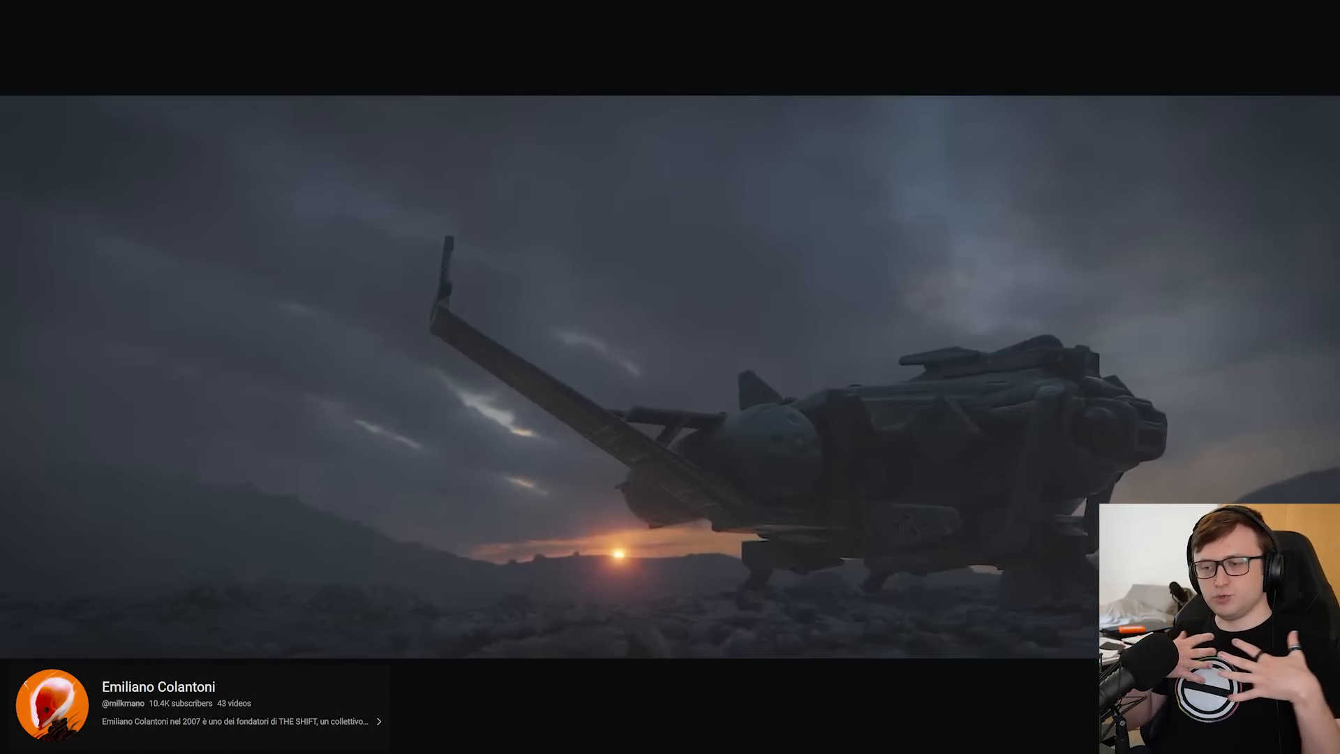
{"action": "left_click", "coordinate": [1311, 360]}
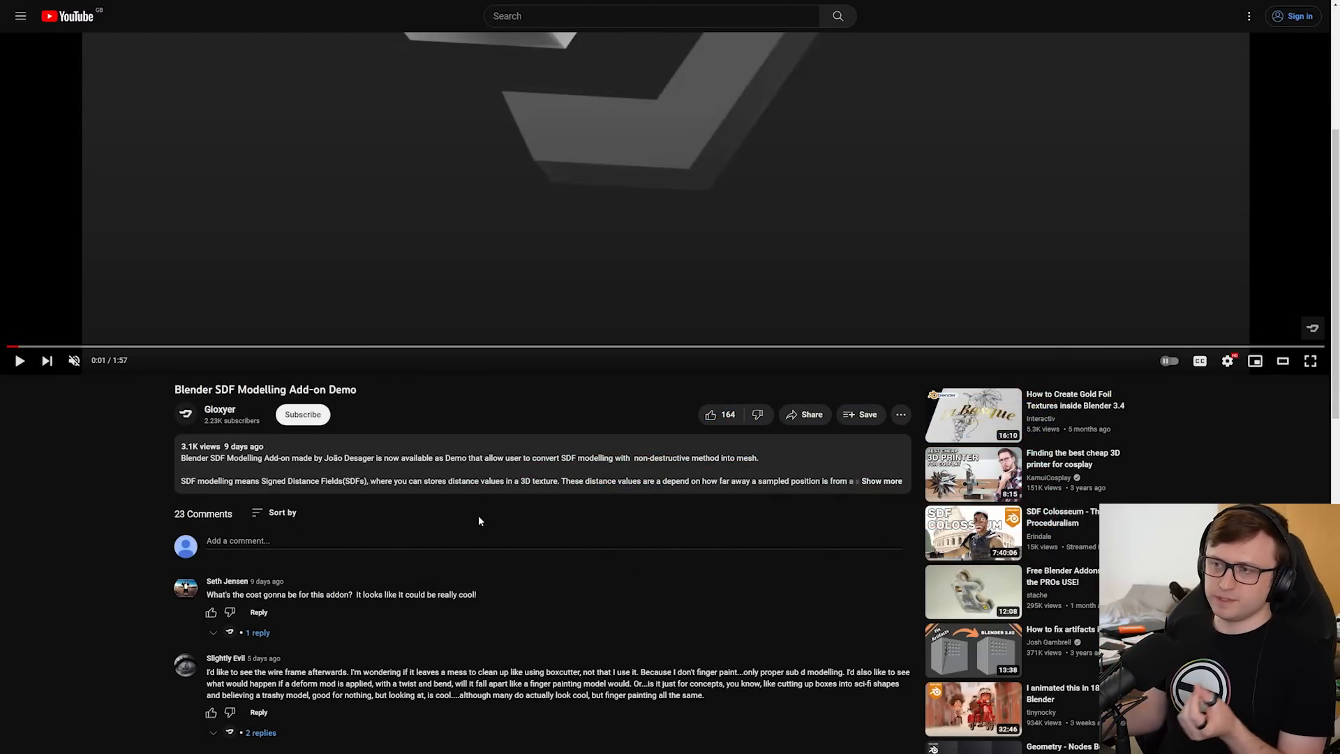
{"action": "mouse_move", "coordinate": [383, 518]}
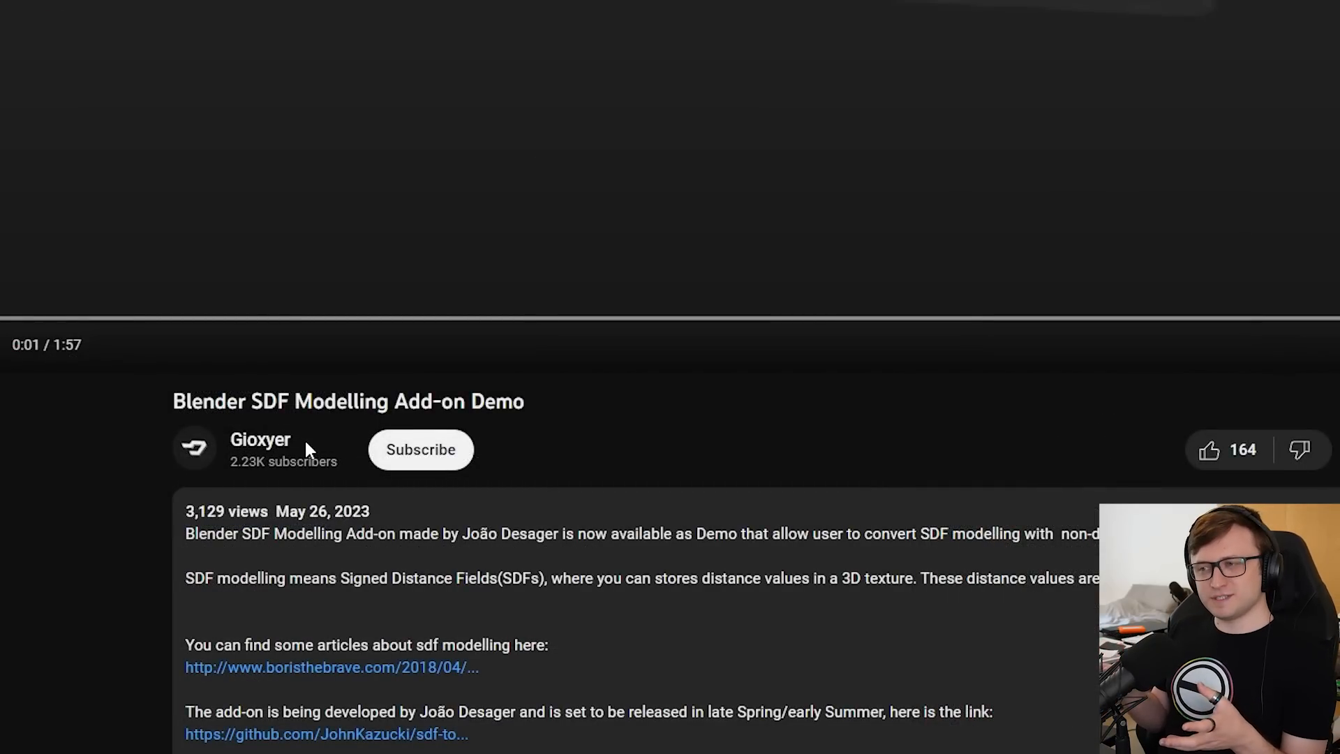
{"action": "mouse_move", "coordinate": [471, 551]}
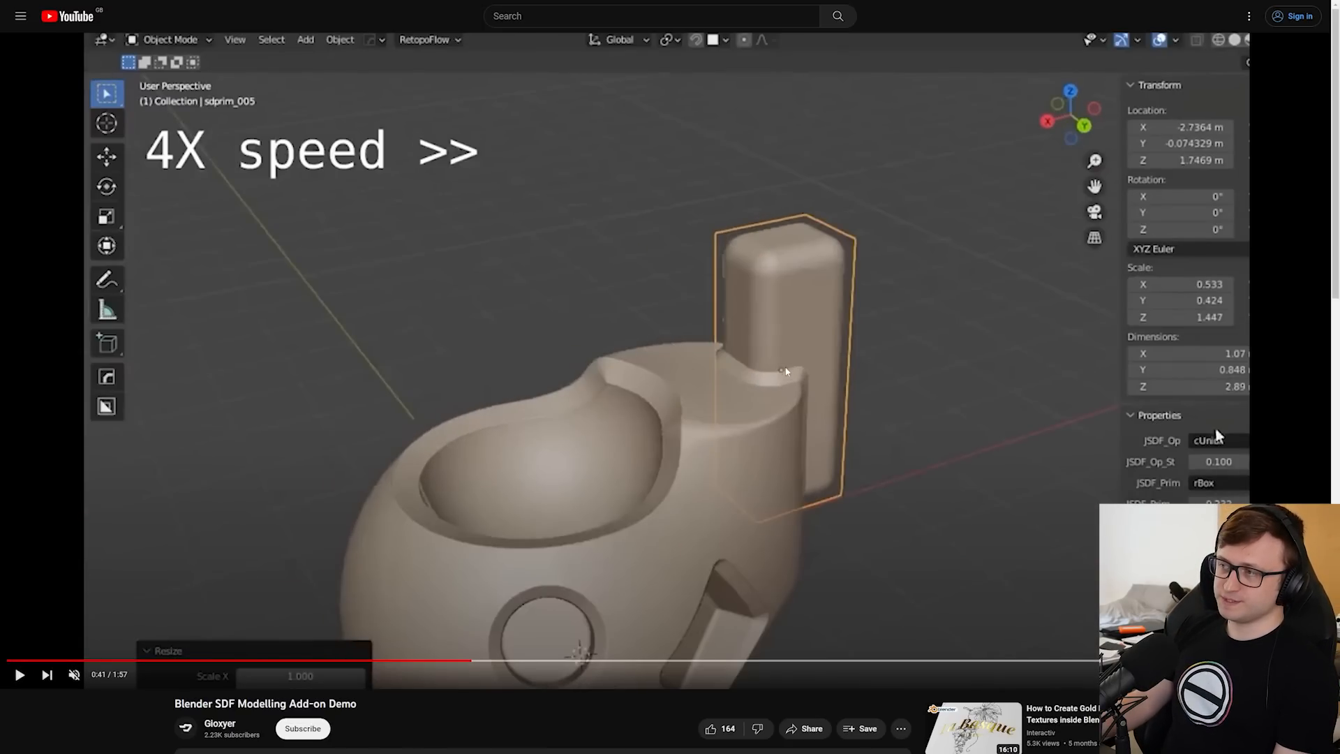
Skim further into the SDF add-on demo, expand its description and open João Desager's Twitter link
{"action": "left_click", "coordinate": [18, 674]}
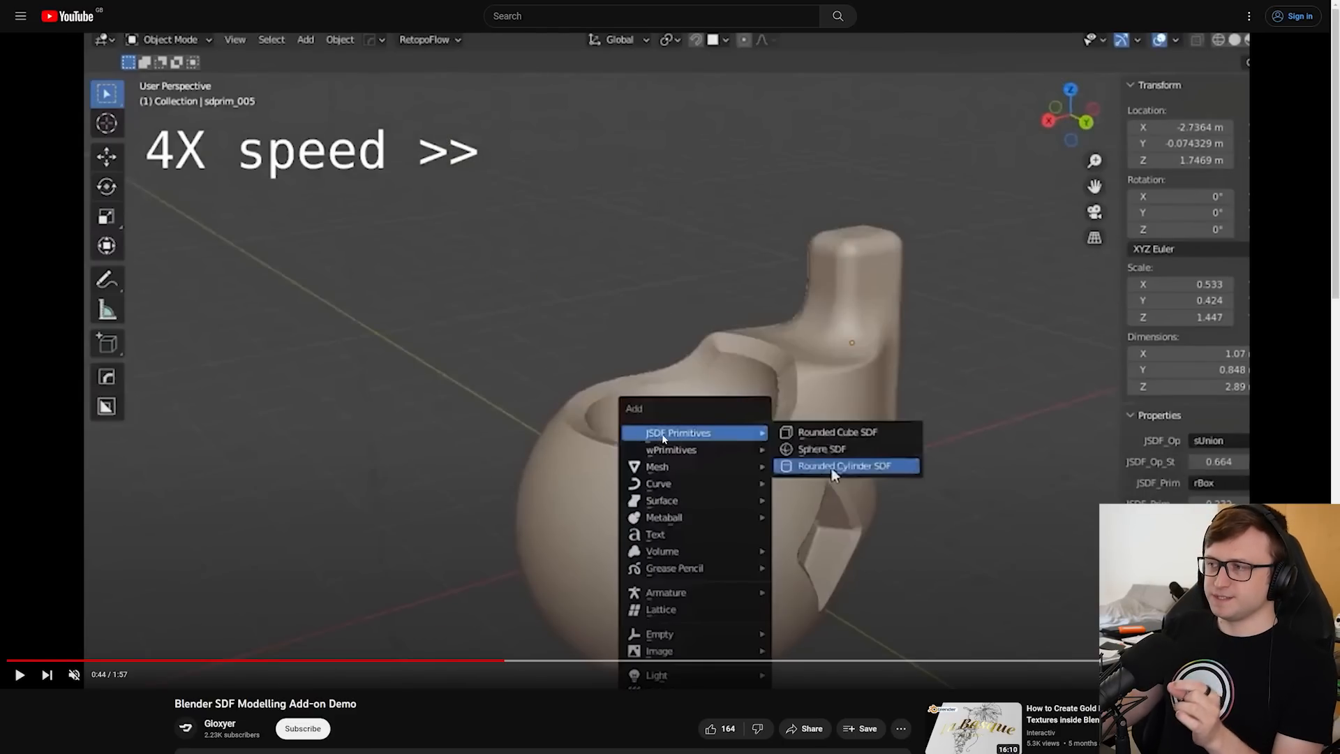
{"action": "left_click", "coordinate": [845, 467]}
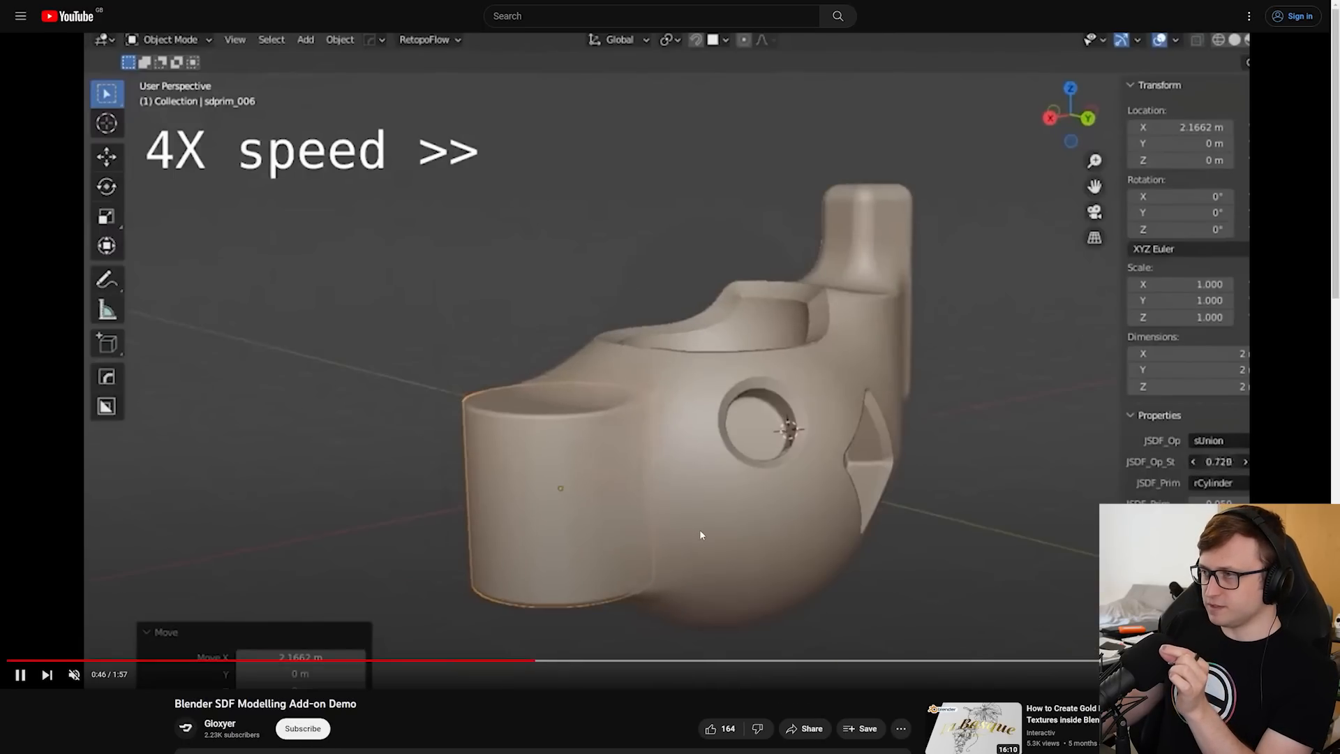
{"action": "left_click", "coordinate": [18, 674]}
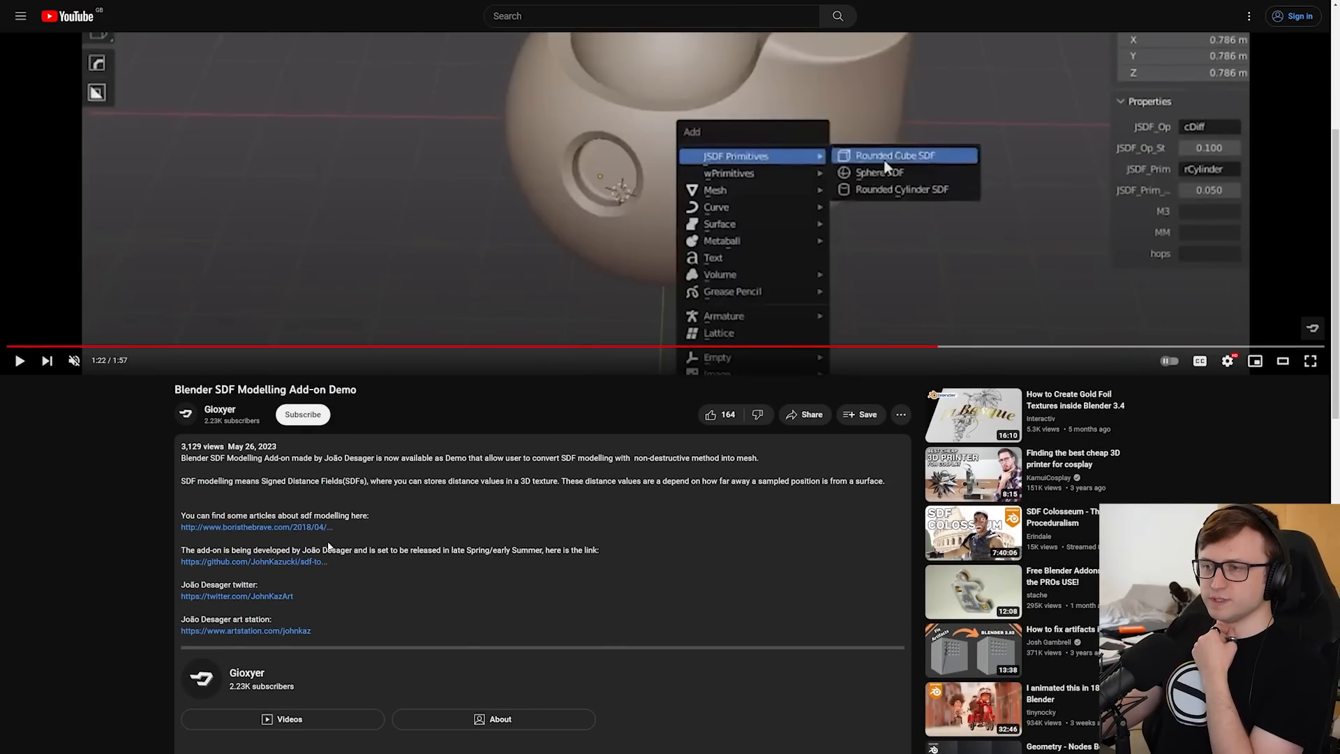
{"action": "left_click", "coordinate": [237, 595]}
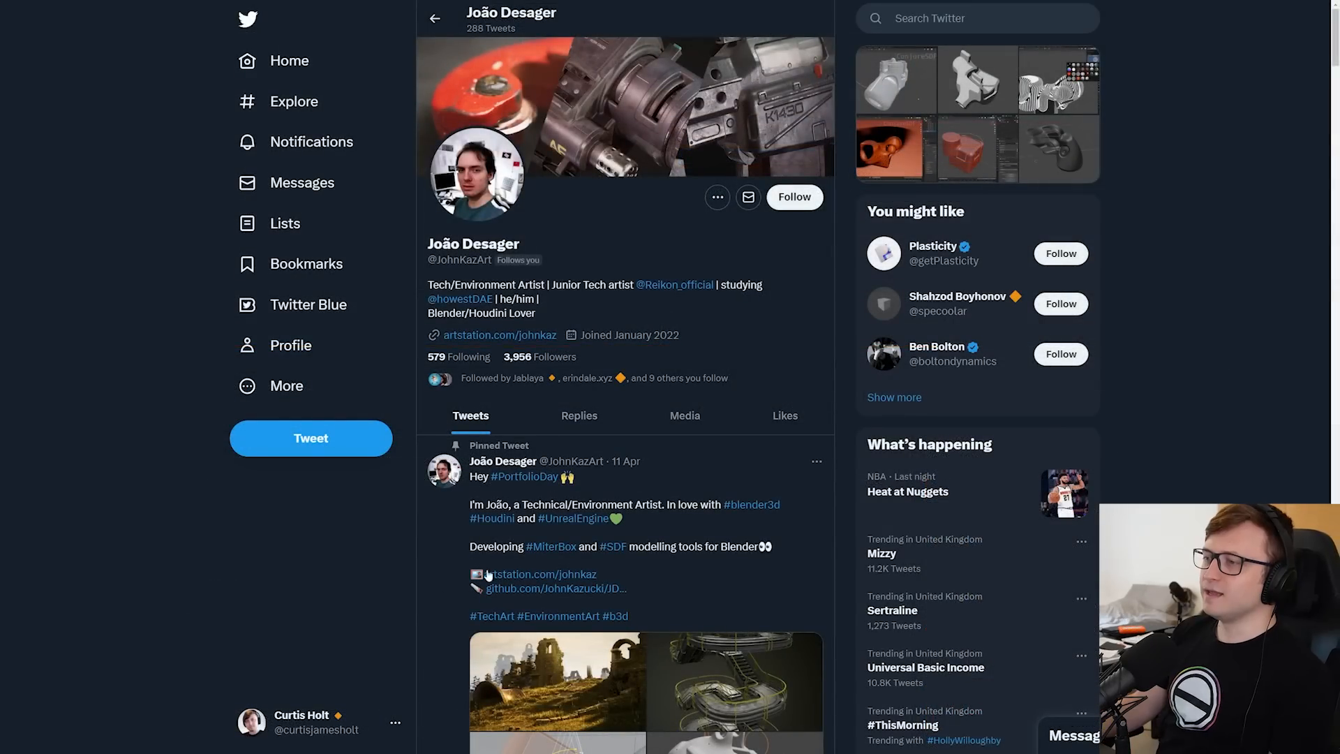
{"action": "left_click", "coordinate": [792, 197]}
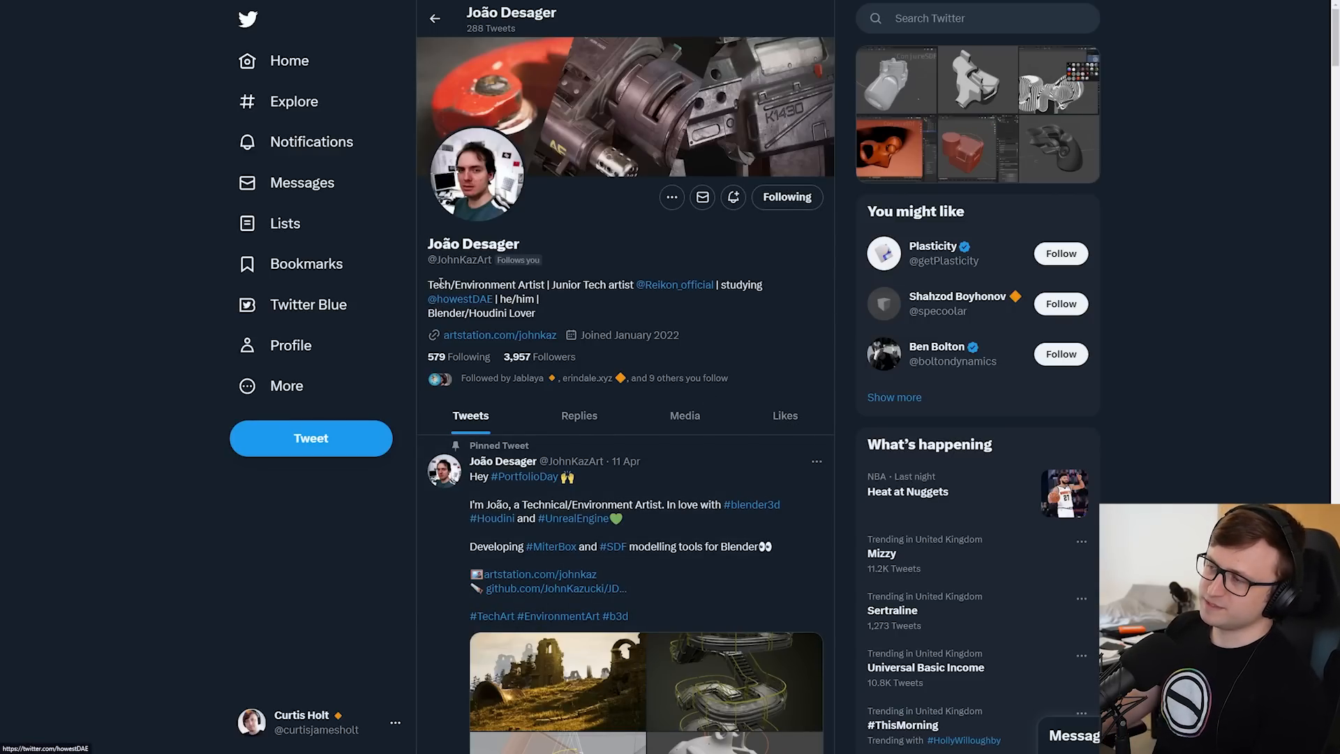
{"action": "scroll", "scroll_direction": "down", "scroll_amount": 3}
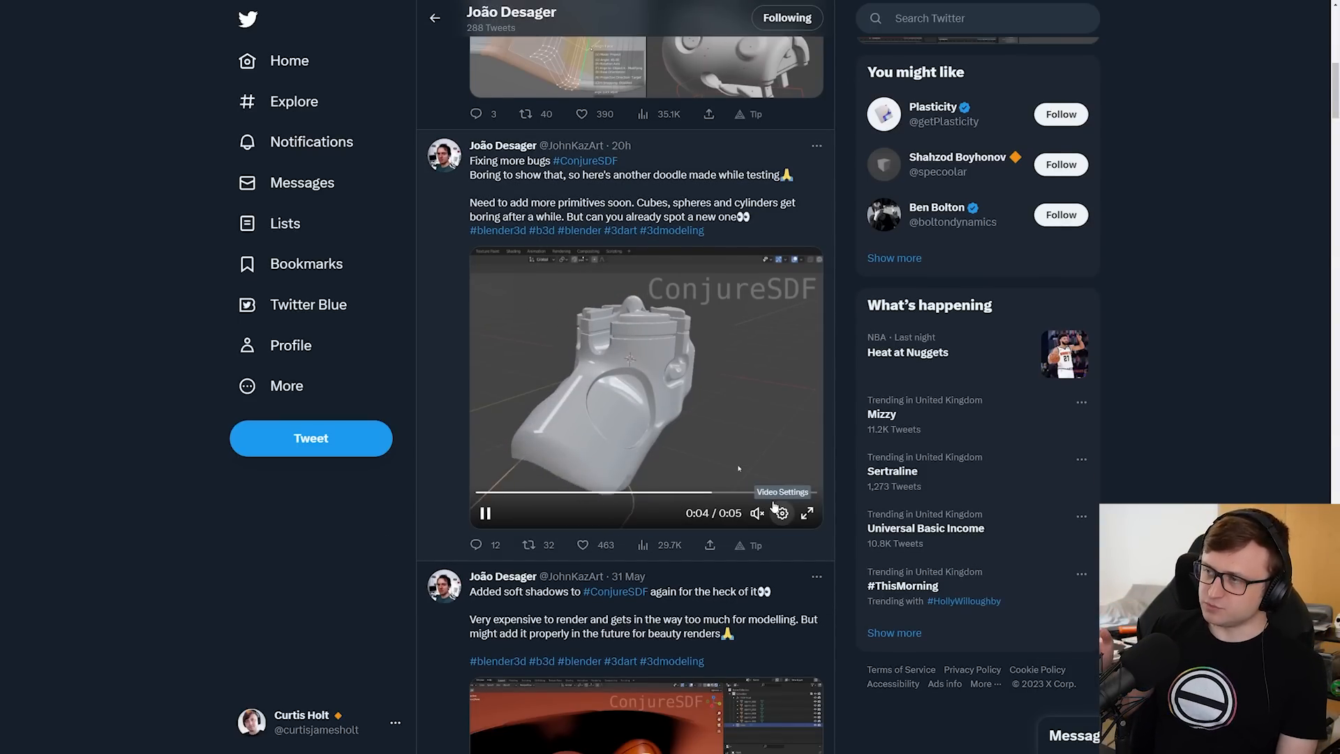
{"action": "left_click", "coordinate": [807, 512]}
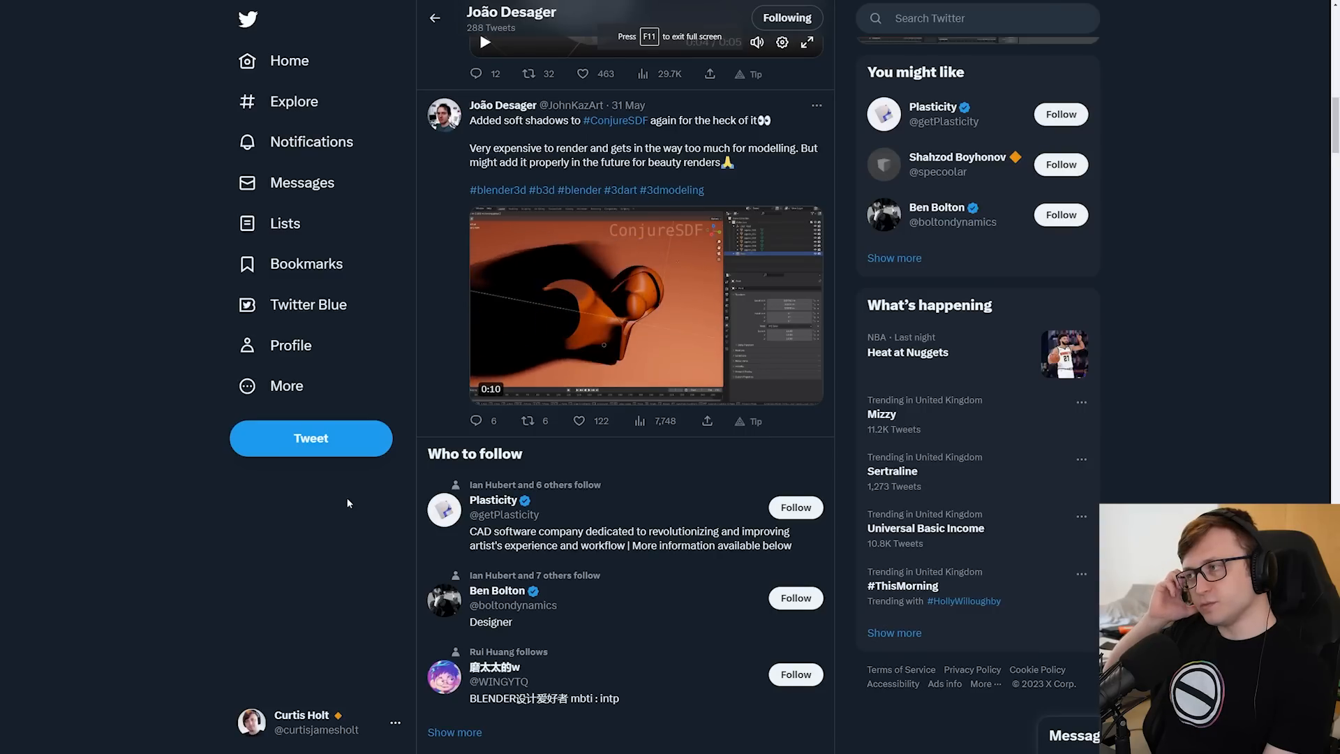
{"action": "scroll", "scroll_direction": "down", "scroll_amount": 3}
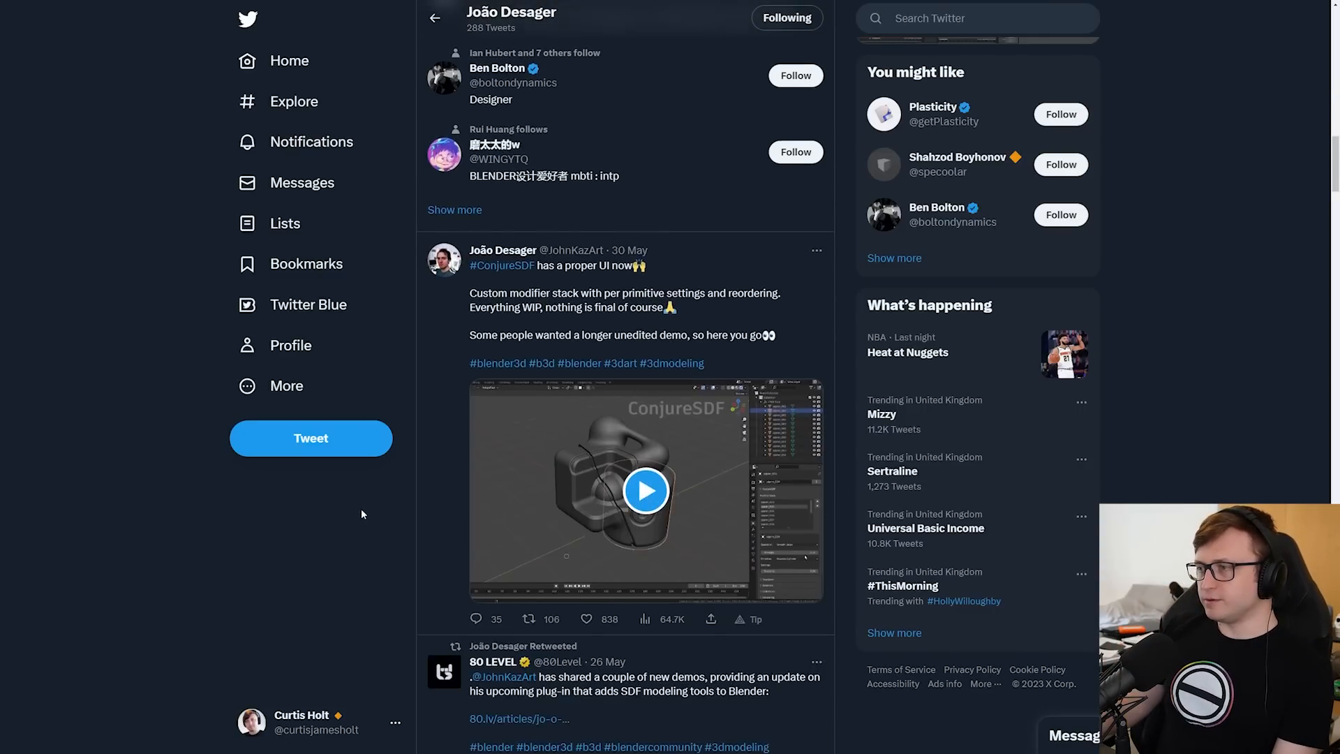
{"action": "scroll", "scroll_direction": "down", "scroll_amount": 3}
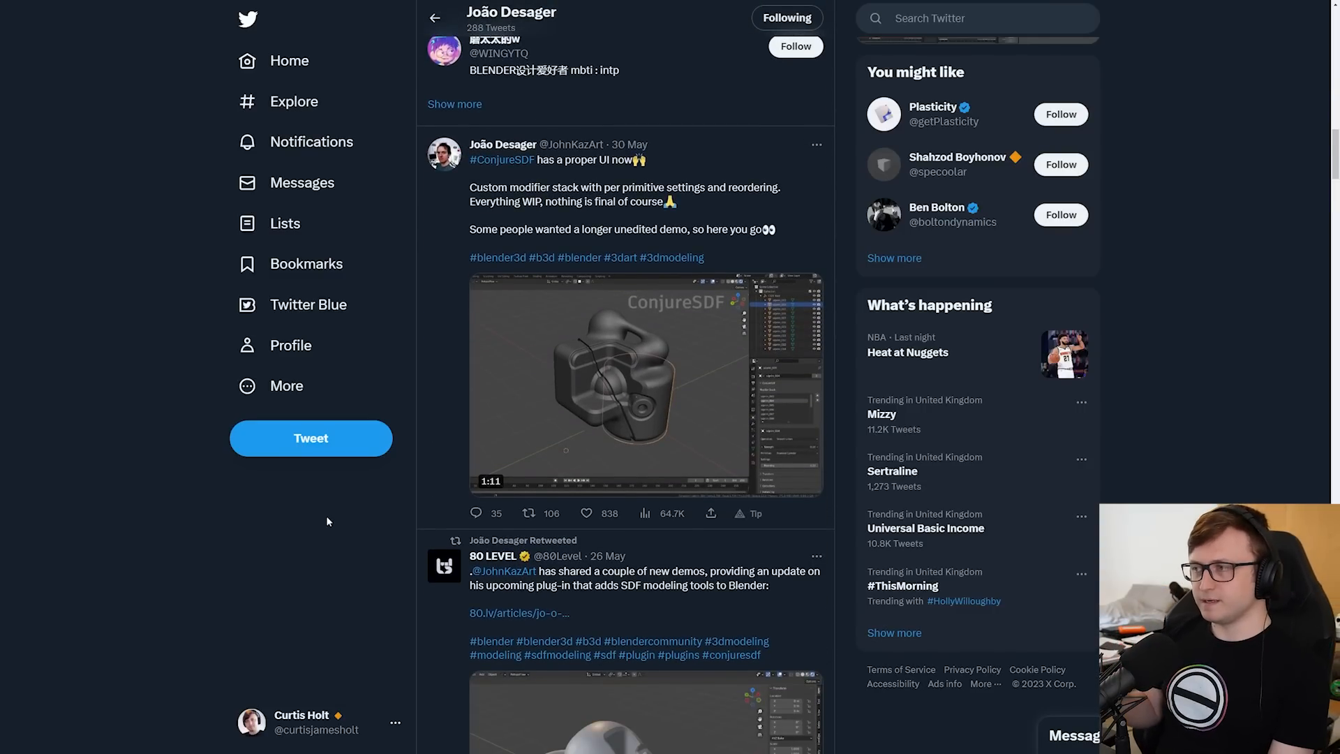
{"action": "scroll", "scroll_direction": "down", "scroll_amount": 3}
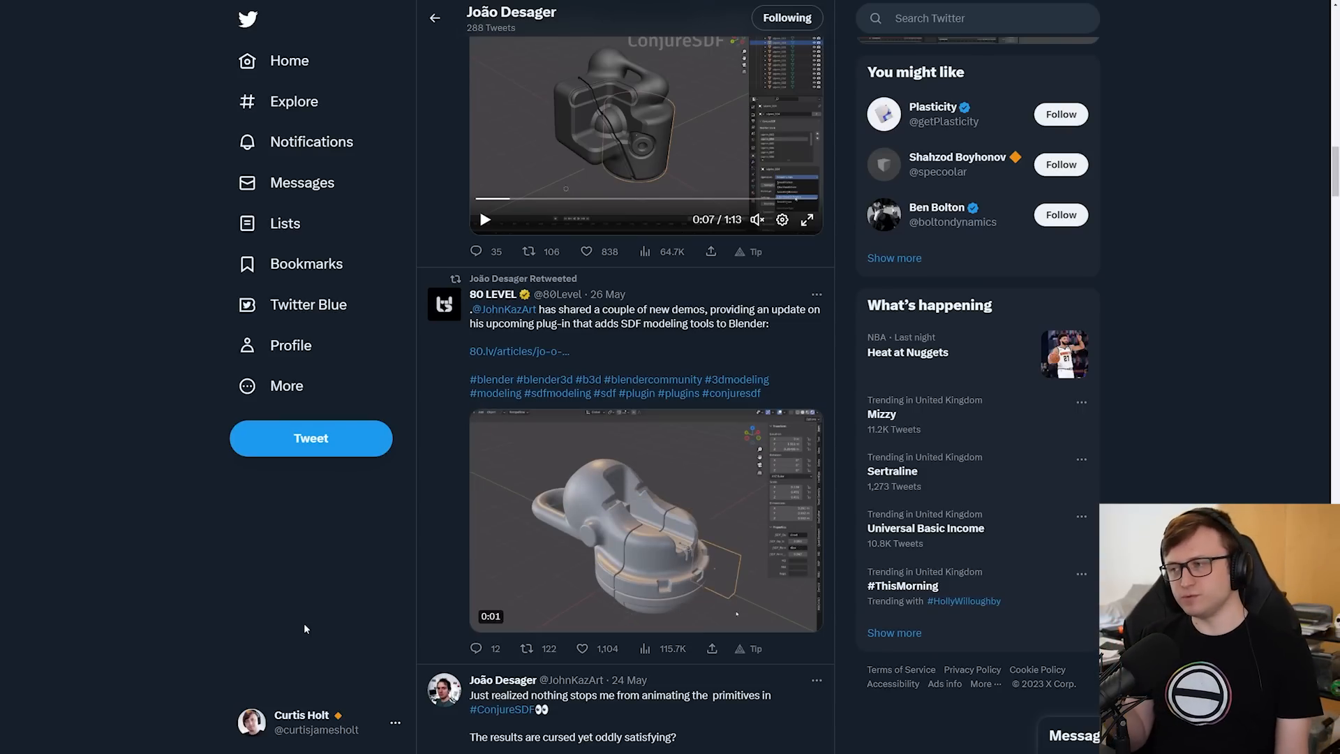
{"action": "scroll", "scroll_direction": "down", "scroll_amount": 3}
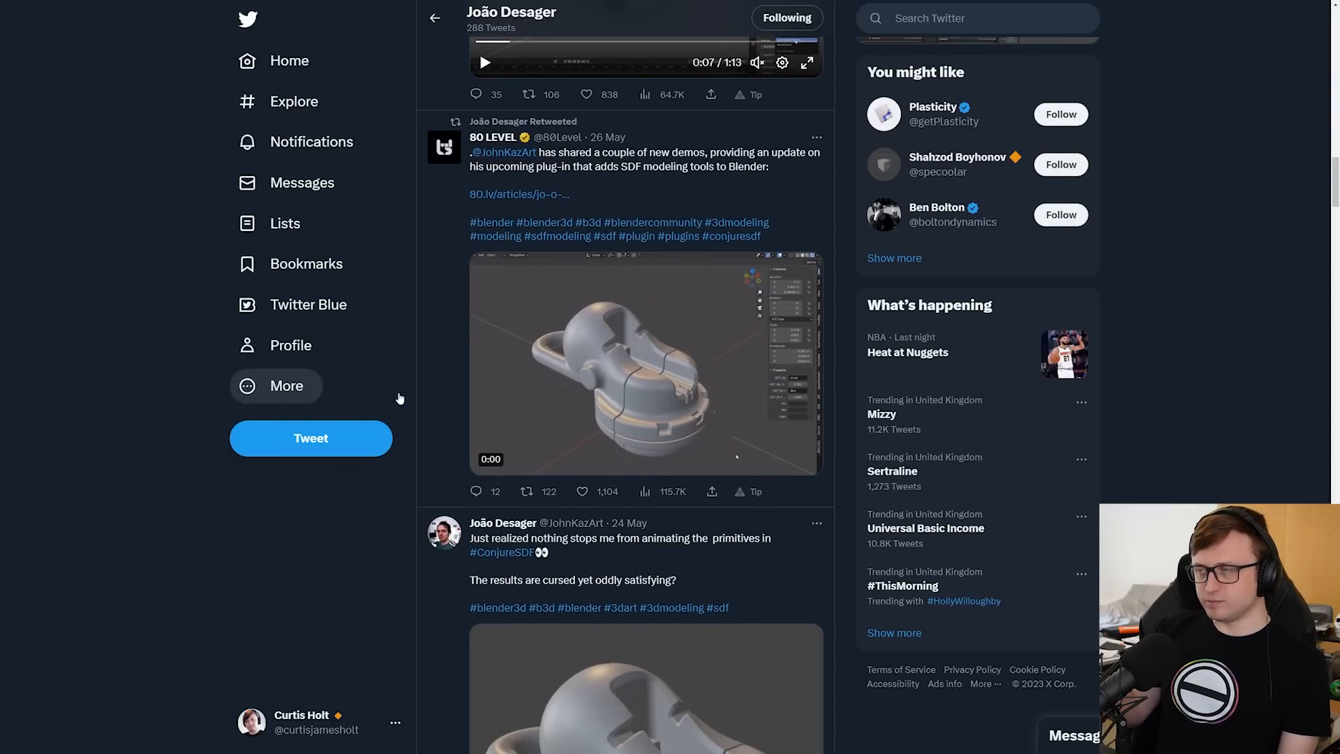
Play the 80 LEVEL retweet clip and the ConjureSDF UI demo in full screen, then go to Emiliano Colantoni's YouTube channel
{"action": "left_click", "coordinate": [644, 363]}
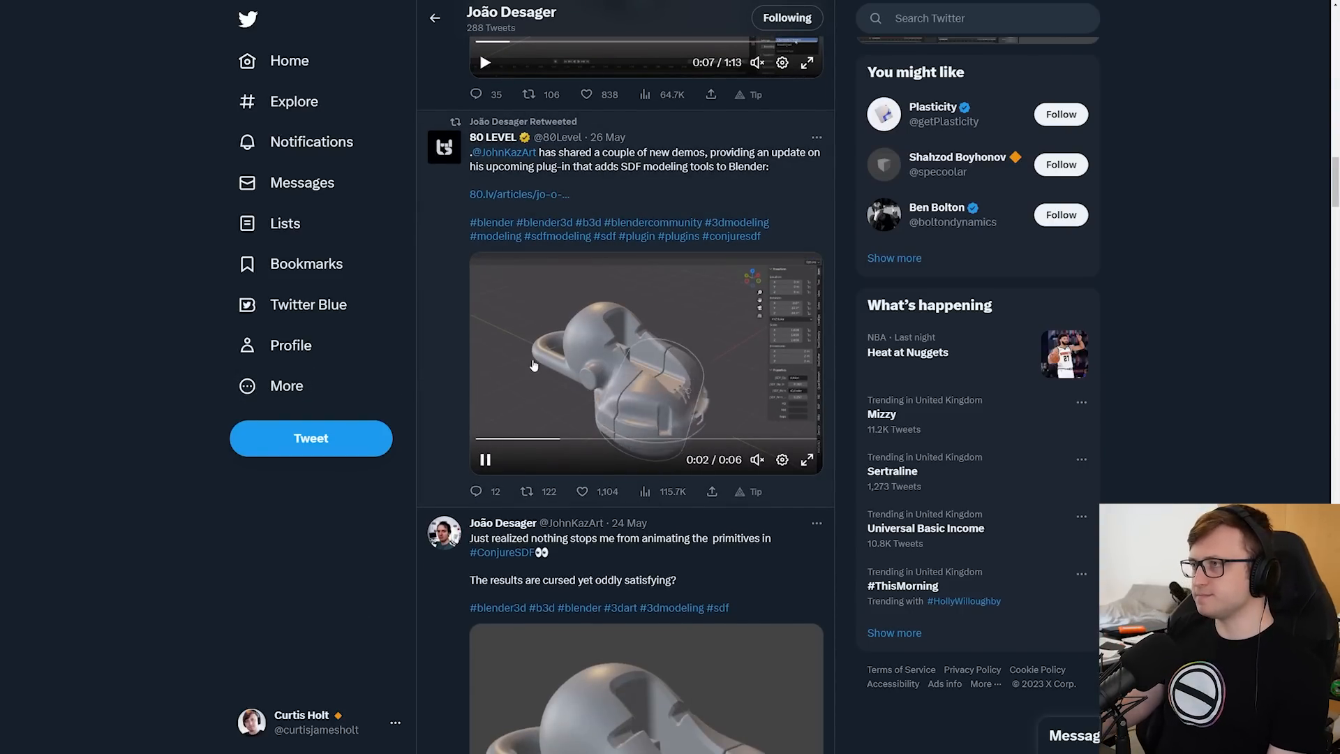
{"action": "scroll", "scroll_direction": "up", "scroll_amount": 3}
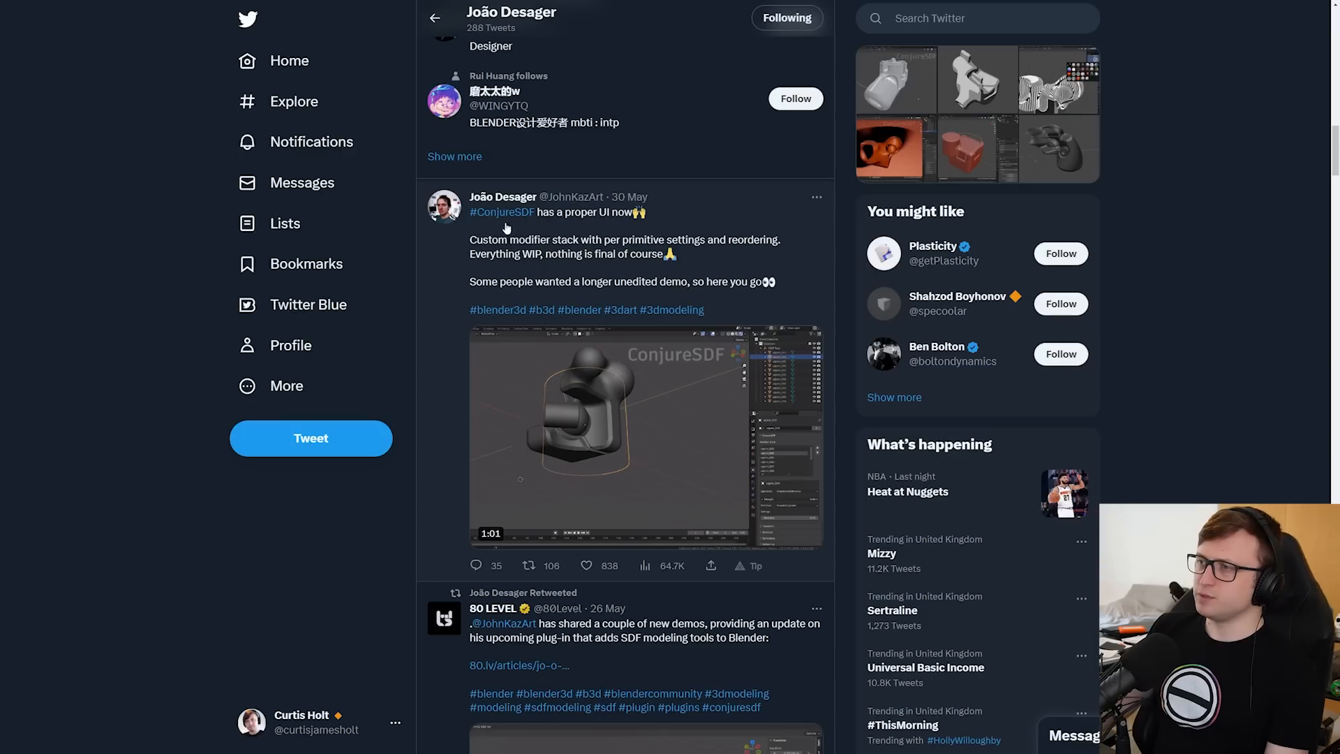
{"action": "left_click", "coordinate": [643, 436]}
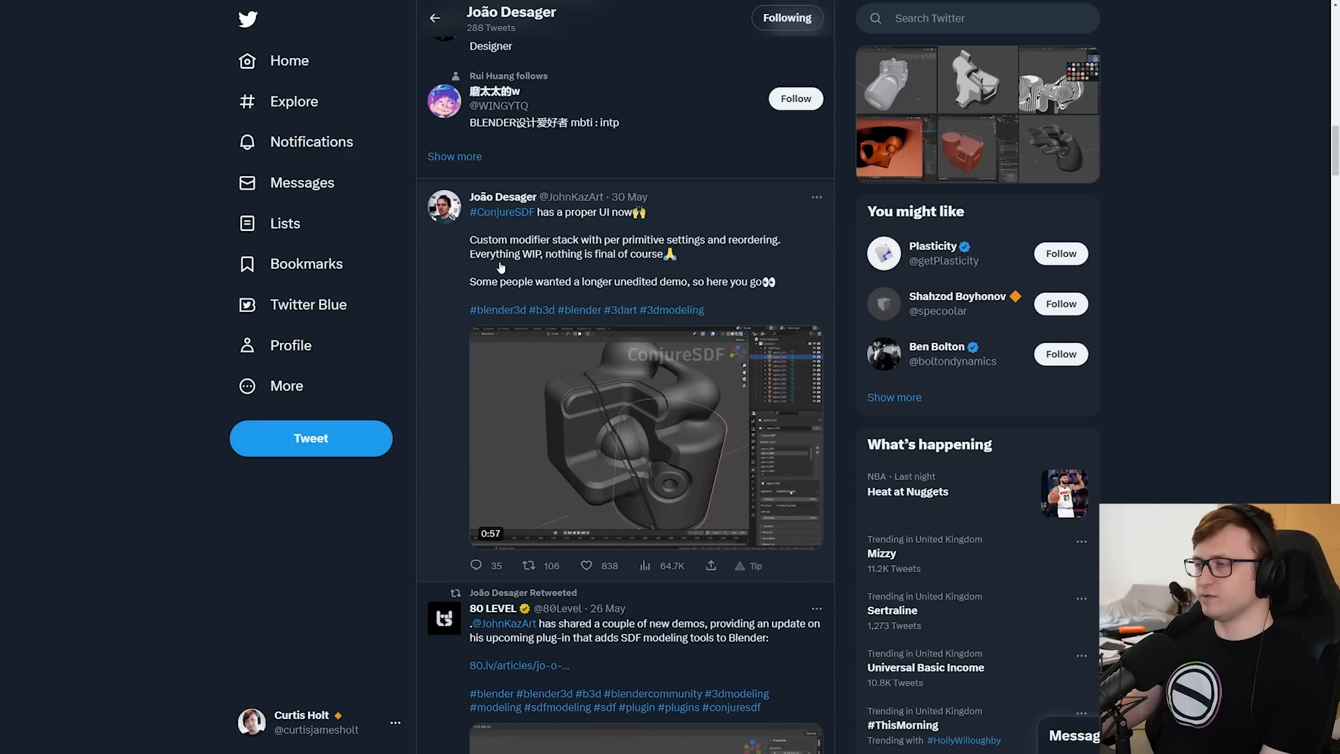
{"action": "left_click", "coordinate": [645, 436]}
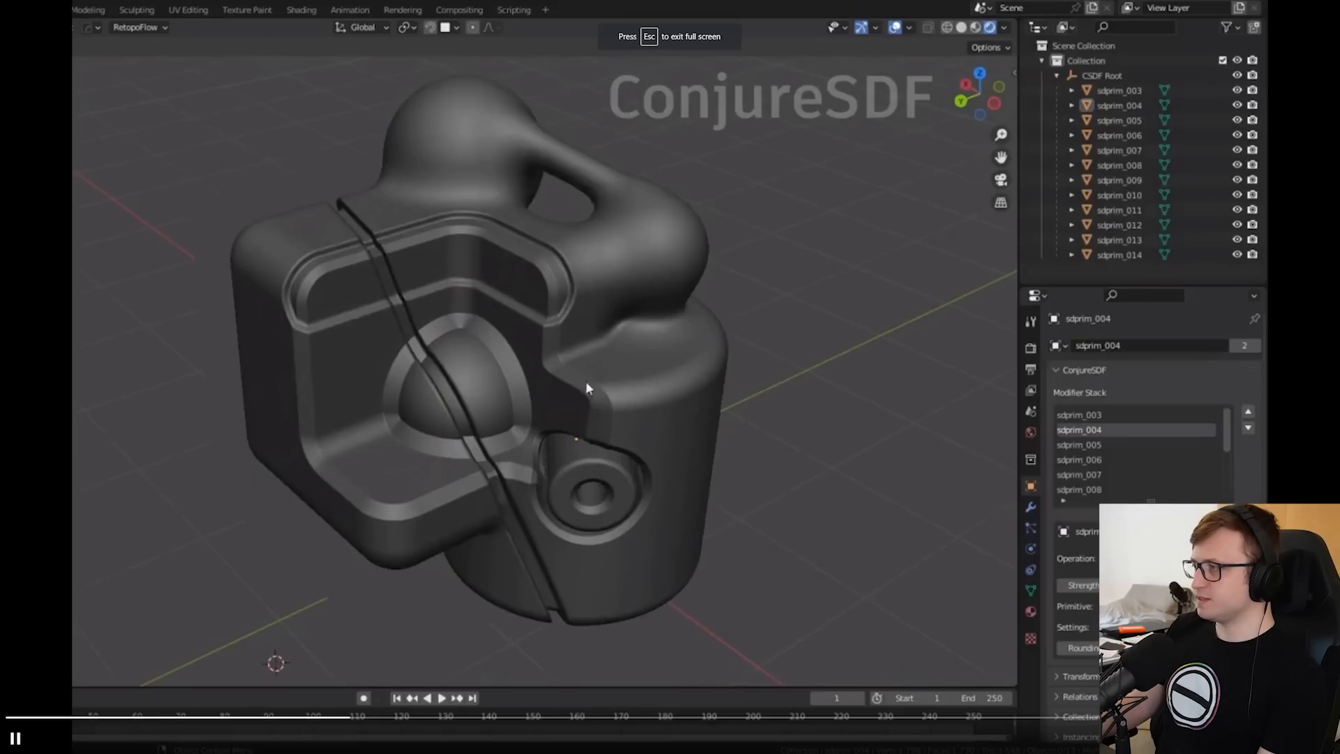
{"action": "left_click", "coordinate": [1119, 195]}
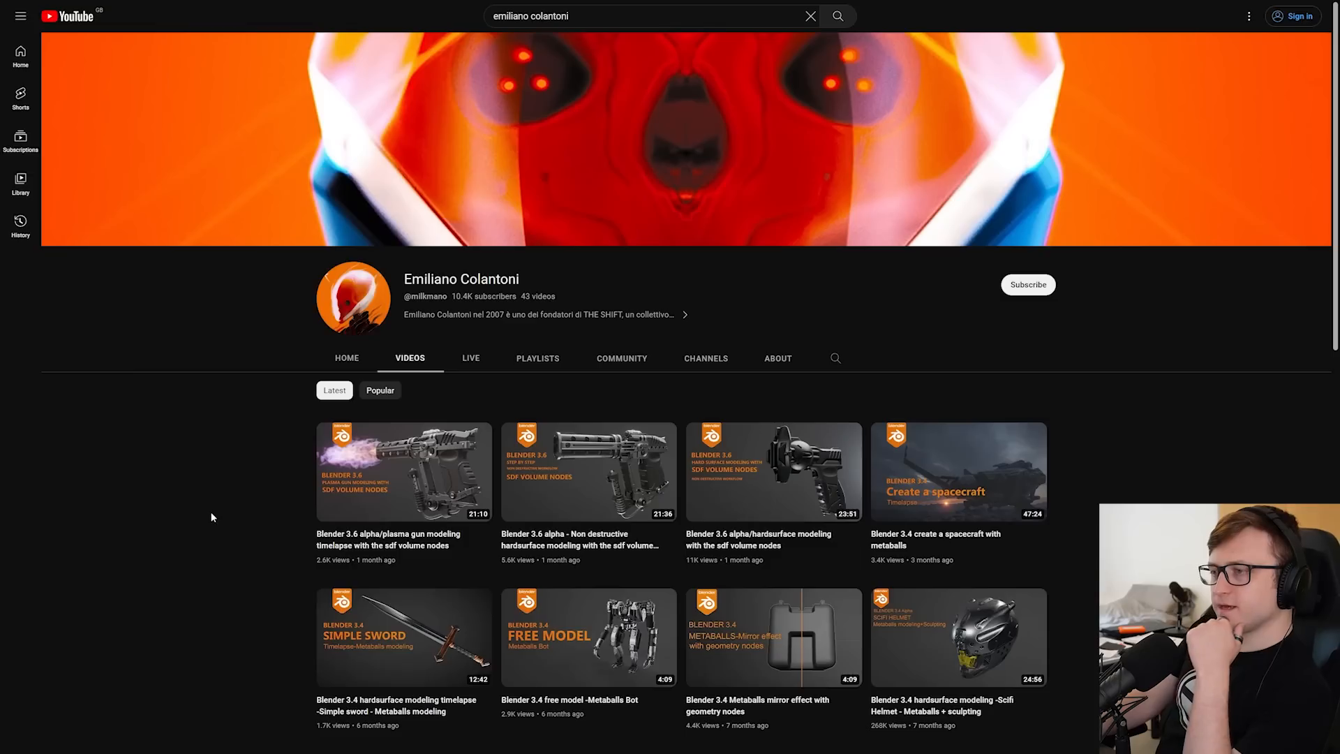
{"action": "mouse_move", "coordinate": [302, 557]}
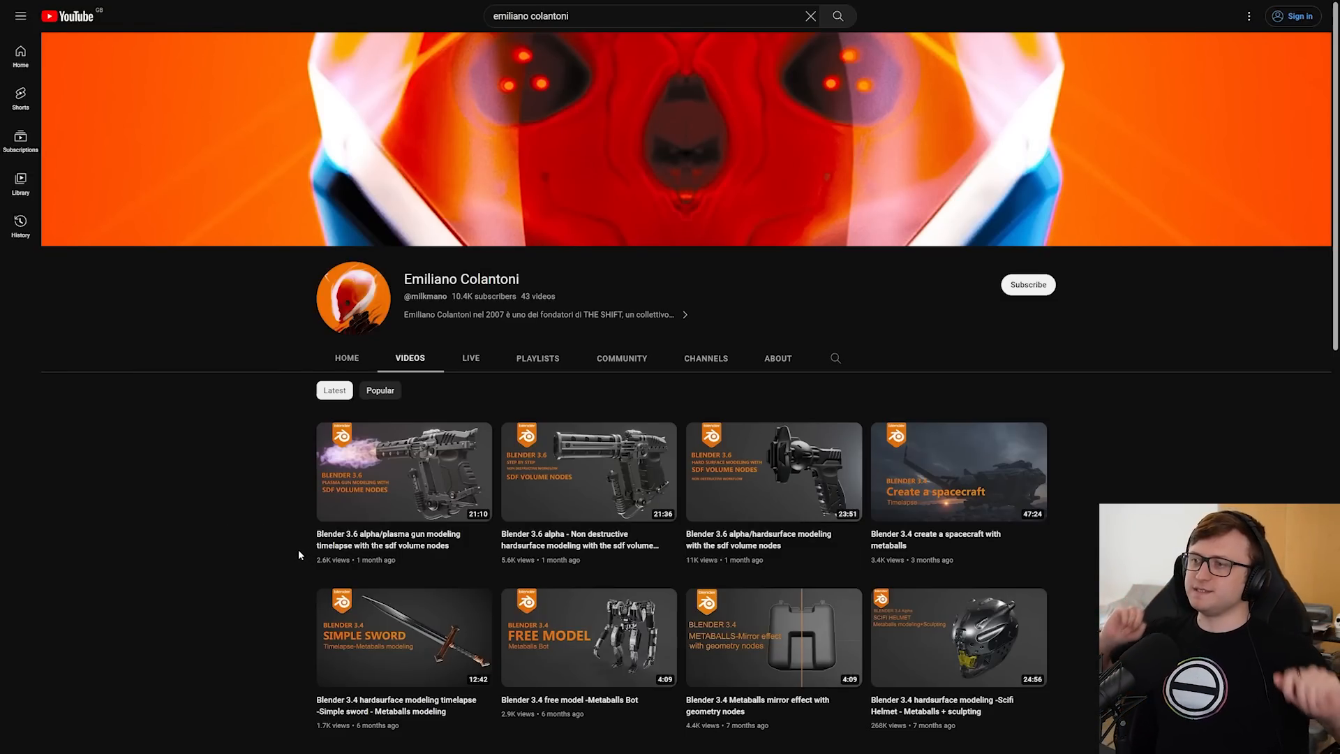
{"action": "mouse_move", "coordinate": [387, 498]}
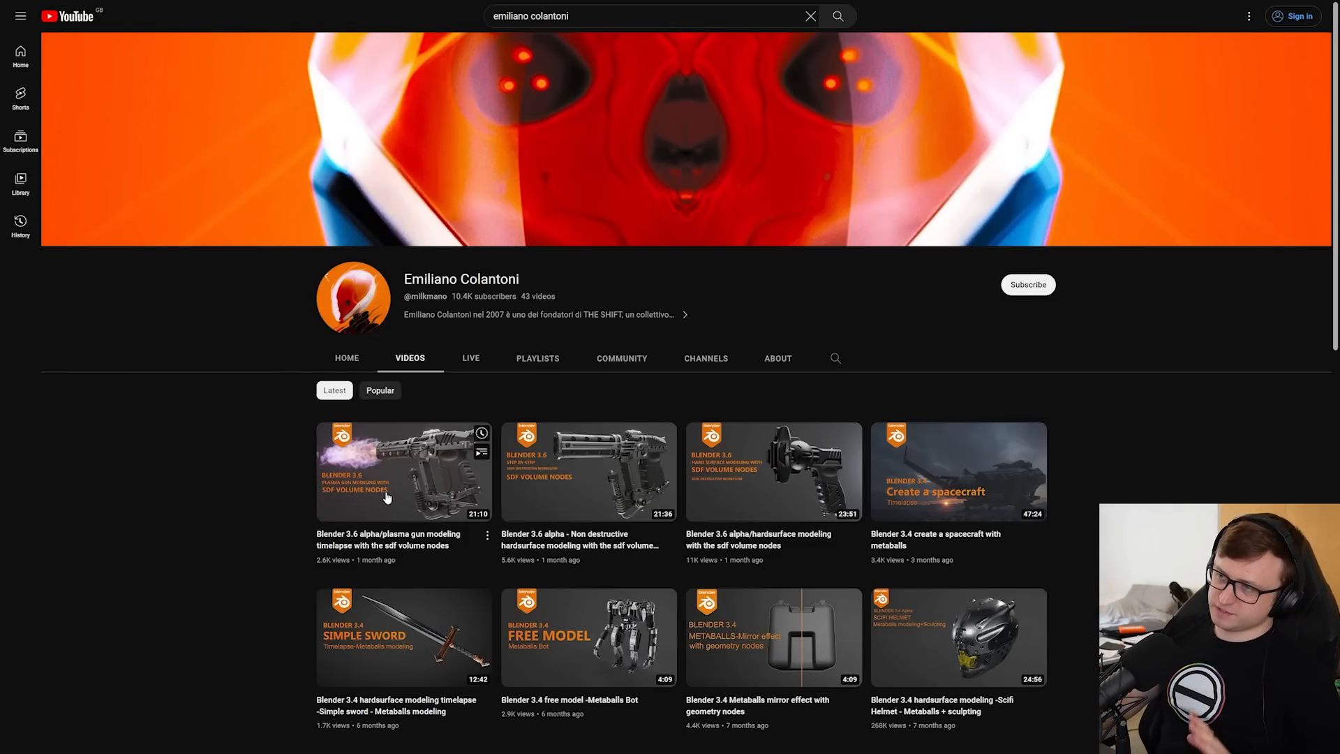
Start the plasma gun SDF modelling timelapse, then bring up the LEGO Spider-Verse trailer tweet
{"action": "left_click", "coordinate": [404, 470]}
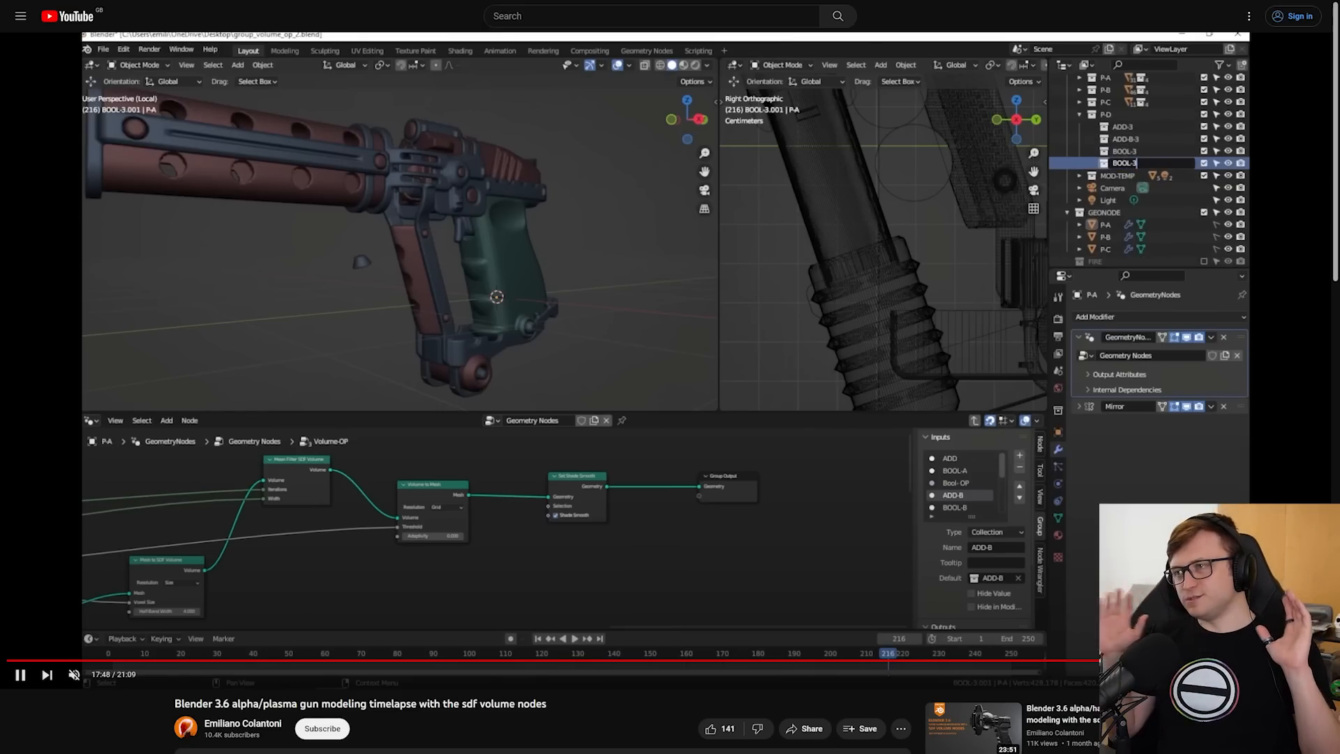
{"action": "left_click", "coordinate": [1125, 163]}
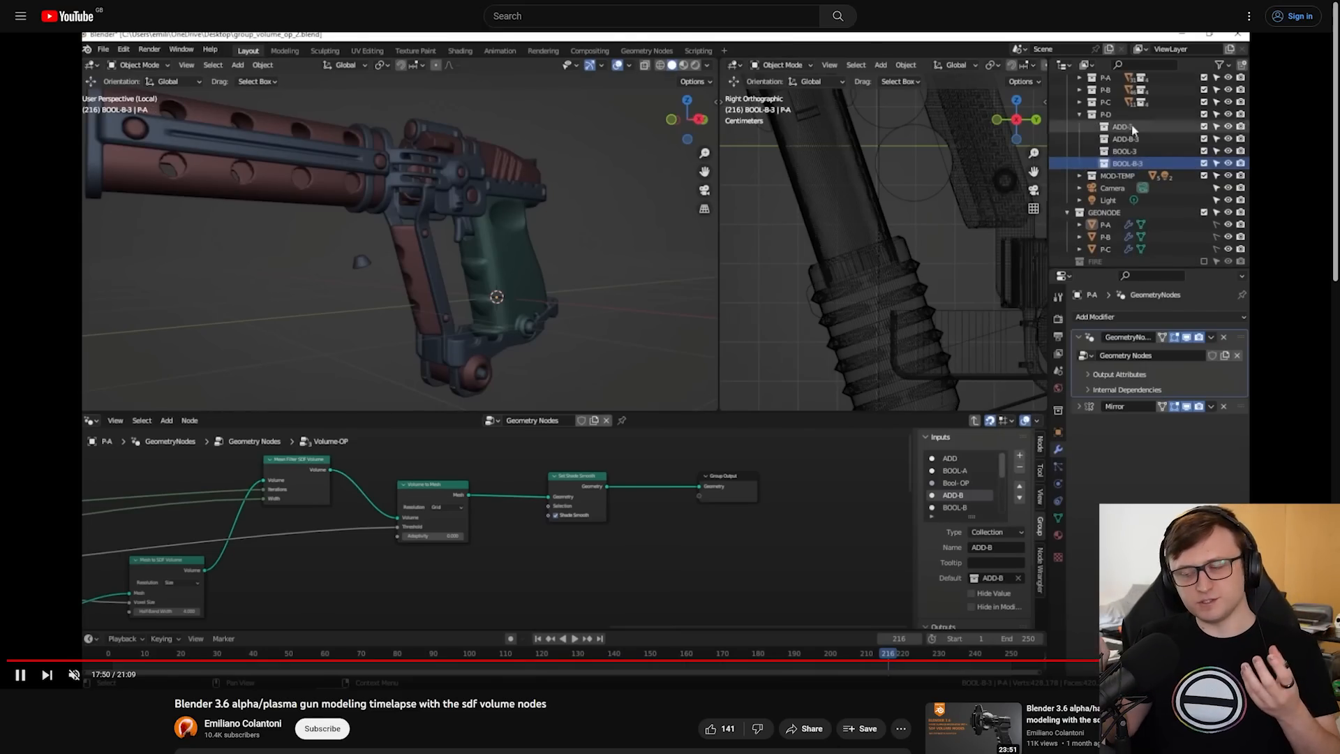
{"action": "left_click", "coordinate": [1107, 199]}
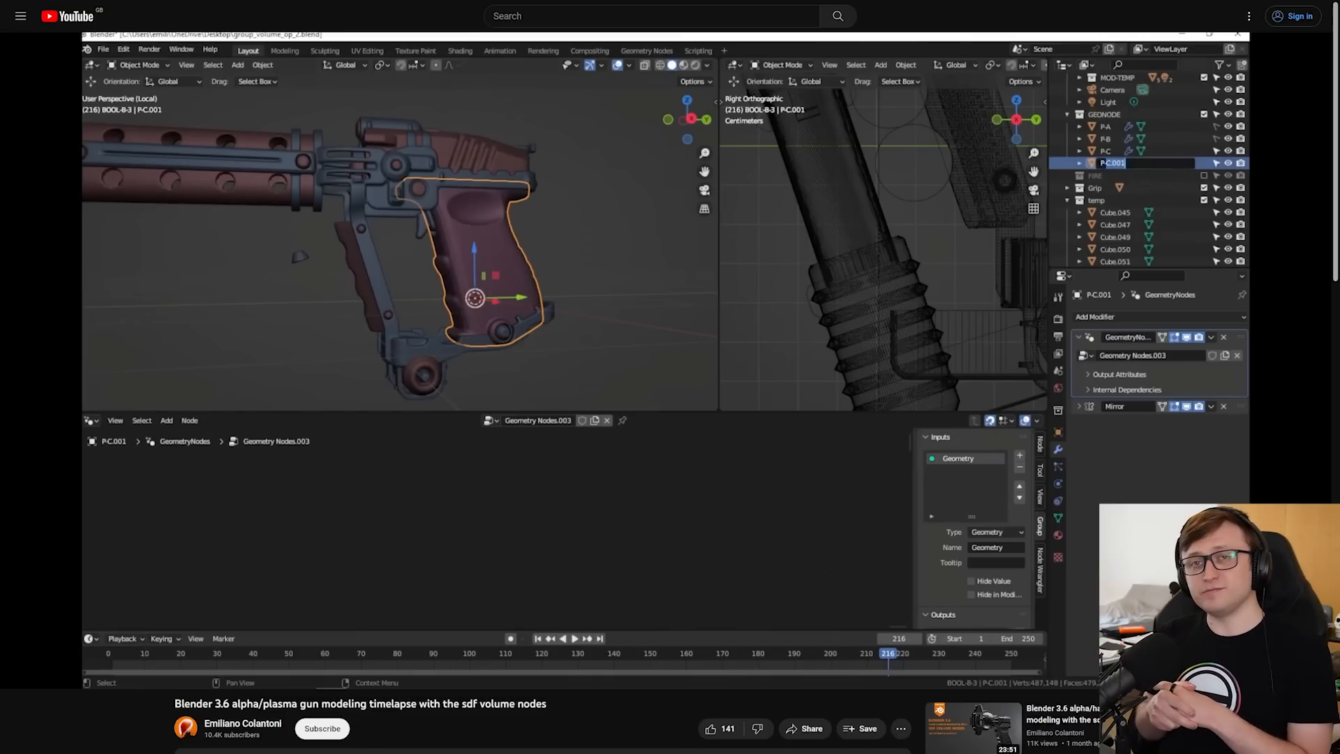
{"action": "left_click", "coordinate": [1107, 162]}
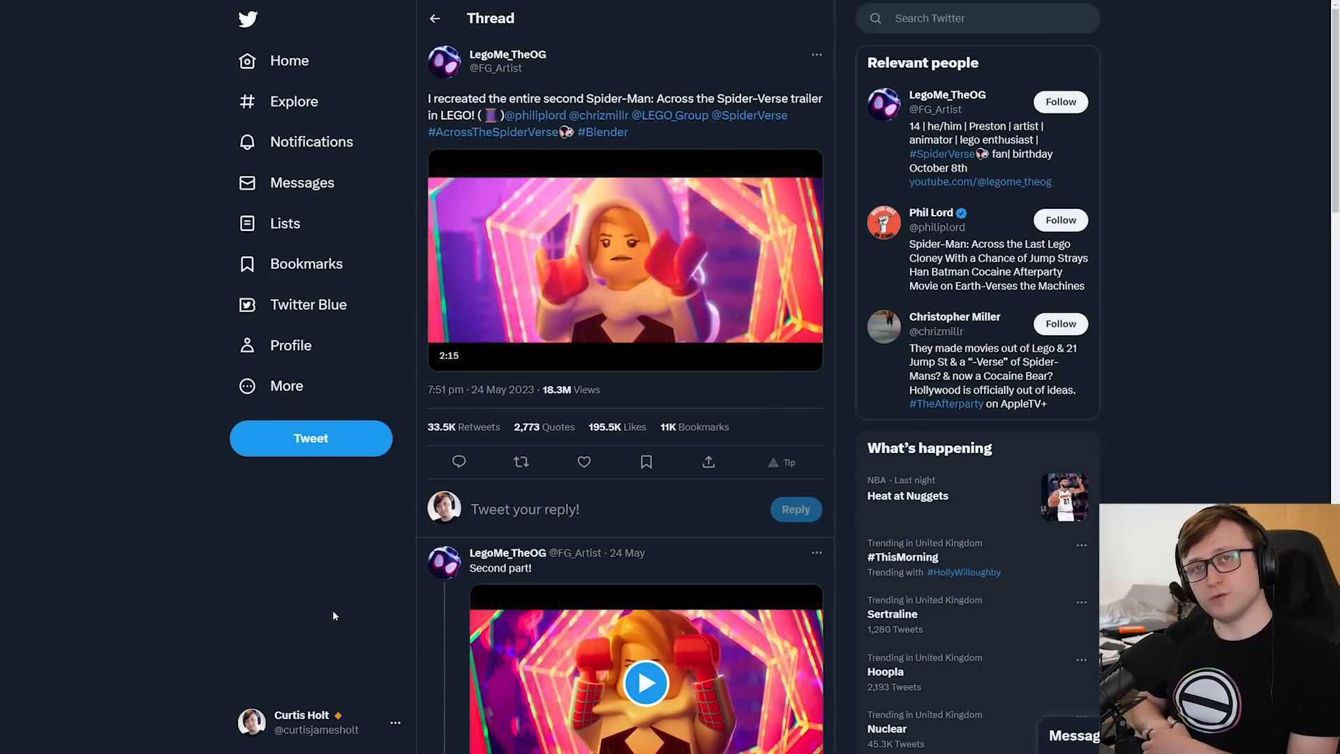
Play the LEGO Spider-Verse trailer clip in the tweet, then go to the LegoMe_TheOG YouTube channel
{"action": "left_click", "coordinate": [623, 257]}
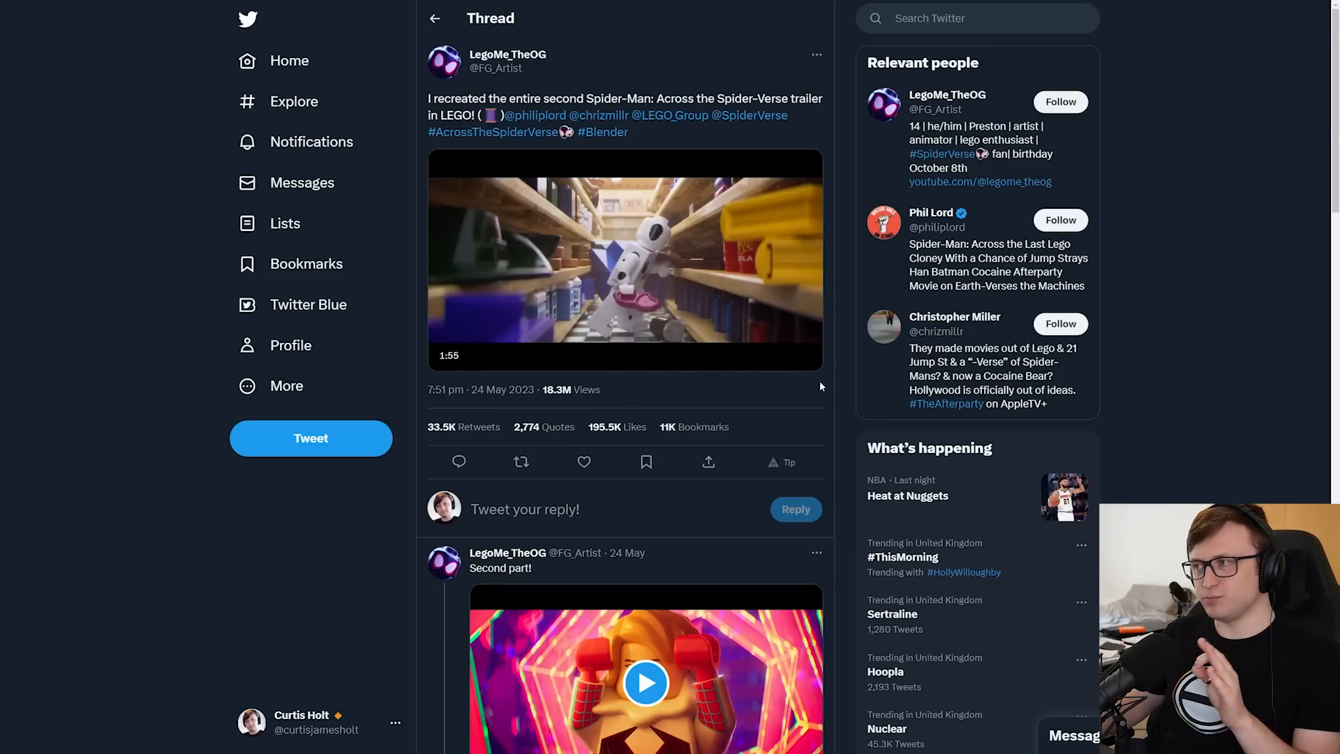
{"action": "left_click", "coordinate": [624, 257]}
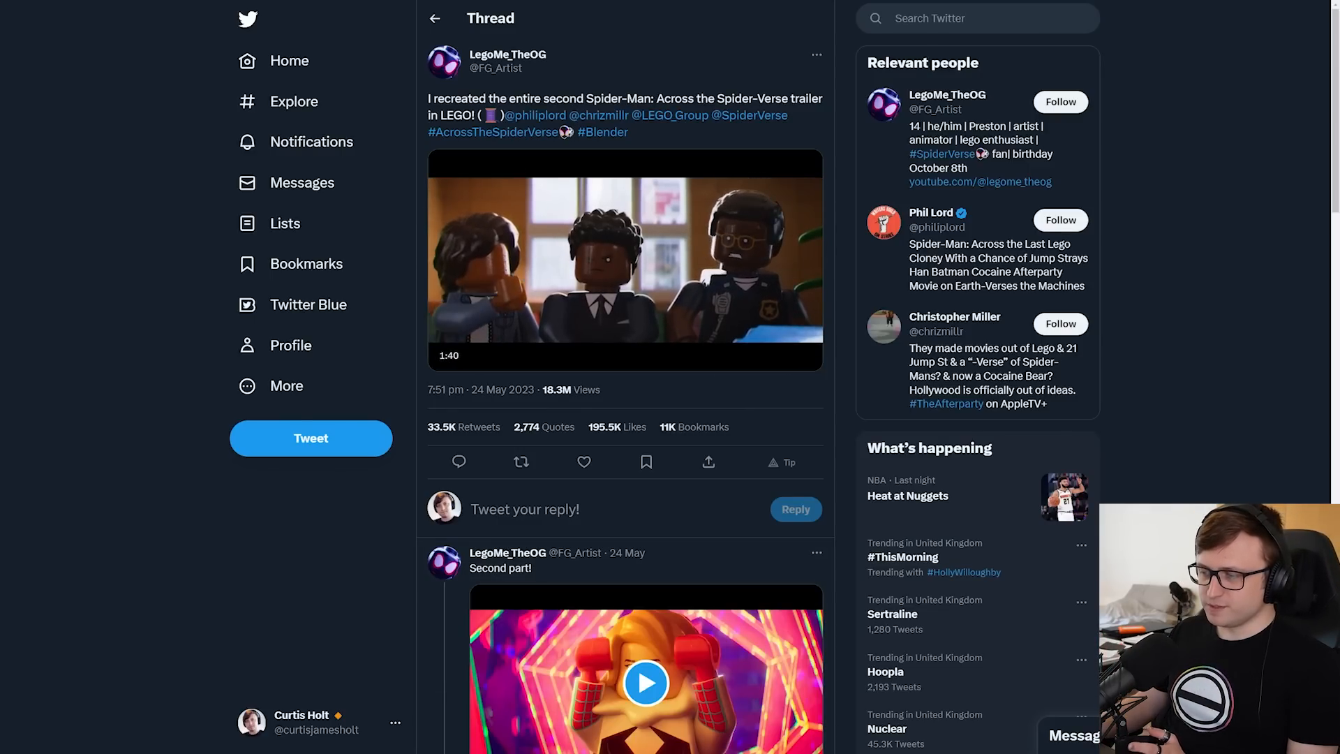
{"action": "left_click", "coordinate": [980, 181]}
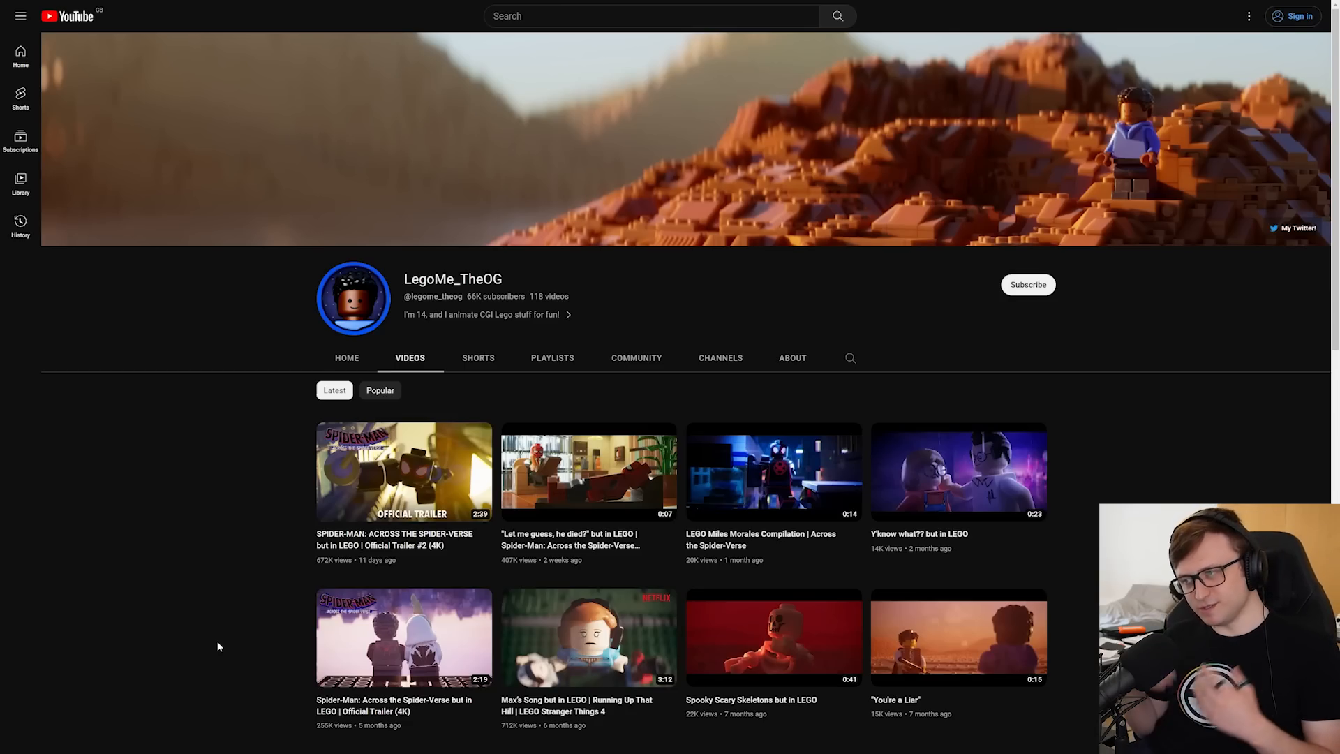
Watch the LEGO Spider-Verse trailer #2 recreation and open the collaborator credited in its description
{"action": "scroll", "scroll_direction": "down", "scroll_amount": 3}
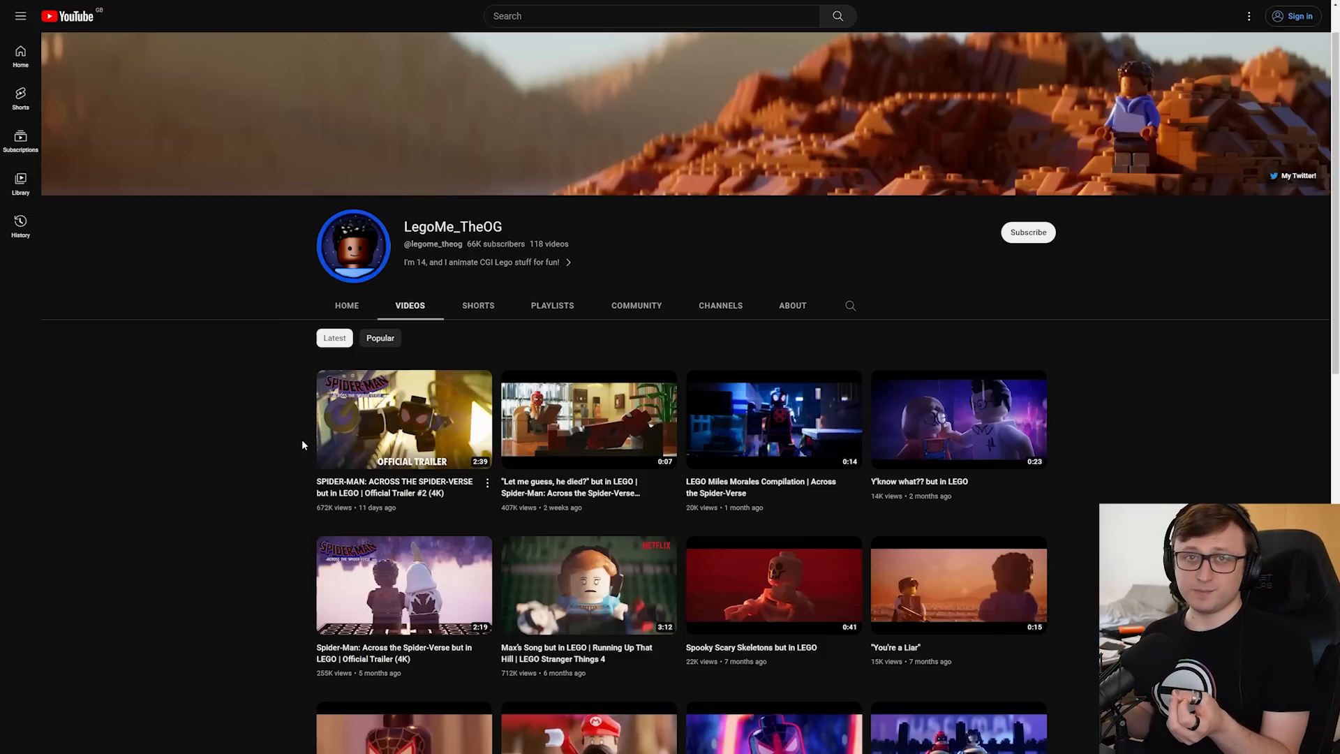
{"action": "left_click", "coordinate": [403, 418]}
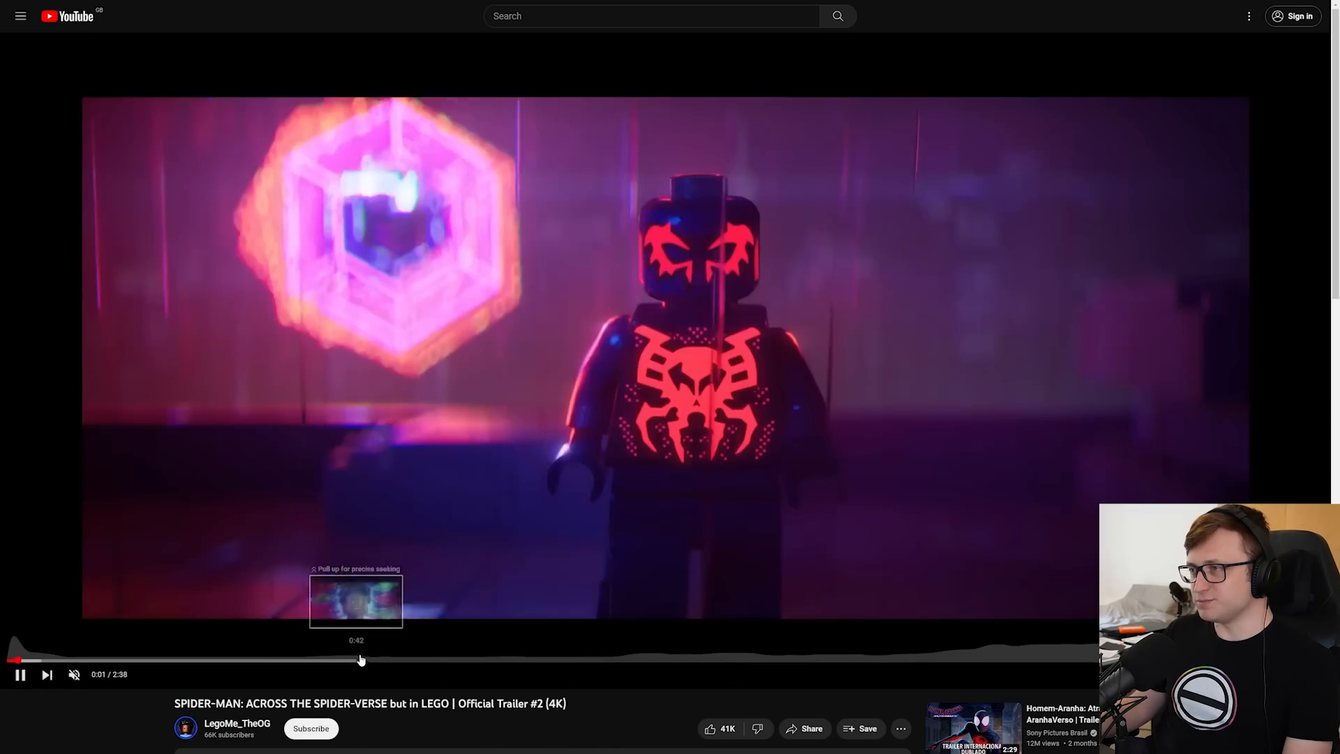
{"action": "scroll", "scroll_direction": "down", "scroll_amount": 3}
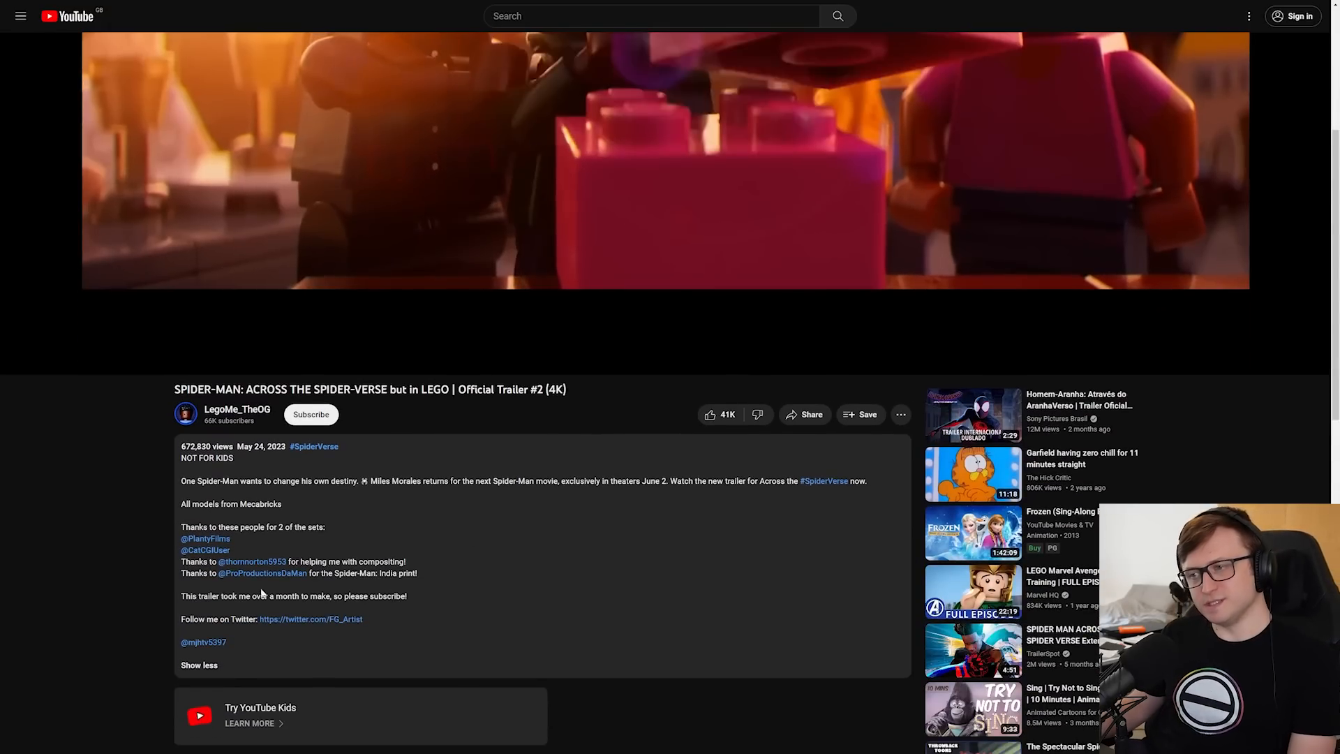
{"action": "left_click", "coordinate": [205, 539]}
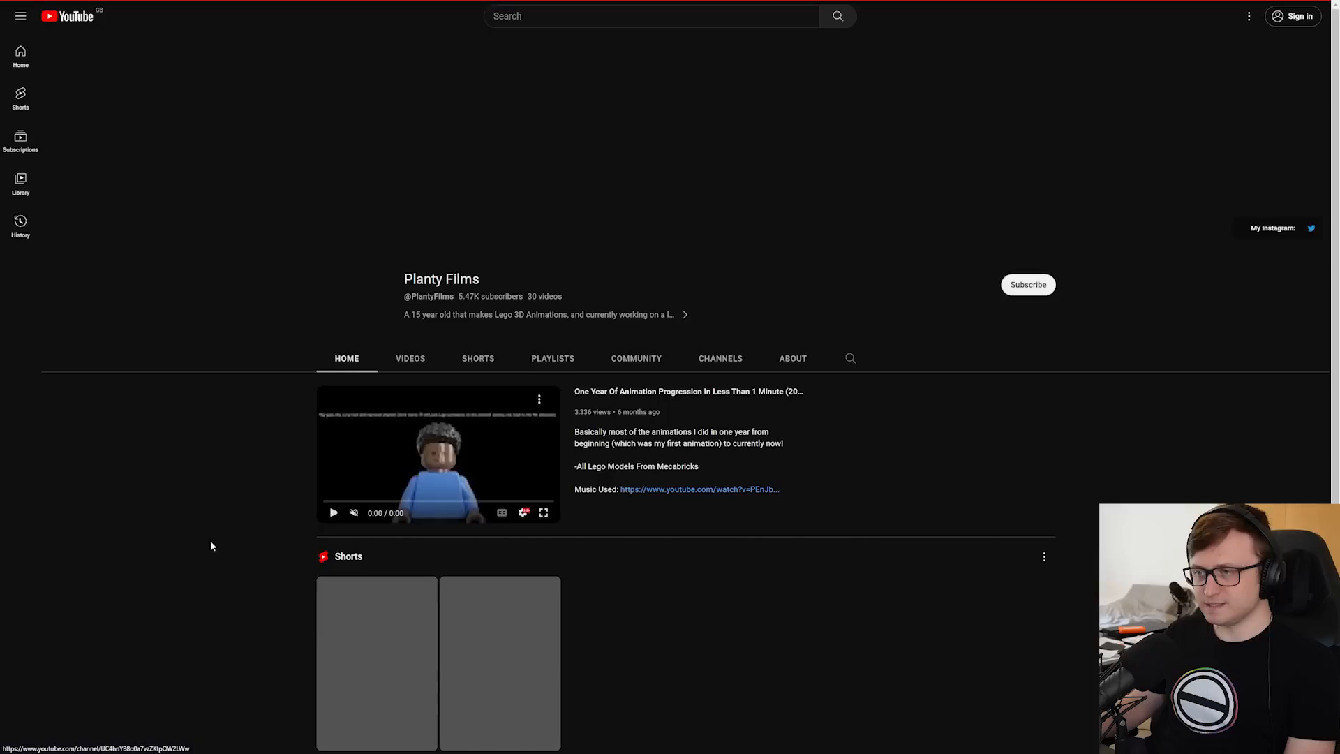
View the collaborator's video list, return to the animator's channel and open a CG Boost character animation video
{"action": "left_click", "coordinate": [410, 359]}
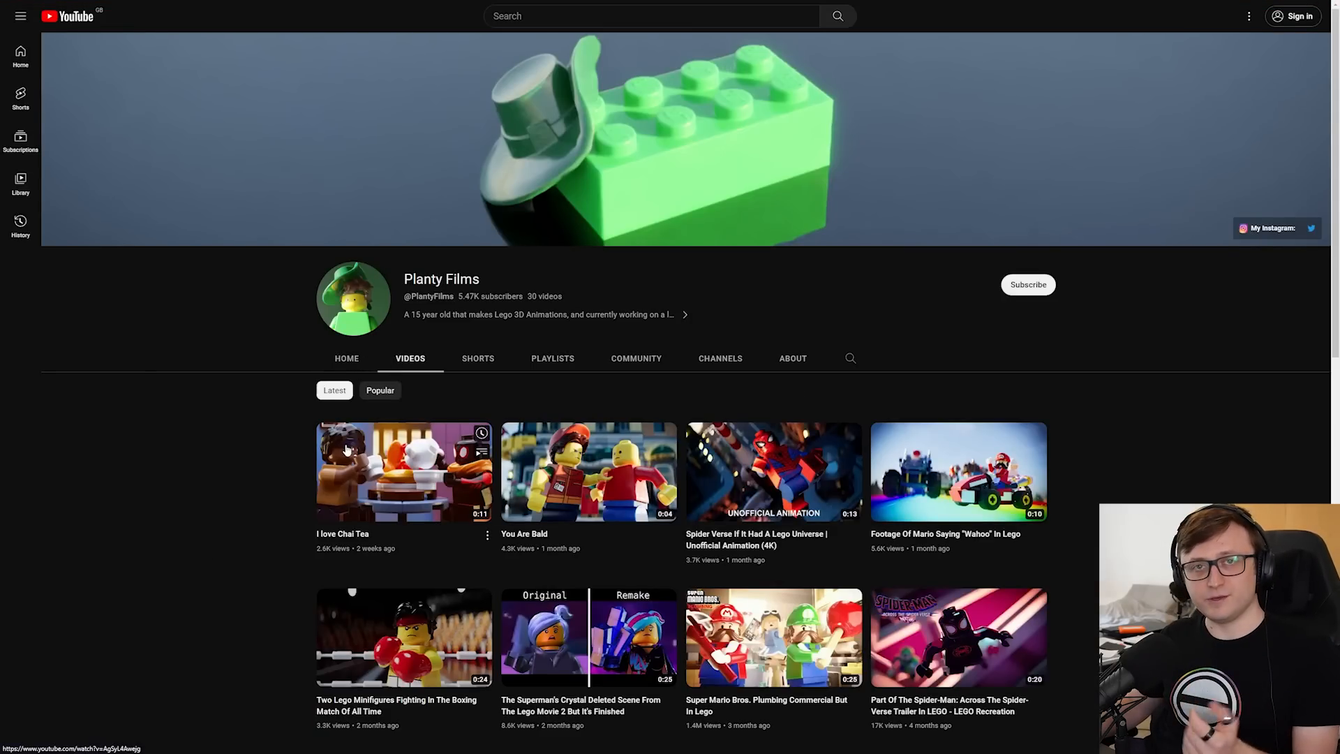
{"action": "left_click", "coordinate": [346, 359]}
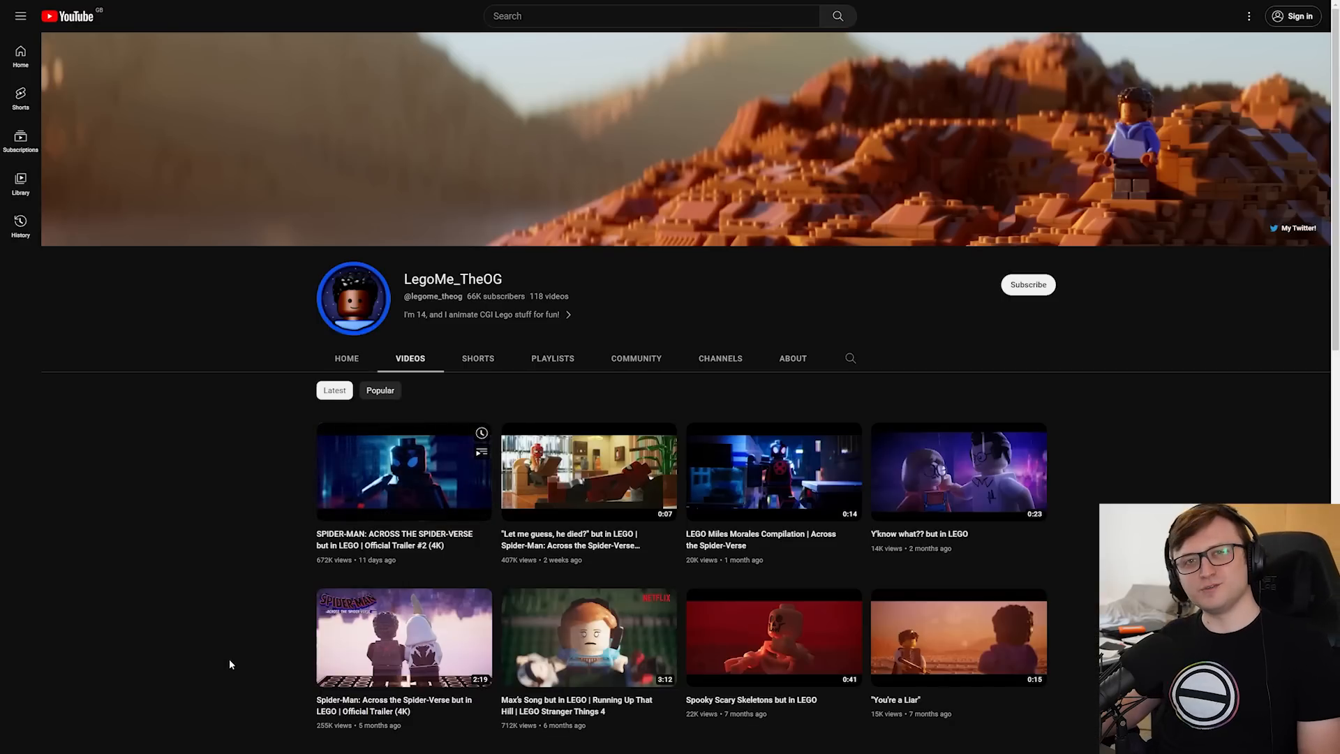
{"action": "left_click", "coordinate": [403, 470]}
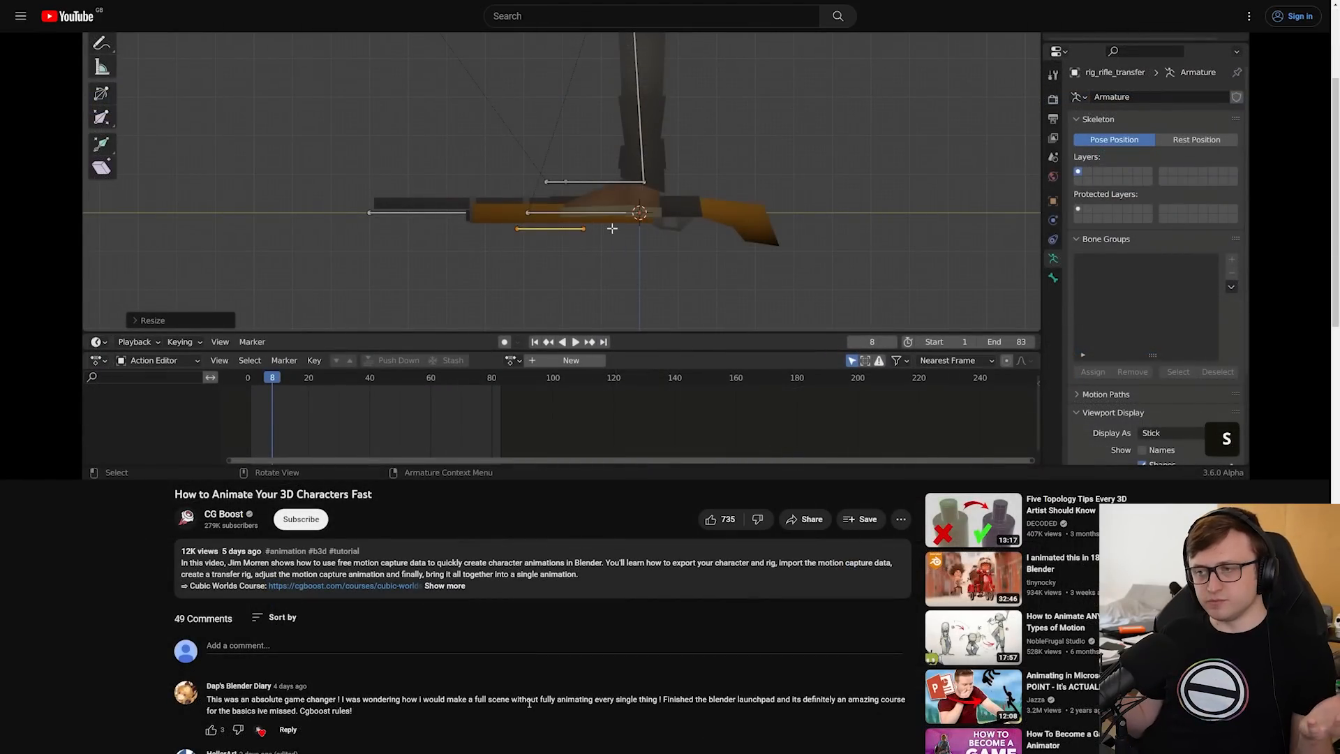
{"action": "mouse_move", "coordinate": [555, 249]}
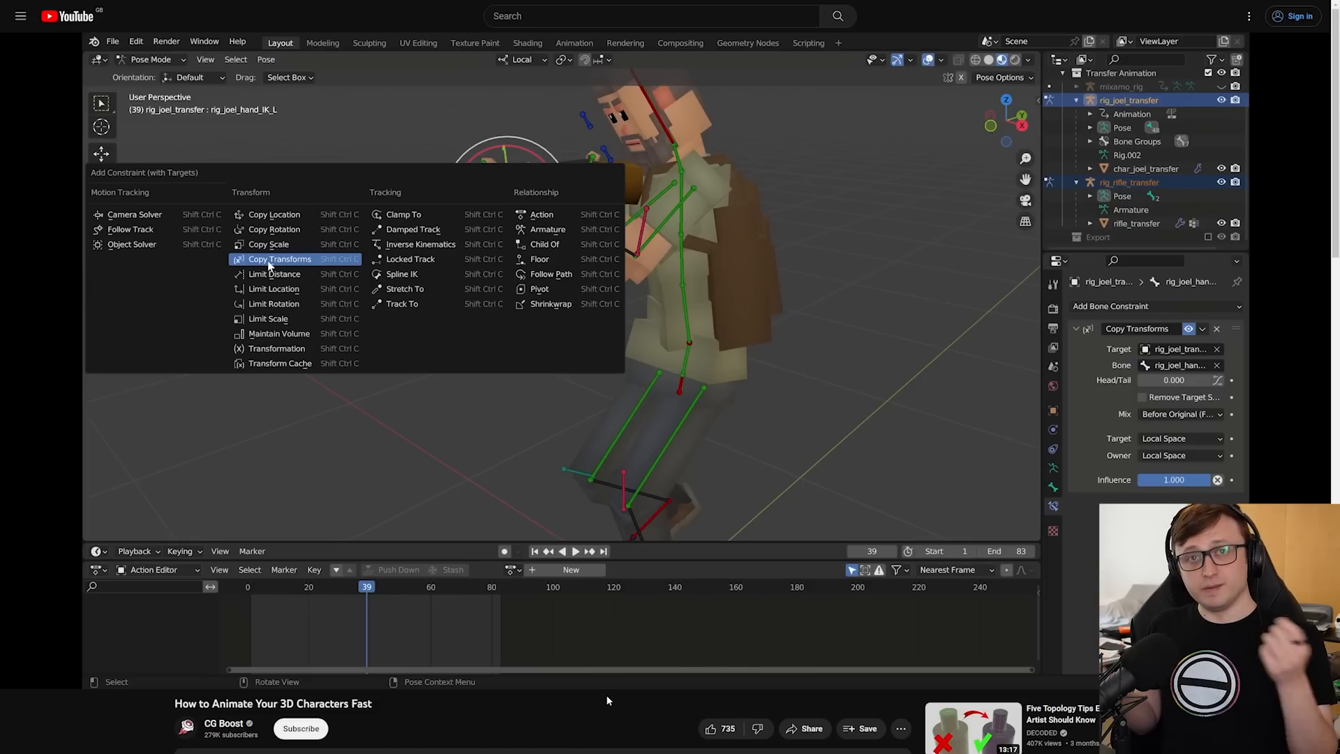
Leave the CG Boost mocap animation tutorial for the semagnum/light-painter GitHub repository
{"action": "left_click", "coordinate": [279, 260]}
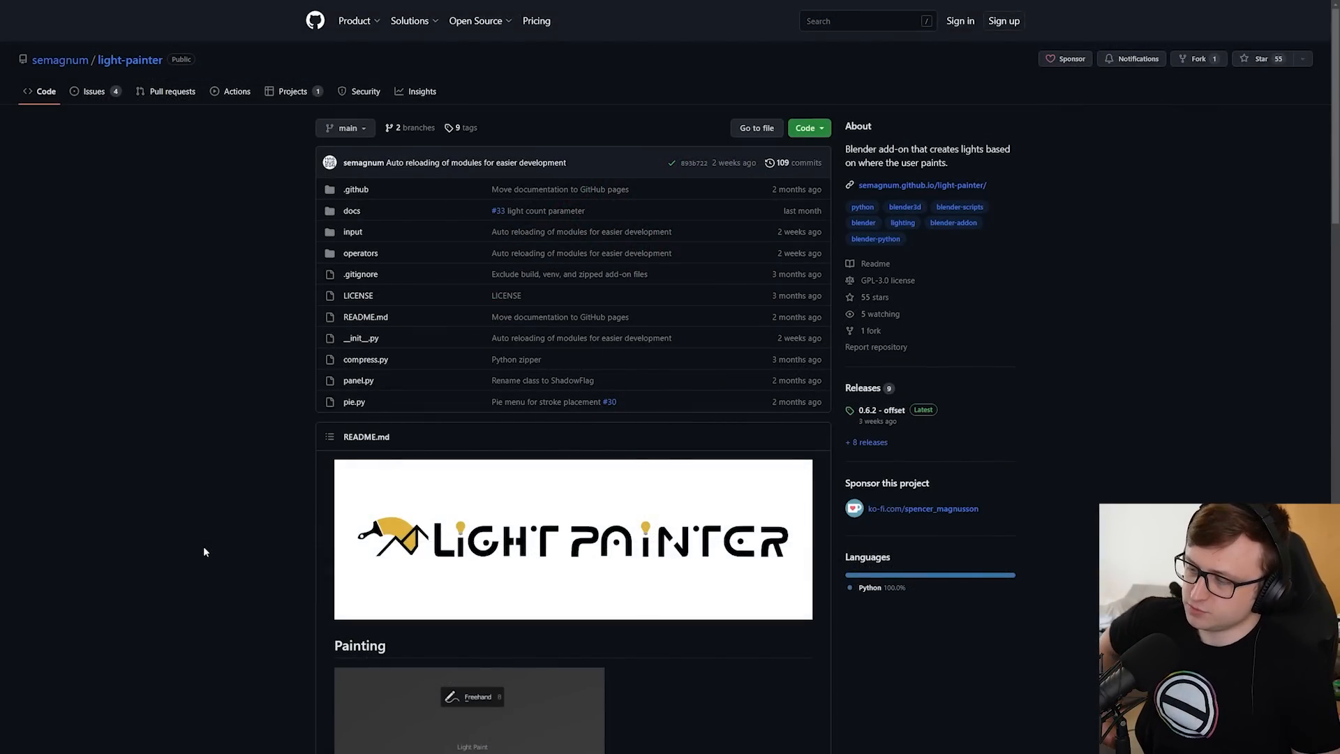
{"action": "mouse_move", "coordinate": [258, 354]}
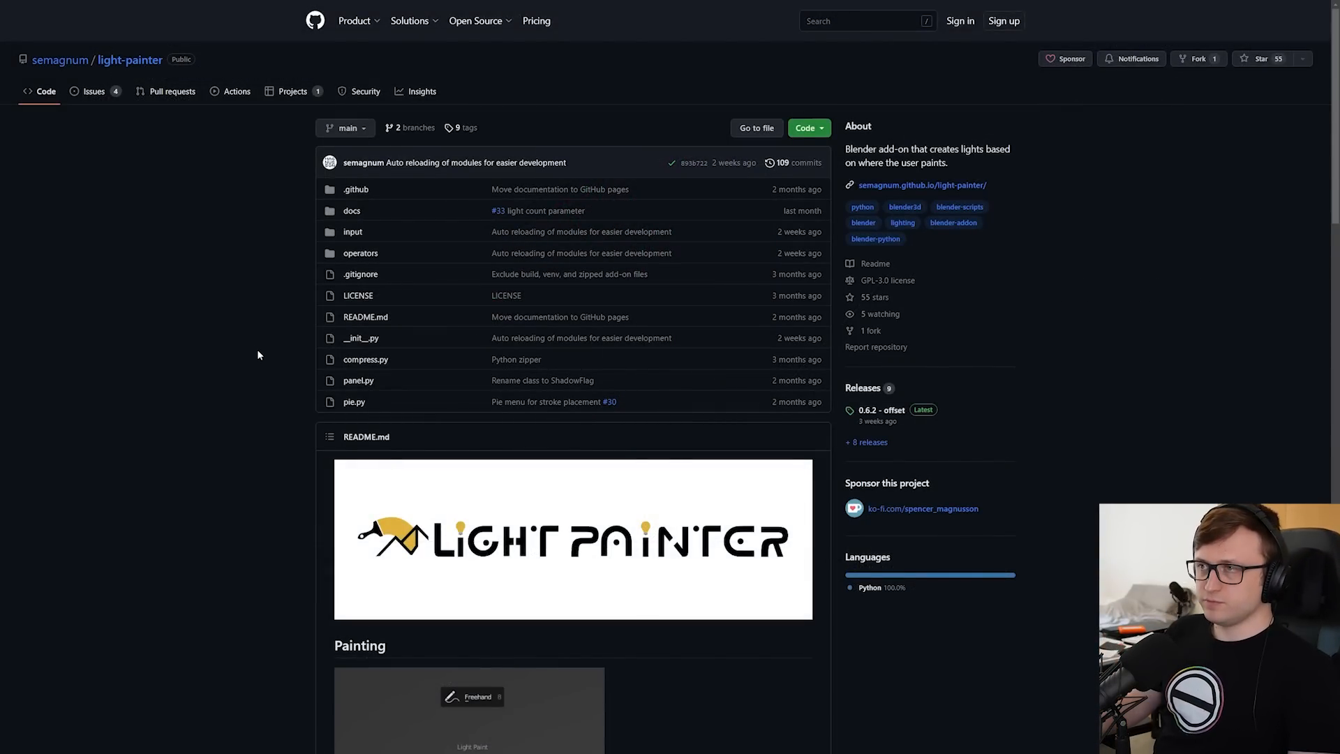
{"action": "mouse_move", "coordinate": [346, 178]}
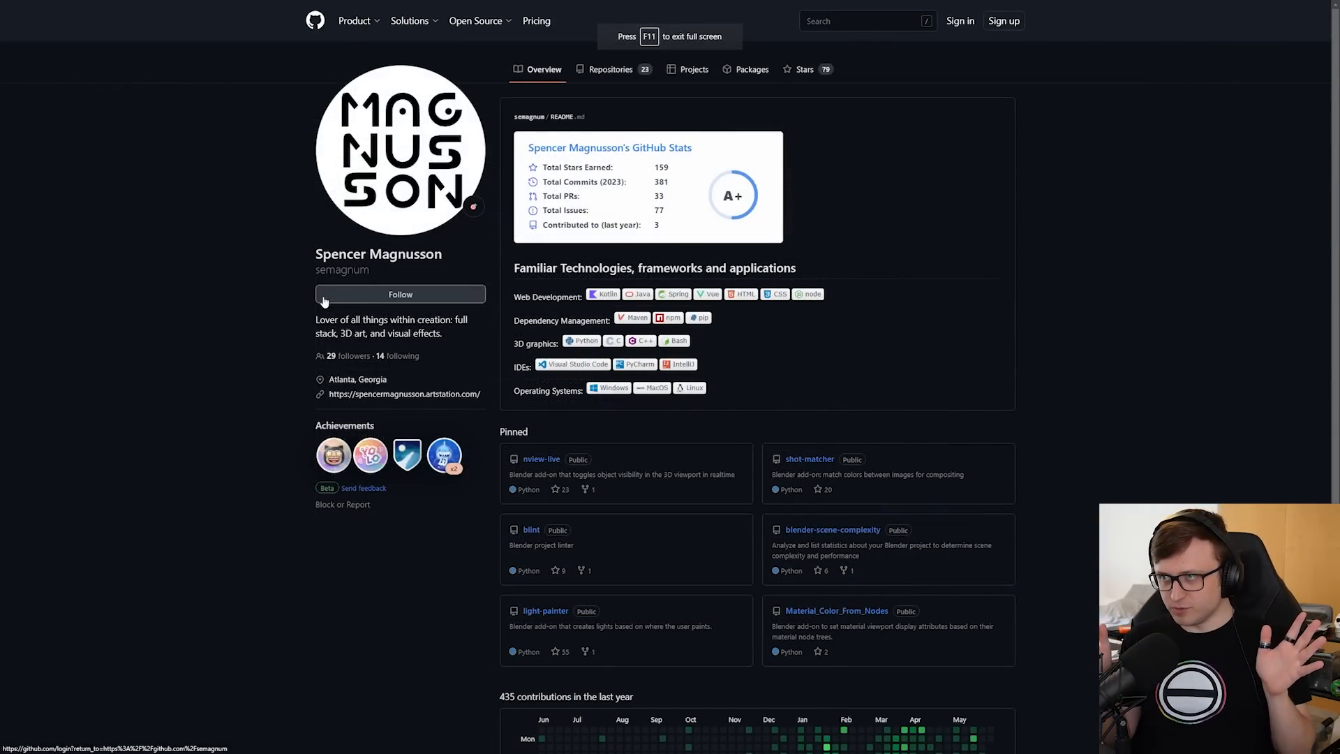
{"action": "left_click", "coordinate": [545, 610]}
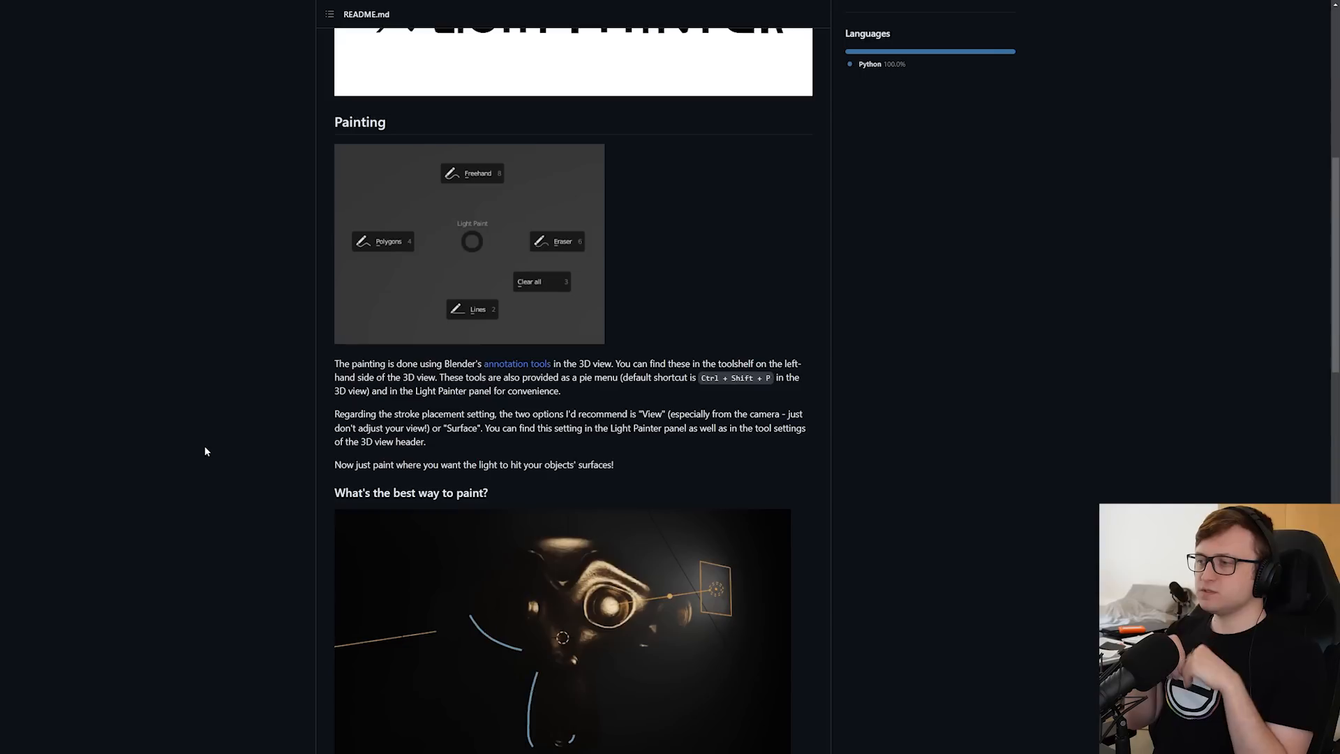
{"action": "scroll", "scroll_direction": "down", "scroll_amount": 3}
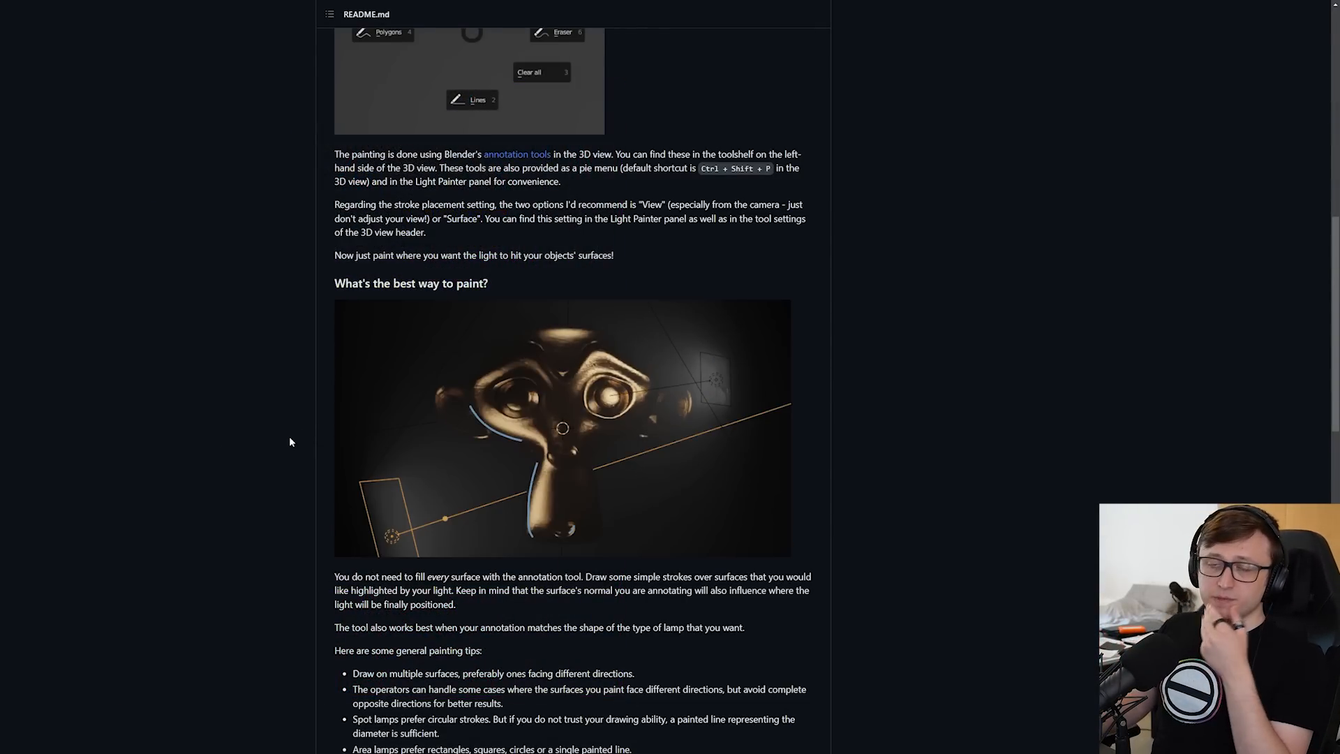
{"action": "scroll", "scroll_direction": "down", "scroll_amount": 3}
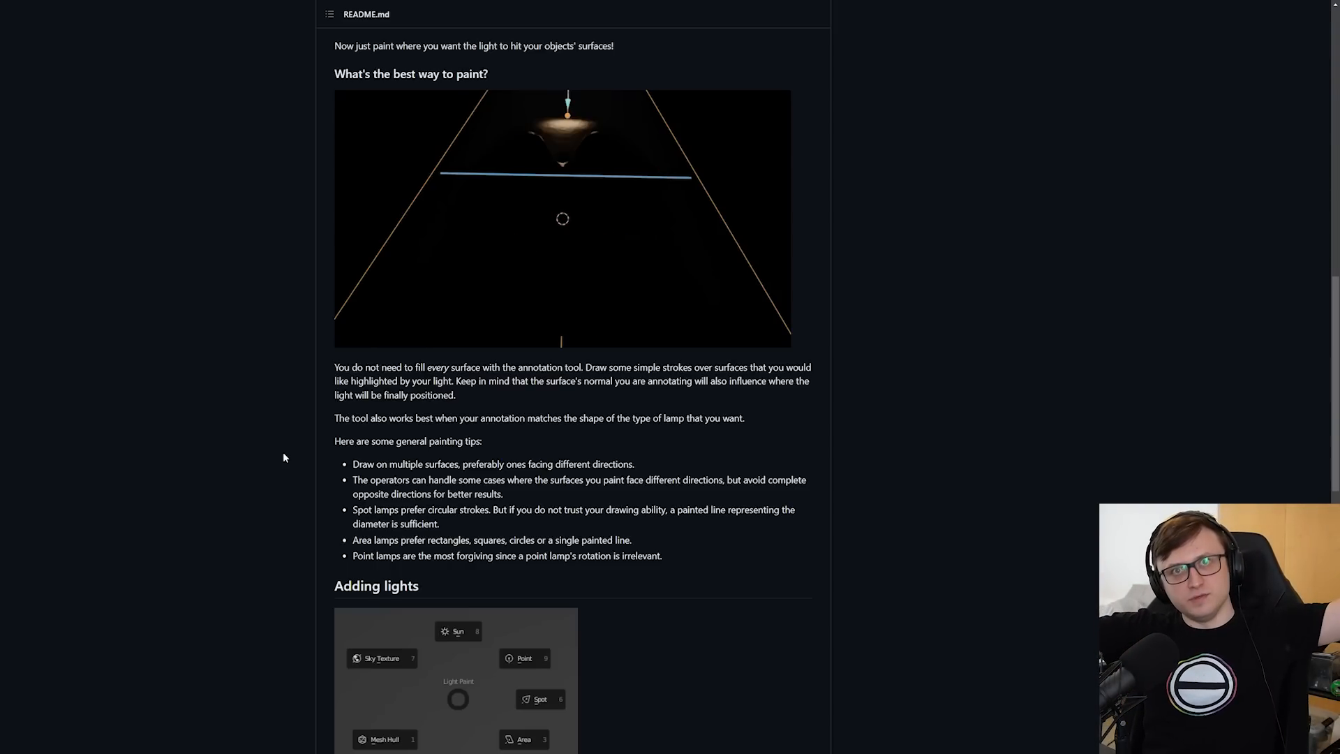
{"action": "scroll", "scroll_direction": "down", "scroll_amount": 3}
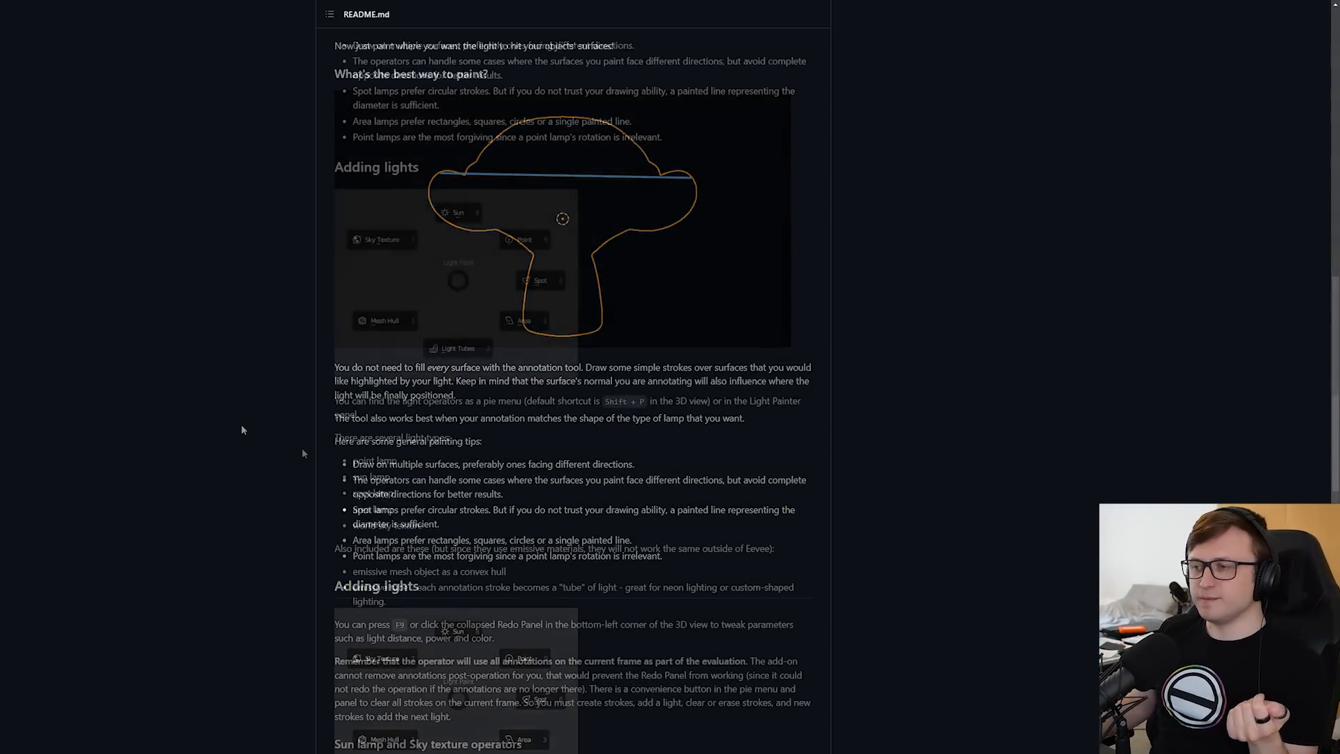
{"action": "scroll", "scroll_direction": "up", "scroll_amount": 3}
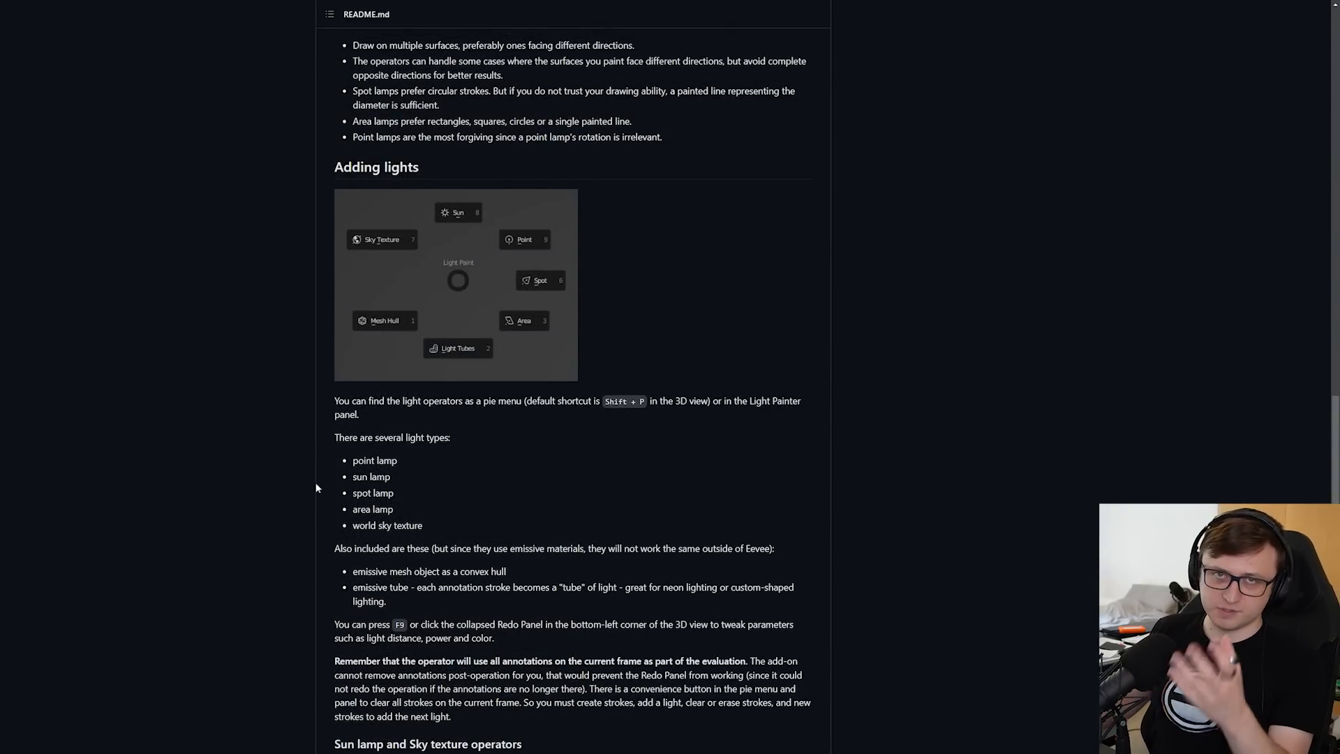
{"action": "scroll", "scroll_direction": "down", "scroll_amount": 3}
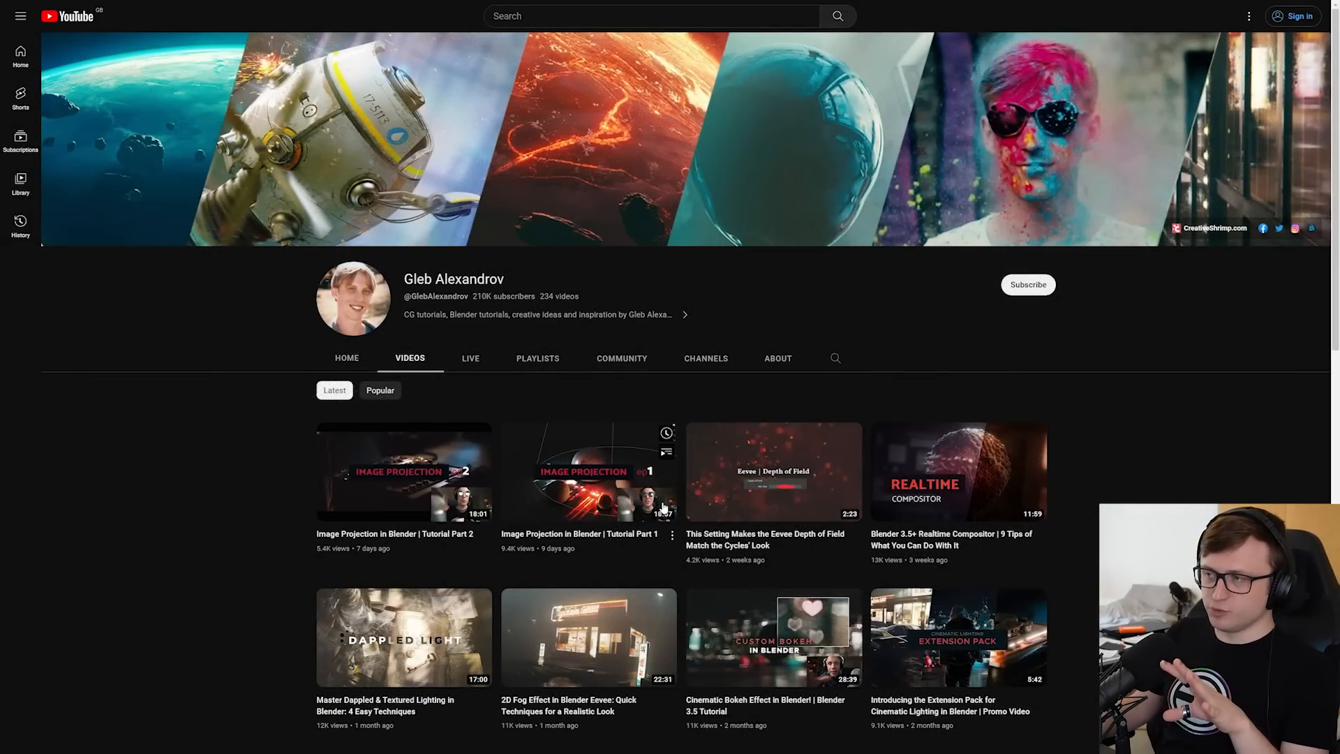
Start the Image Projection in Blender tutorial part 2, then bring up the Auto-Terrainer announcement tweet
{"action": "left_click", "coordinate": [403, 472]}
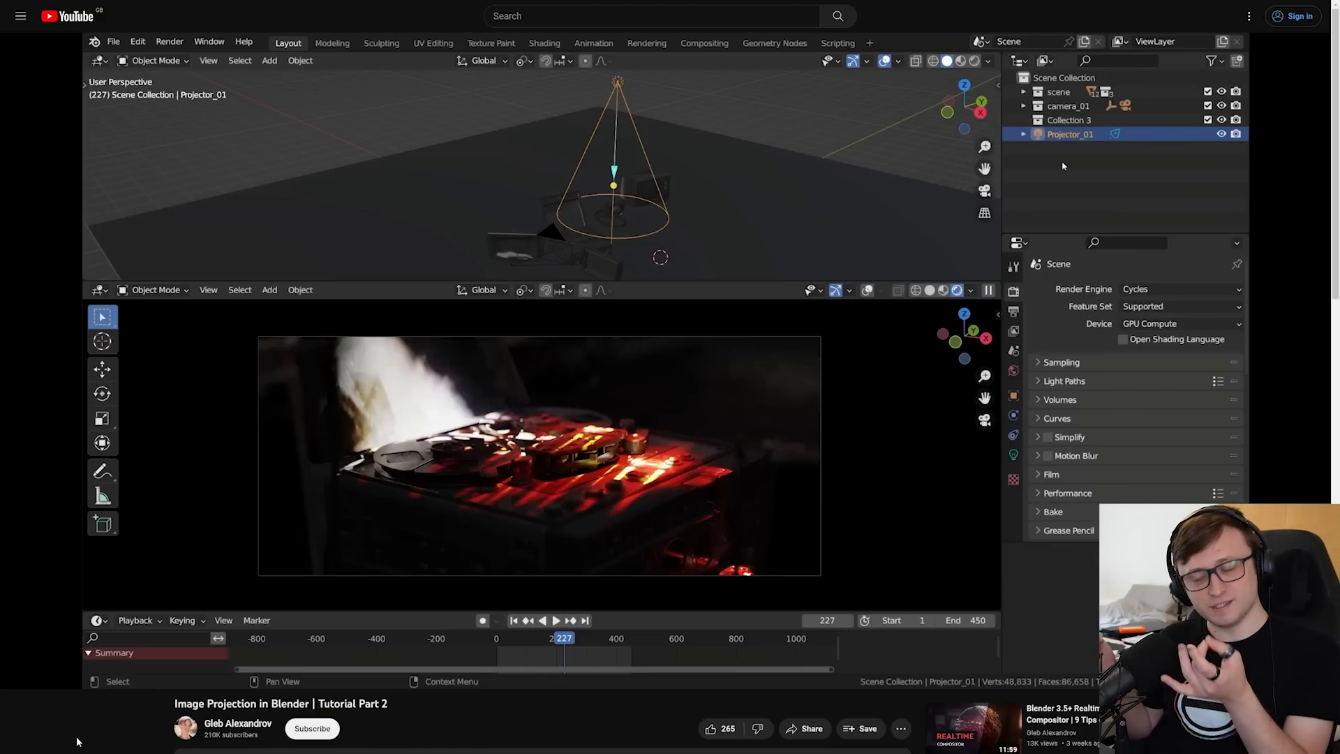
{"action": "left_click", "coordinate": [1067, 120]}
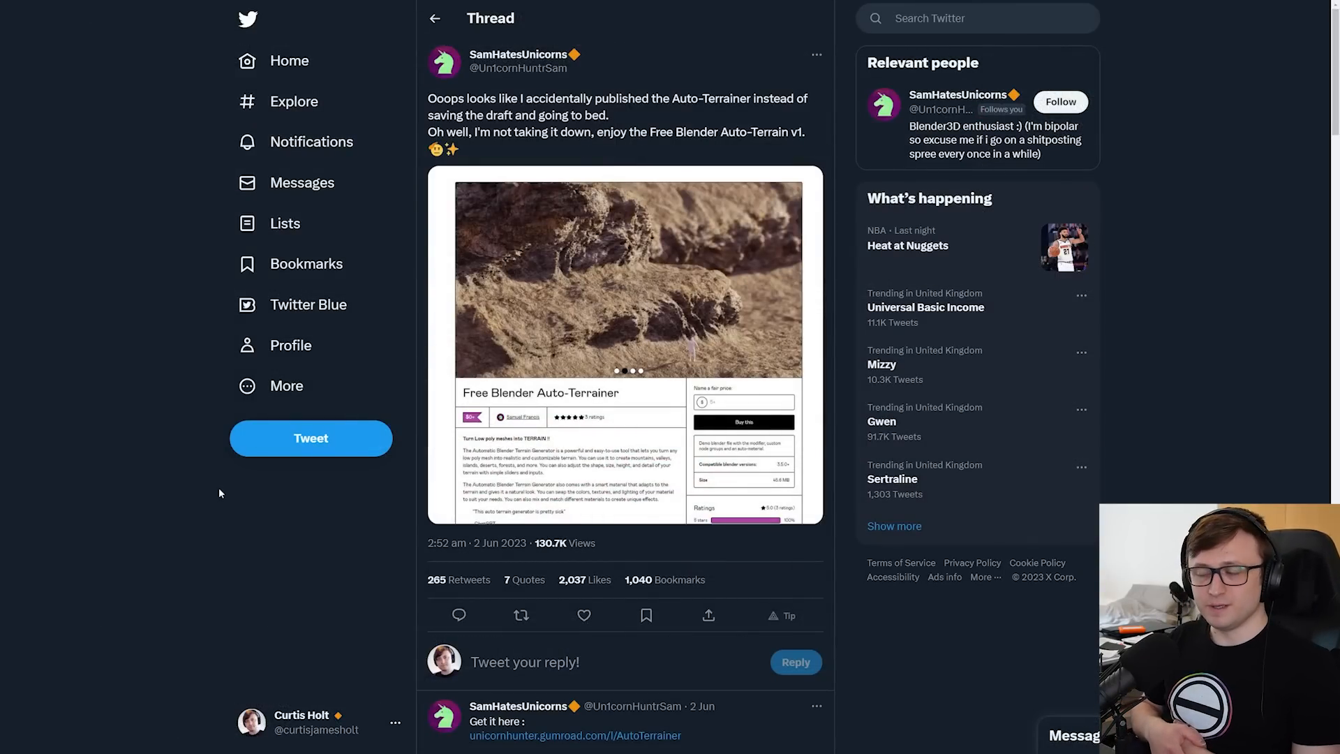
{"action": "mouse_move", "coordinate": [588, 427]}
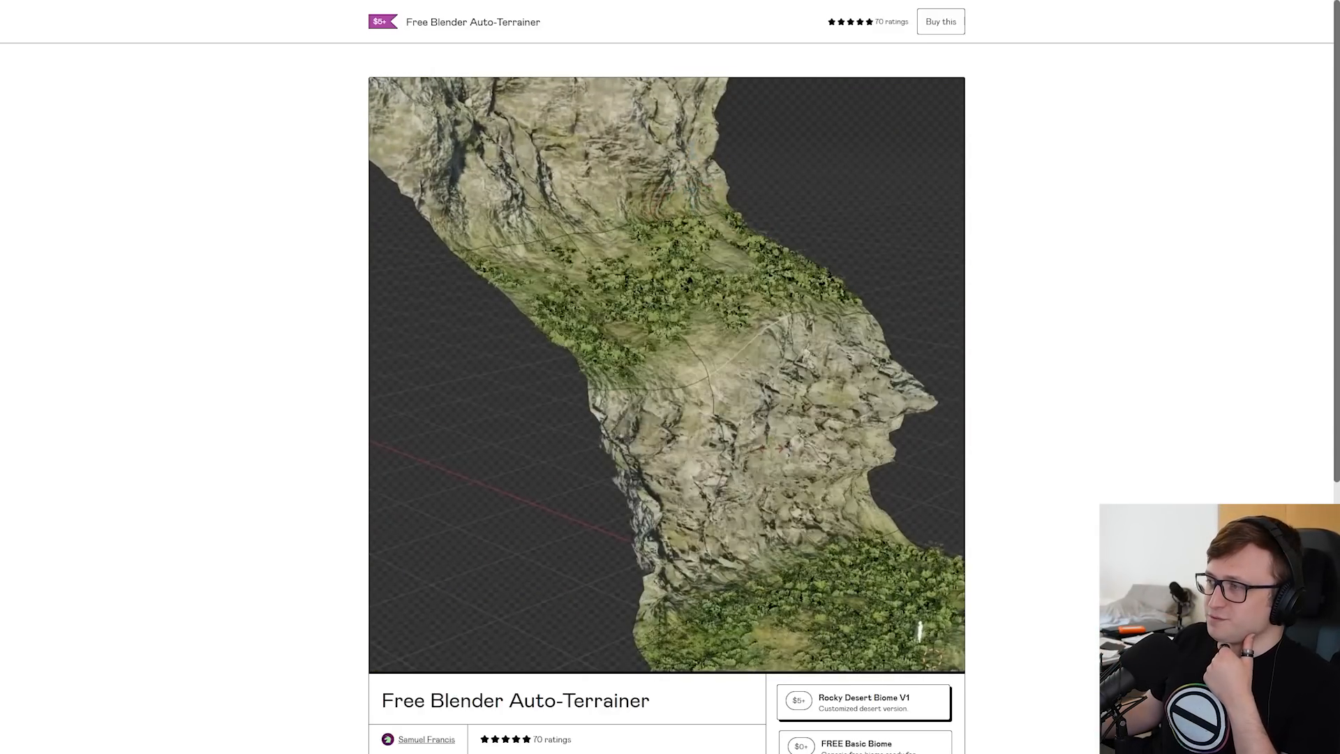
Scroll through the Free Blender Auto-Terrainer Gumroad description down to the price options and ratings
{"action": "scroll", "scroll_direction": "down", "scroll_amount": 3}
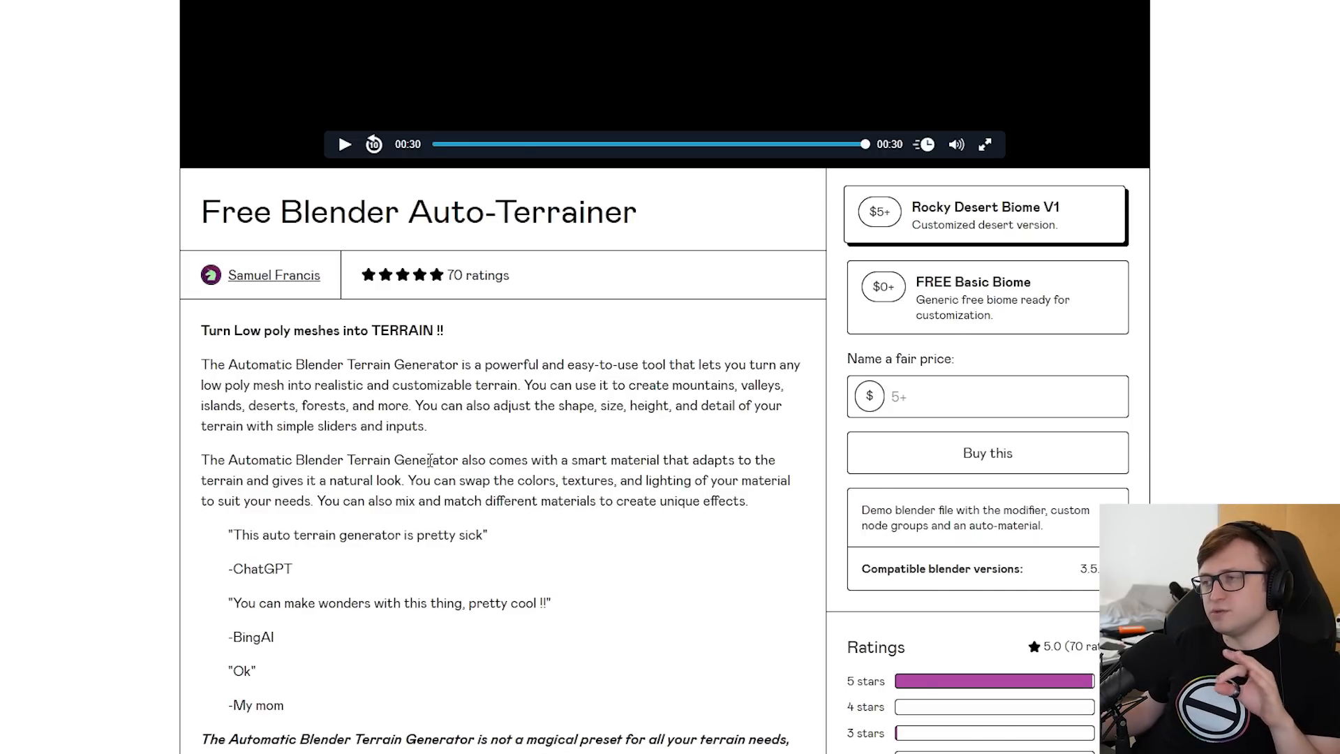
{"action": "scroll", "scroll_direction": "down", "scroll_amount": 3}
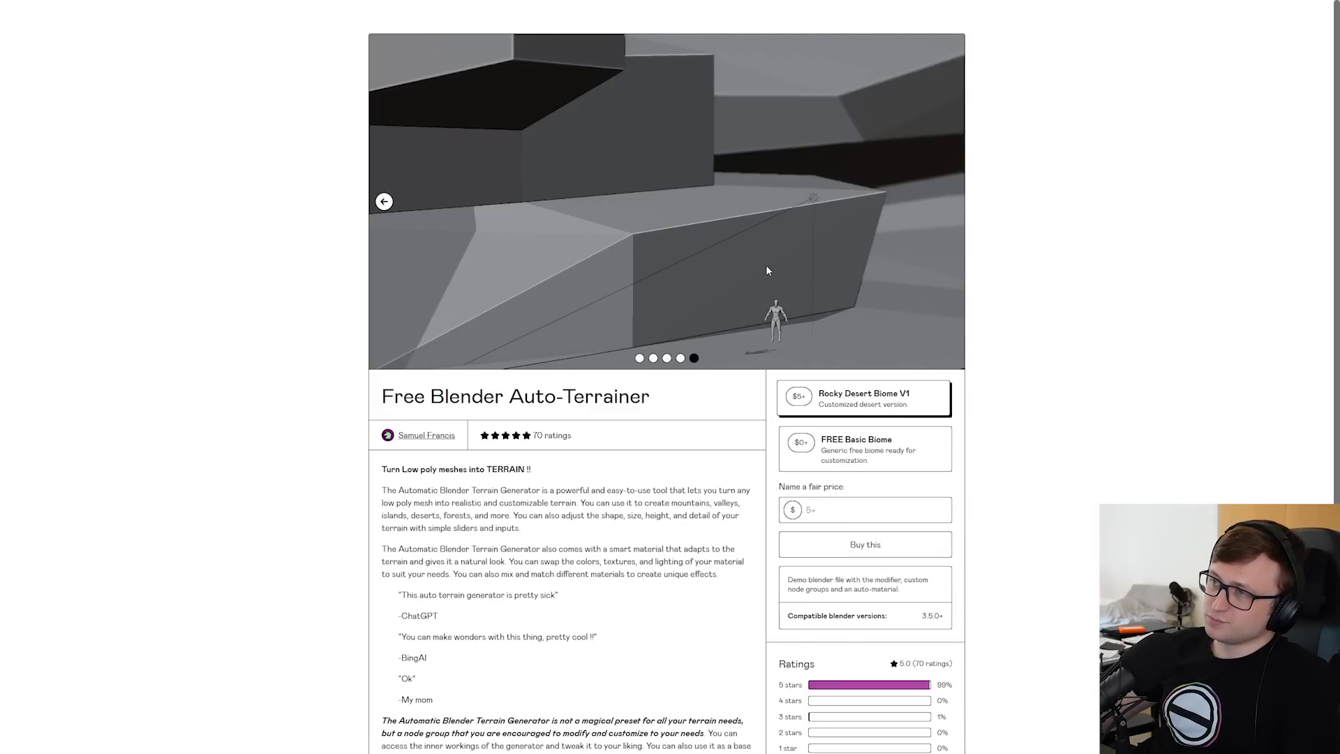
{"action": "mouse_move", "coordinate": [298, 386]}
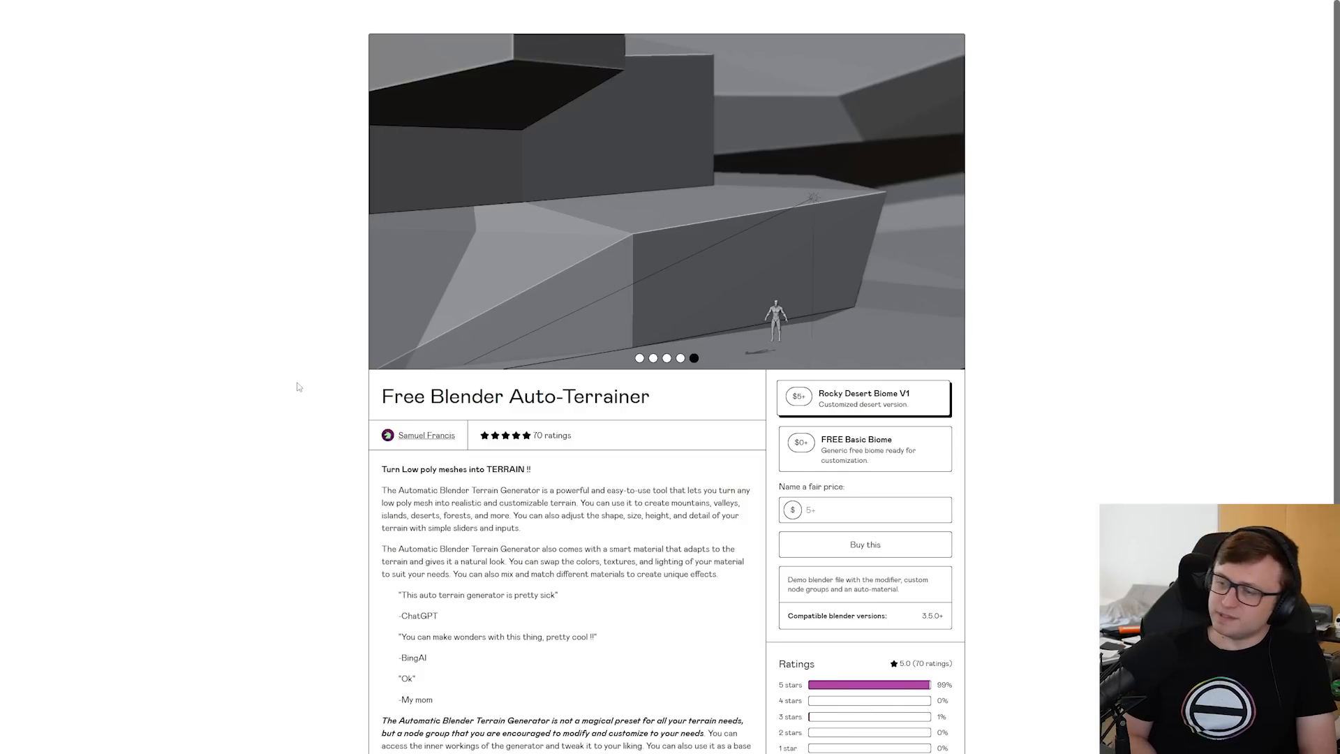
{"action": "scroll", "scroll_direction": "down", "scroll_amount": 3}
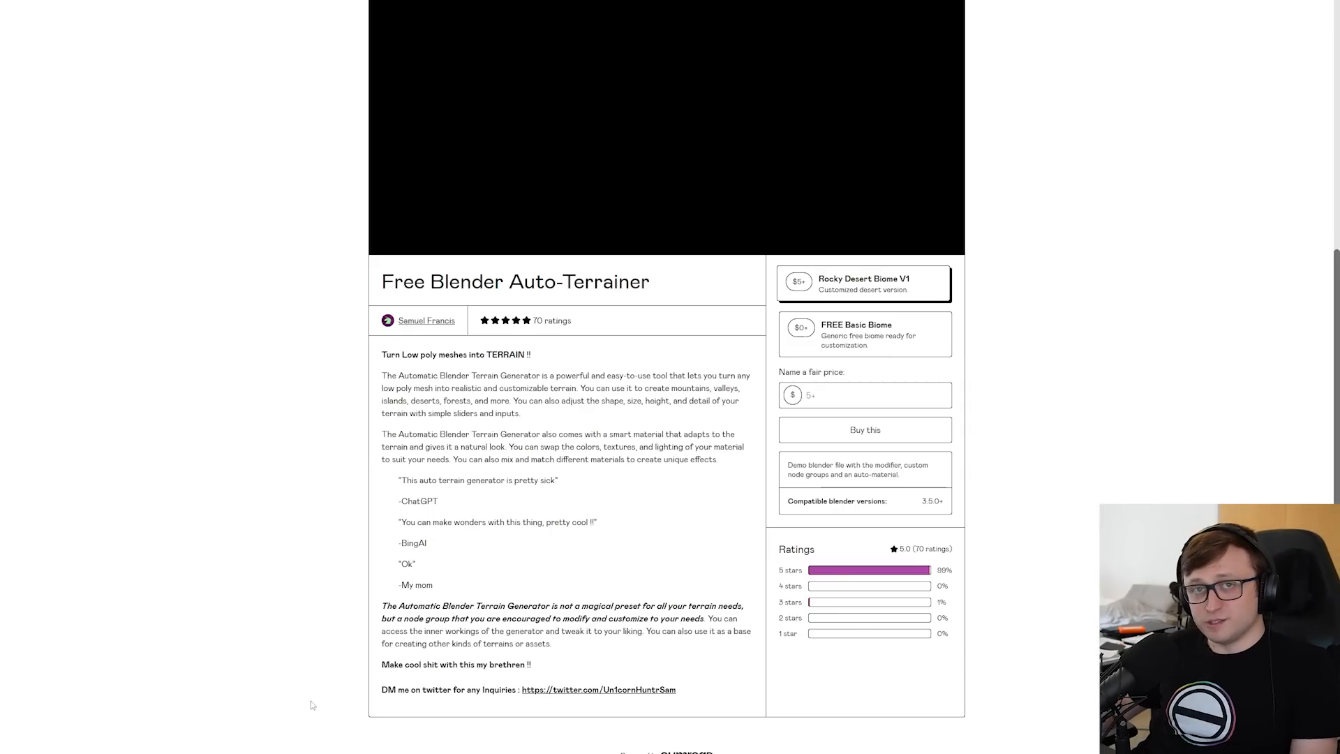
{"action": "left_click", "coordinate": [862, 333]}
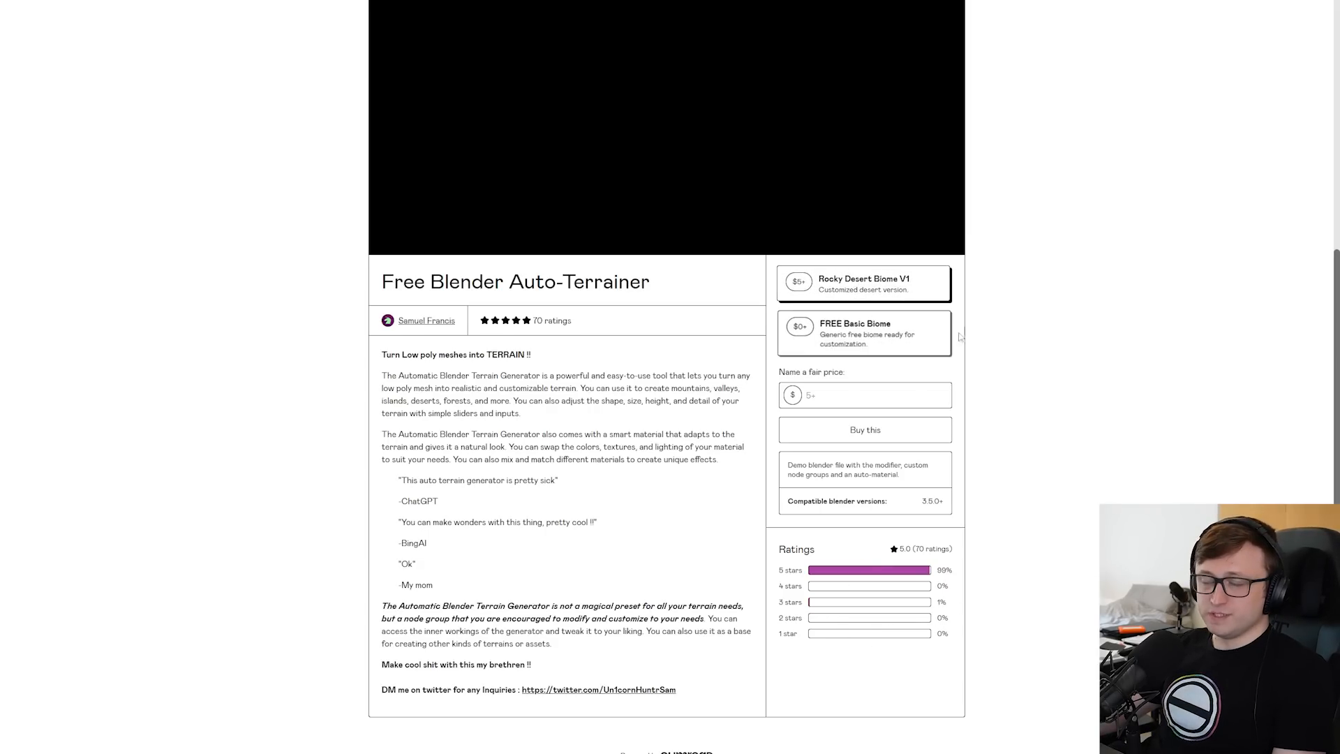
{"action": "mouse_move", "coordinate": [1243, 490]}
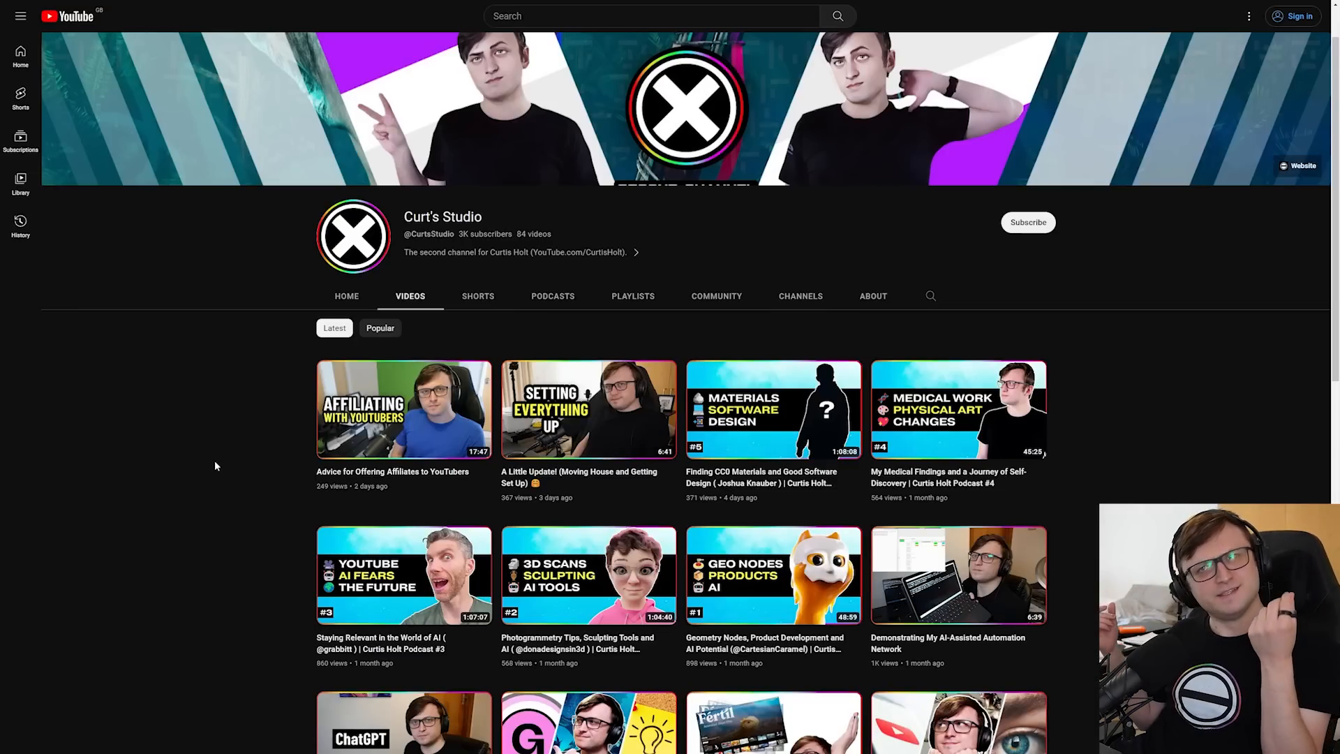
{"action": "mouse_move", "coordinate": [211, 461]}
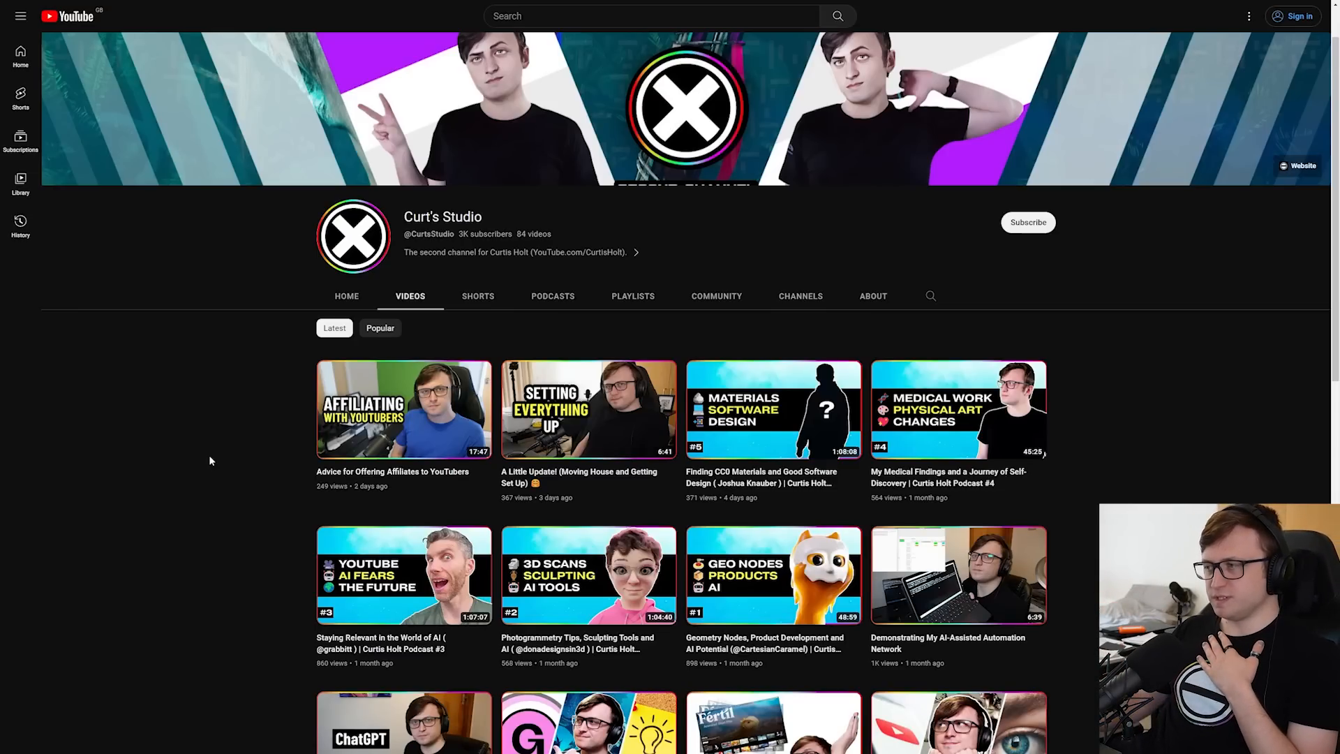
Scroll down the Curt's Studio channel's grid of podcast and update videos
{"action": "scroll", "scroll_direction": "down", "scroll_amount": 3}
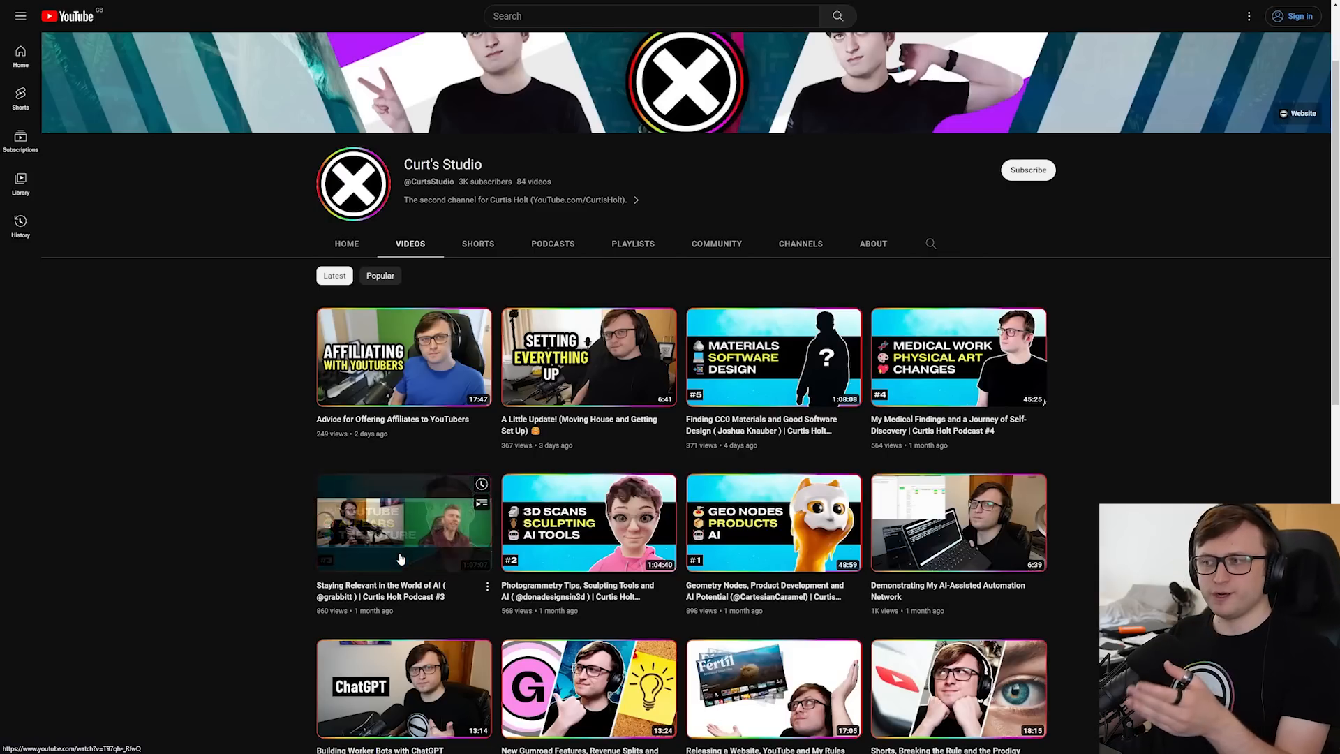
{"action": "mouse_move", "coordinate": [246, 583]}
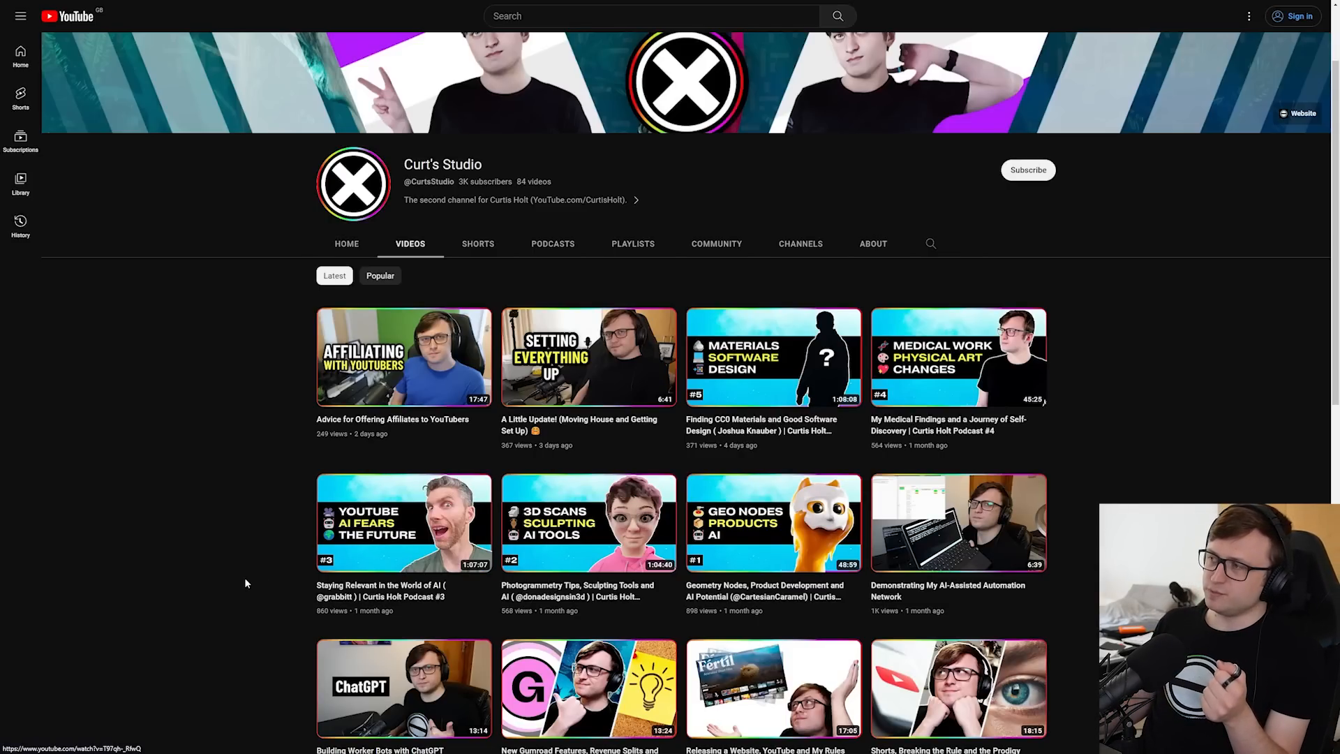
{"action": "mouse_move", "coordinate": [773, 357]}
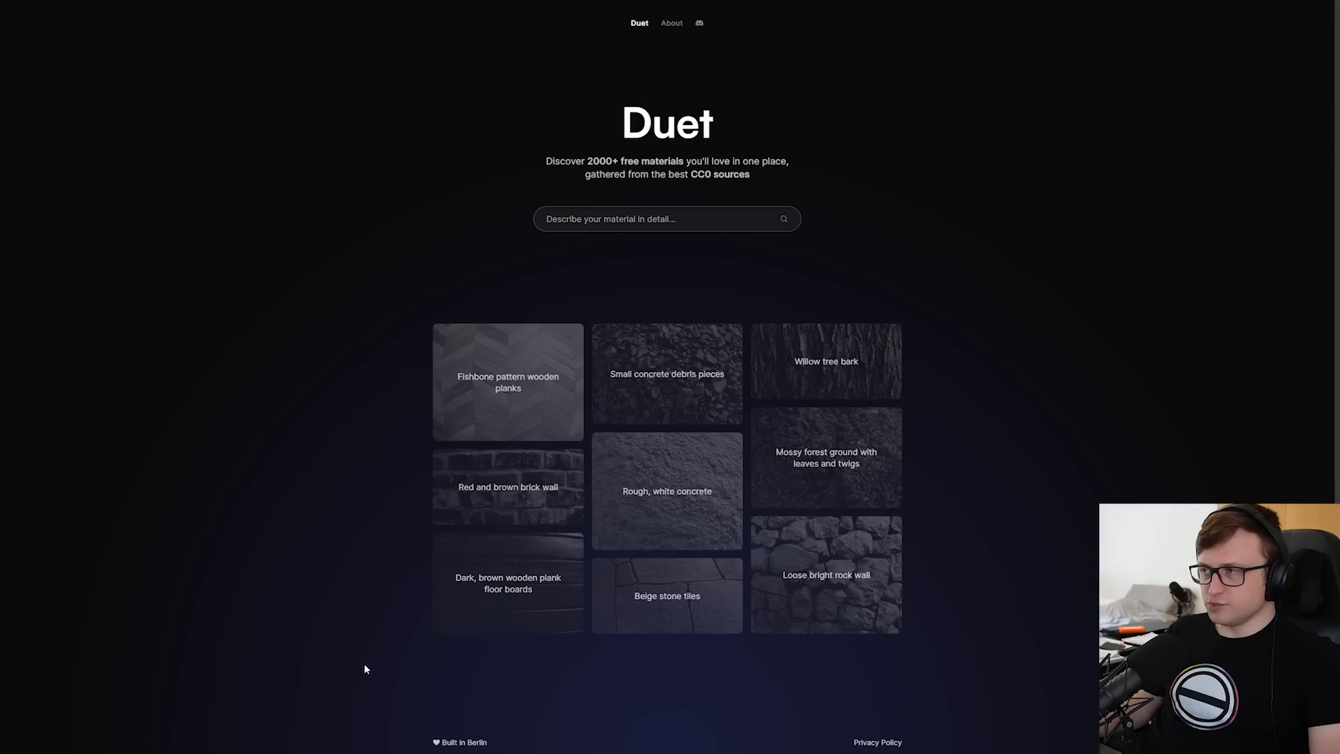
{"action": "left_click", "coordinate": [666, 218]}
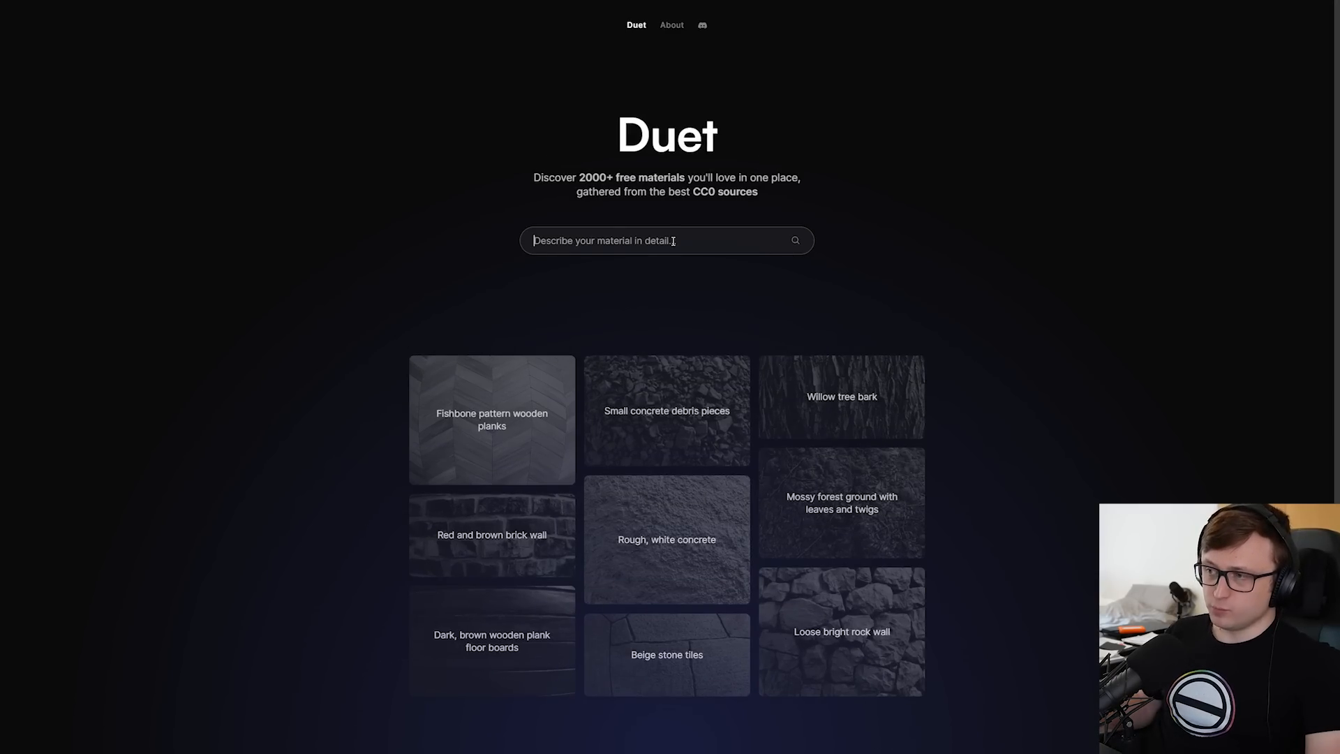
{"action": "type", "text": "tiles"}
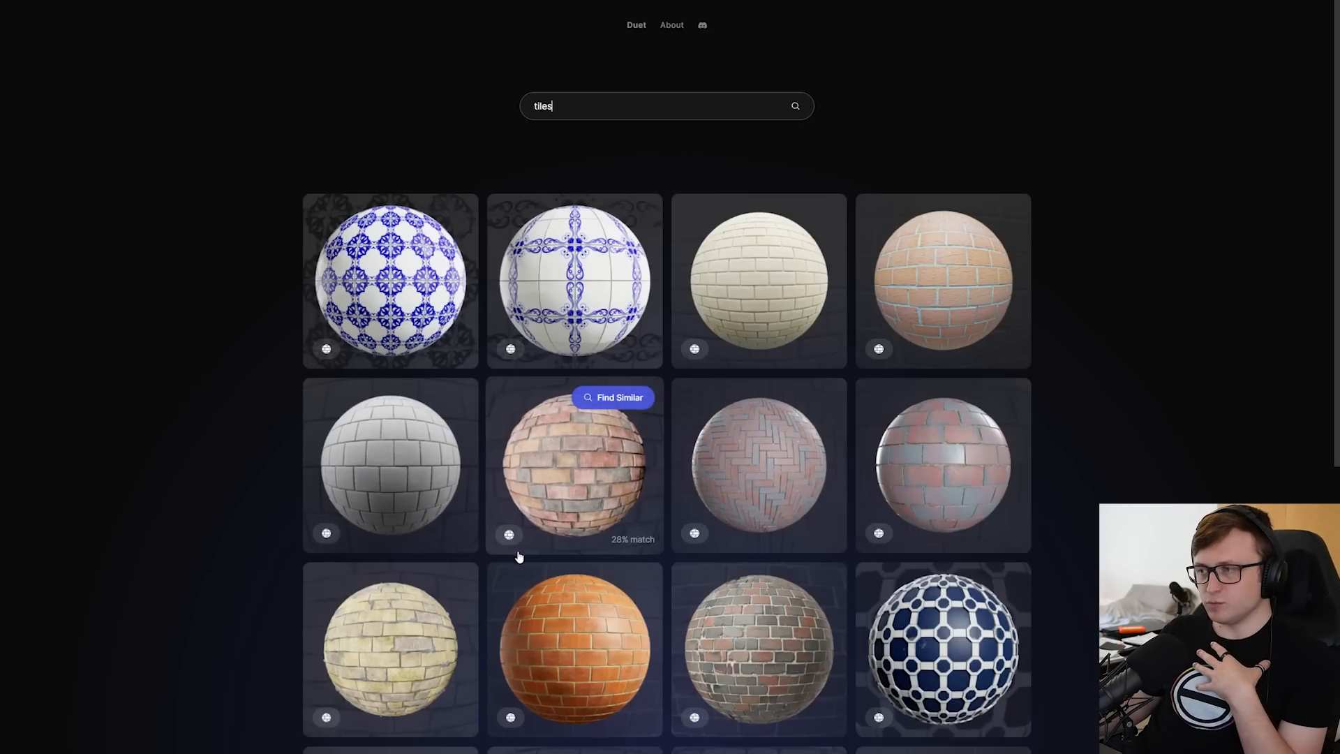
{"action": "scroll", "scroll_direction": "down", "scroll_amount": 3}
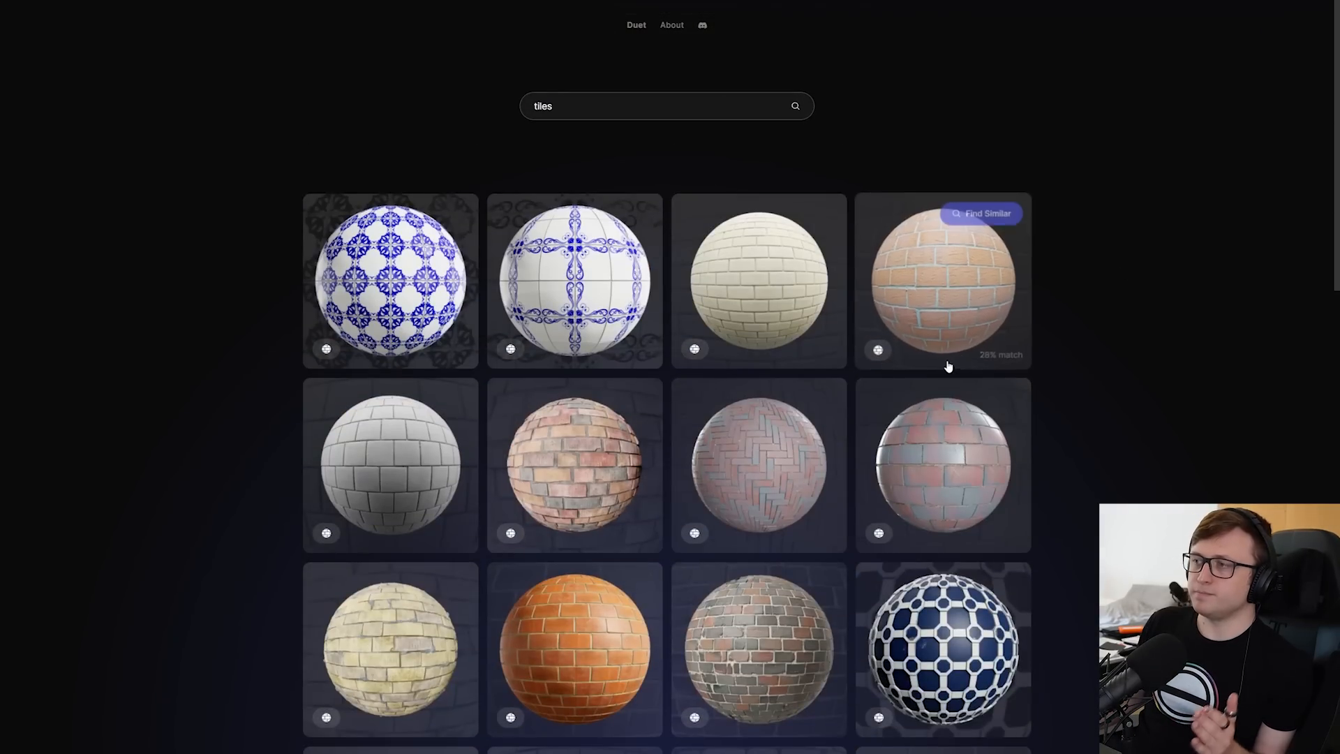
{"action": "mouse_move", "coordinate": [574, 463]}
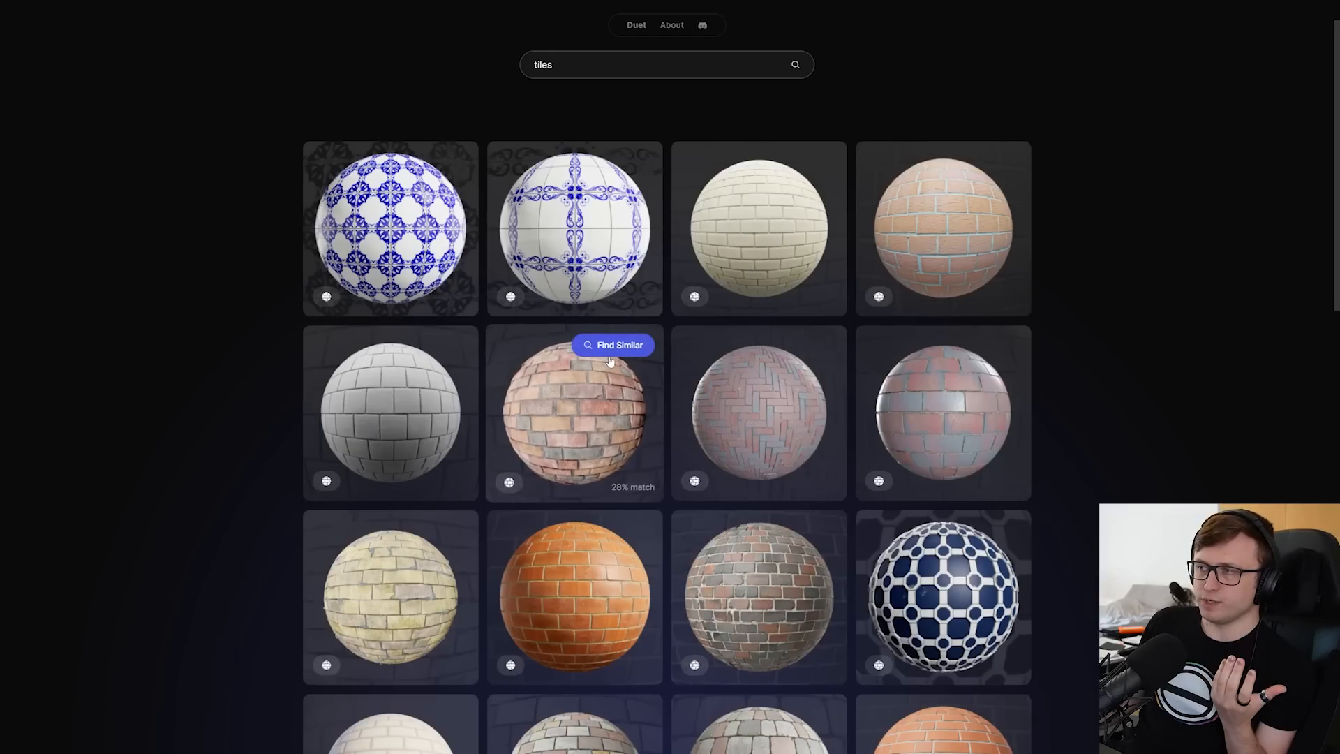
{"action": "left_click", "coordinate": [613, 345]}
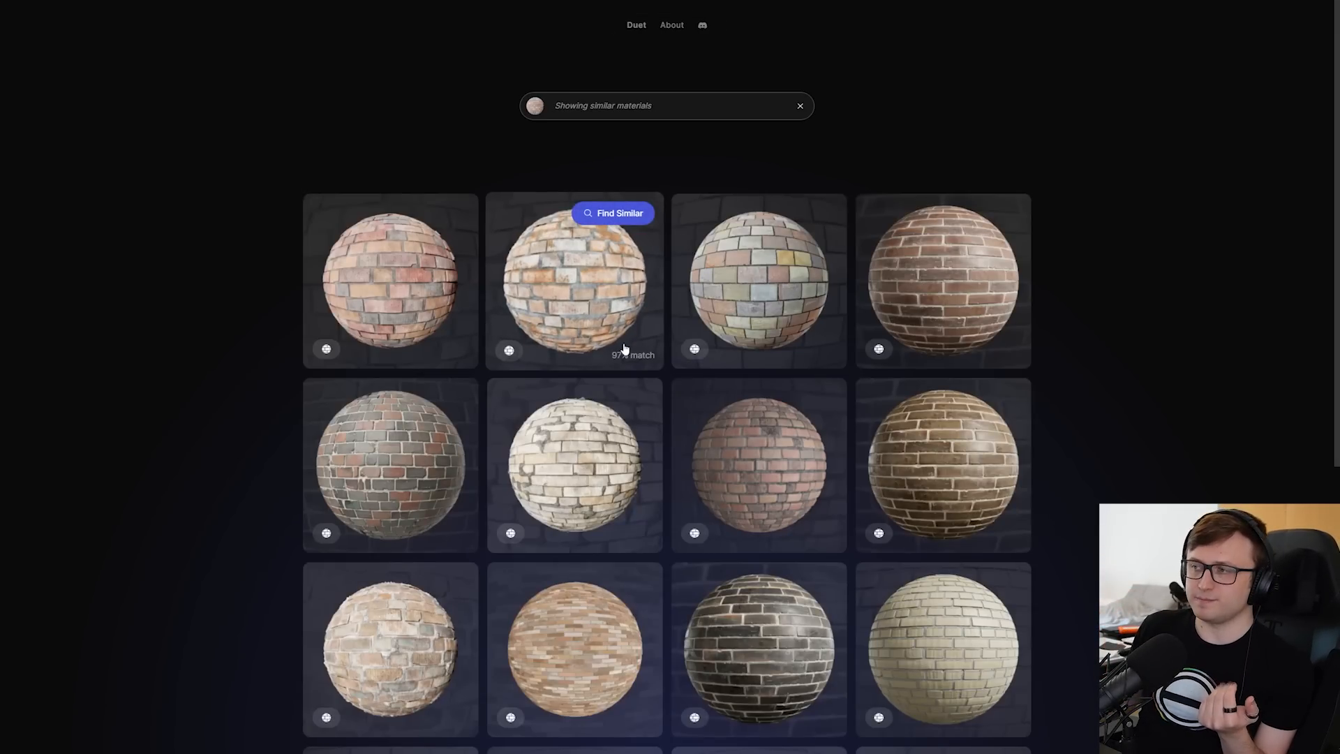
{"action": "mouse_move", "coordinate": [657, 374]}
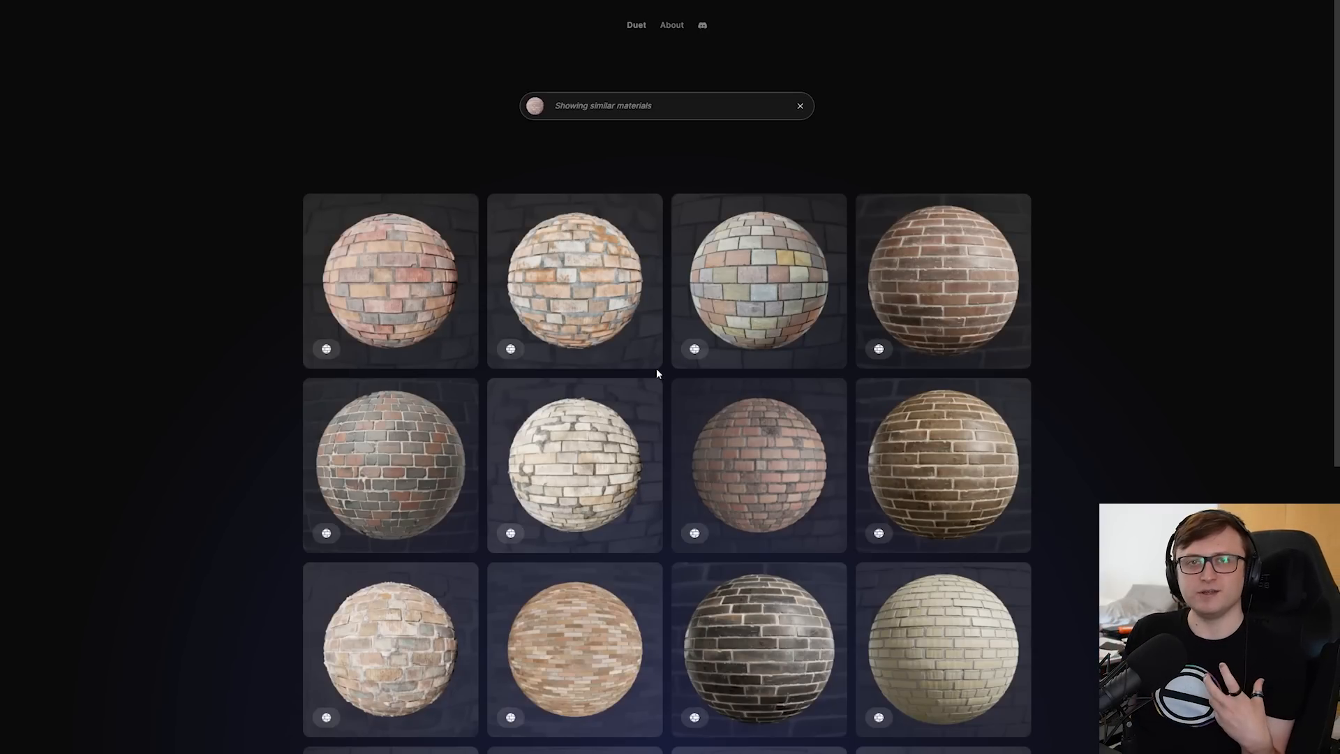
{"action": "scroll", "scroll_direction": "down", "scroll_amount": 3}
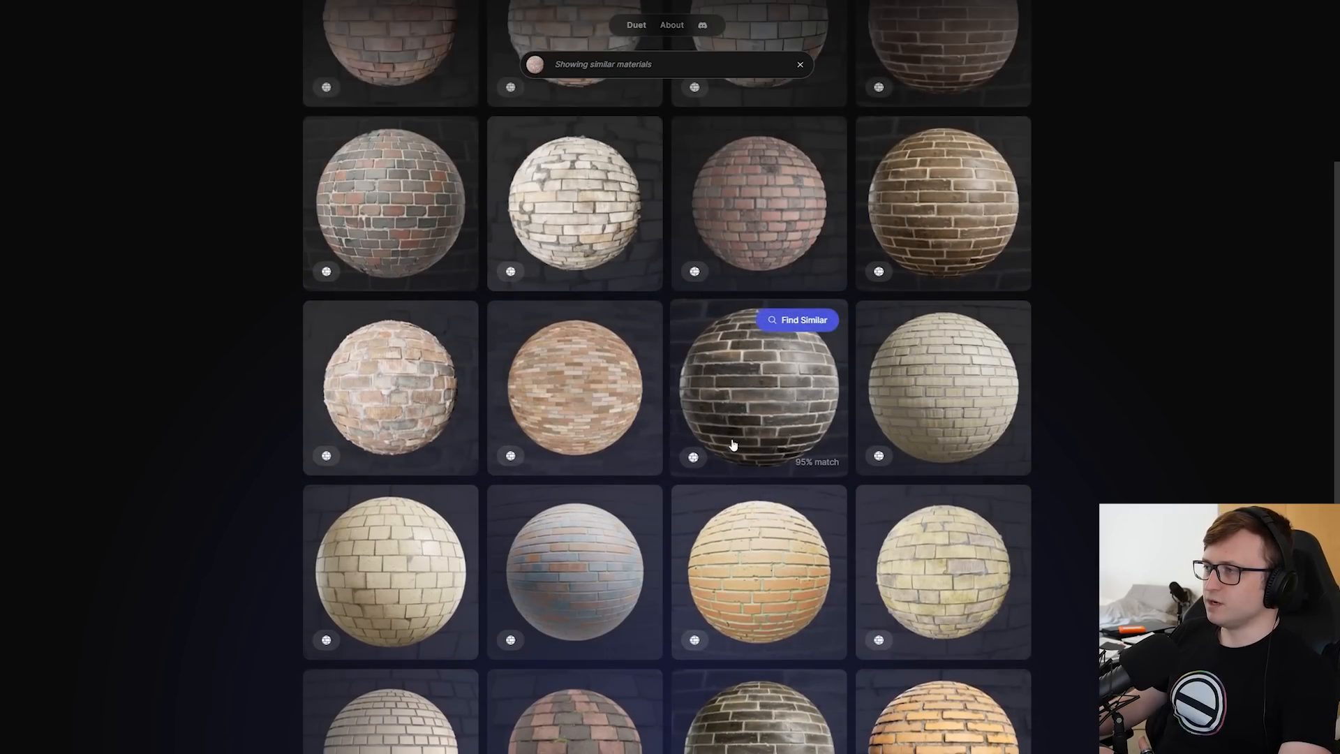
{"action": "scroll", "scroll_direction": "down", "scroll_amount": 3}
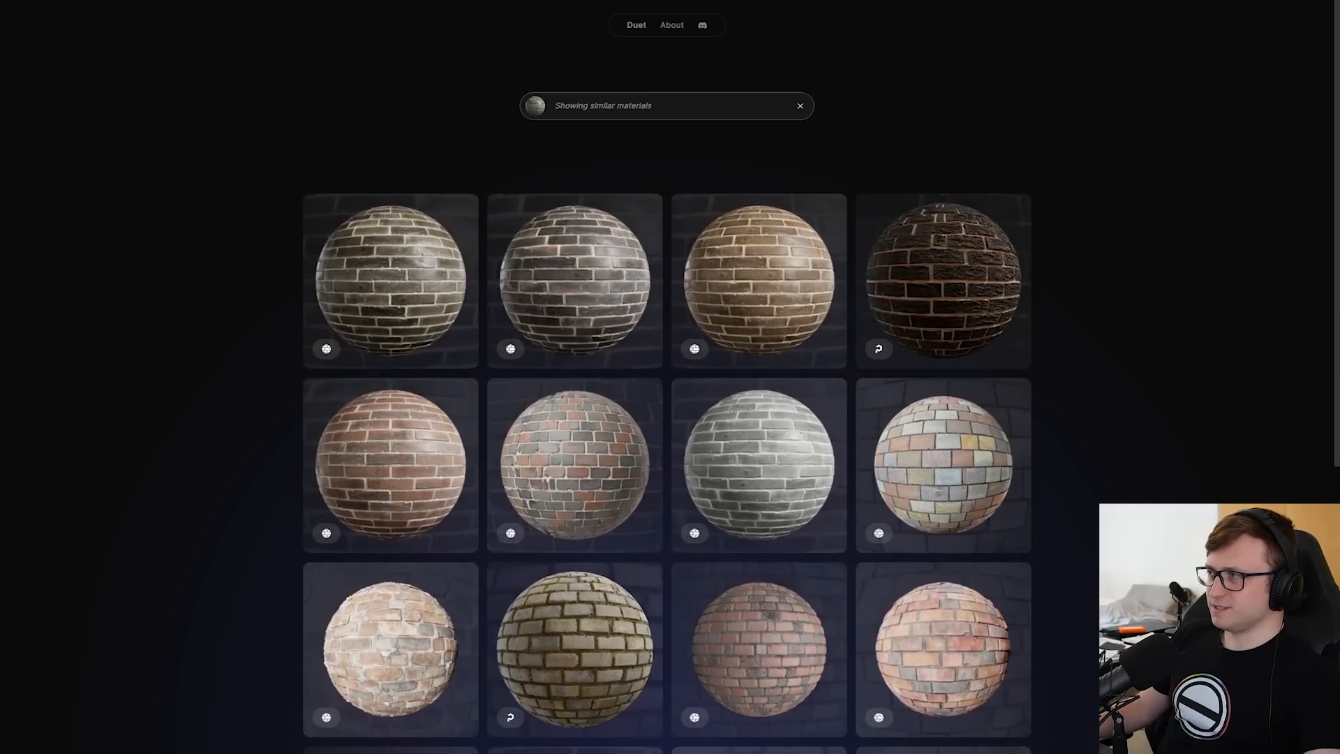
{"action": "mouse_move", "coordinate": [942, 272]}
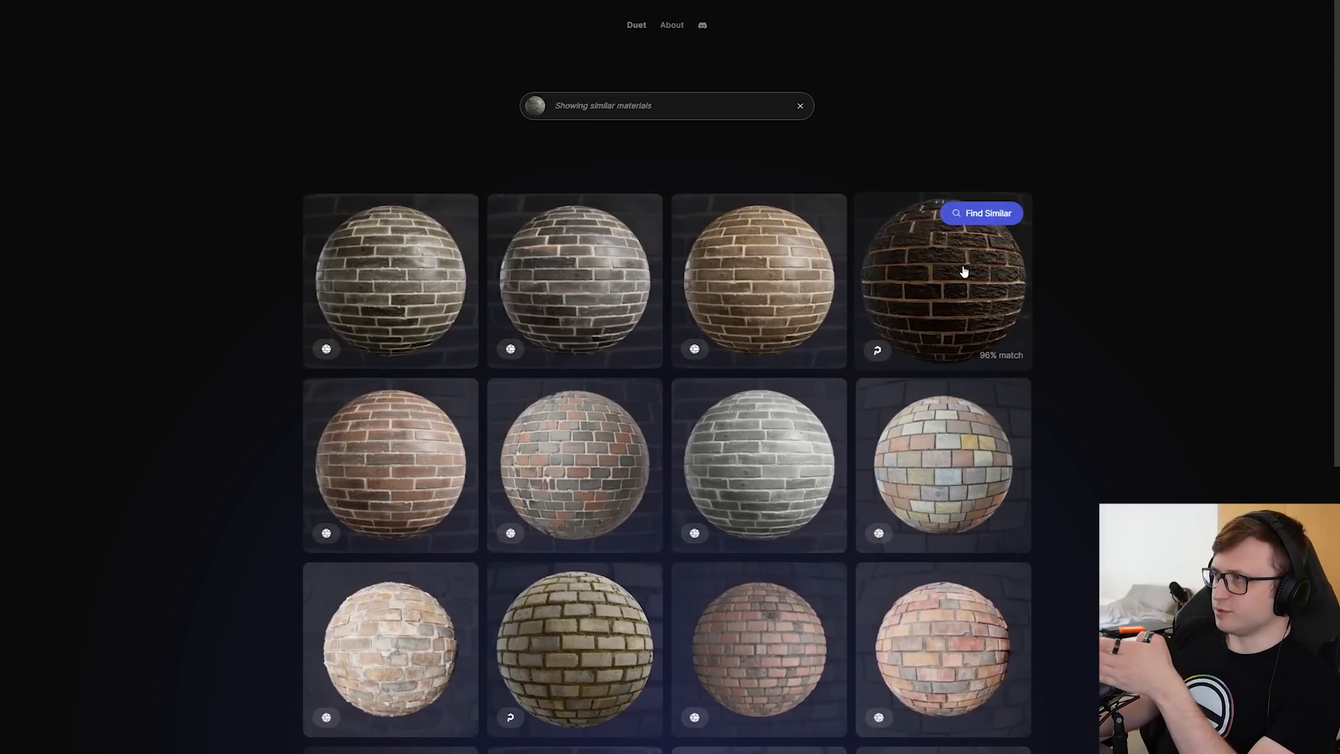
{"action": "left_click", "coordinate": [942, 280]}
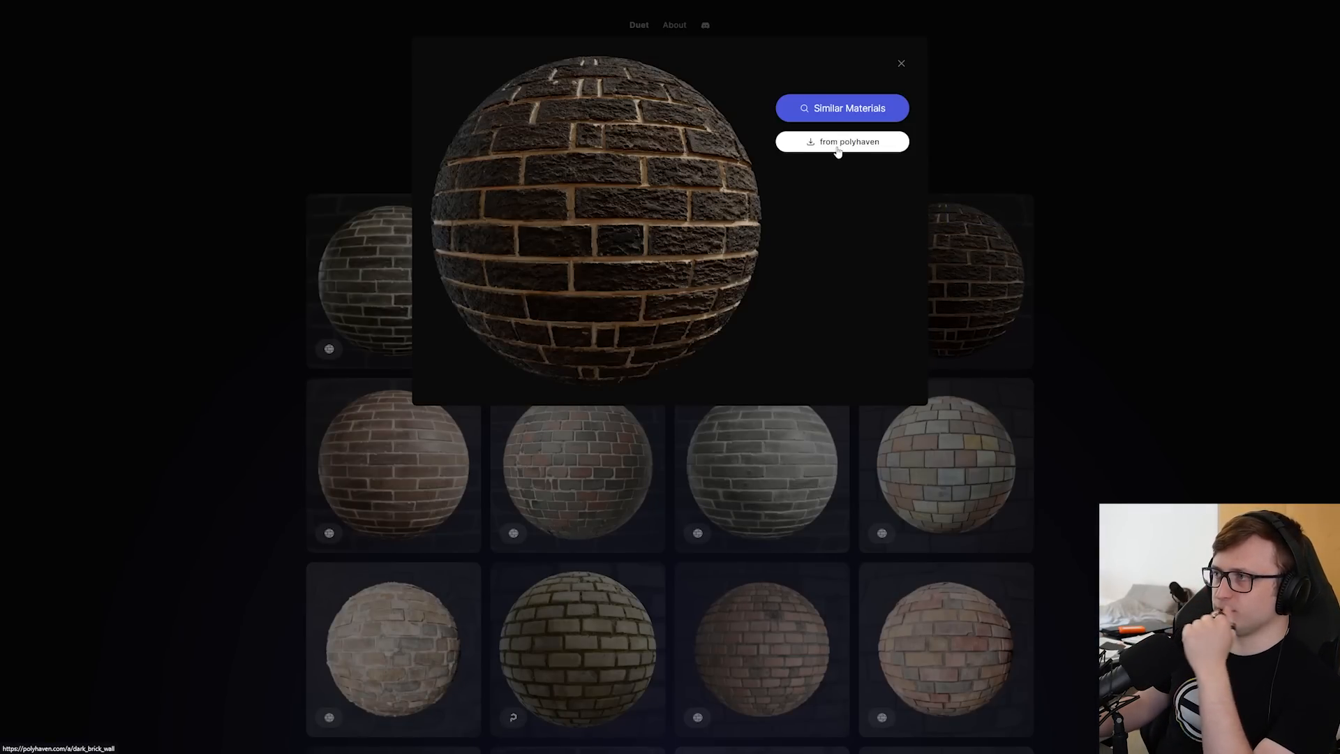
{"action": "left_click", "coordinate": [840, 141]}
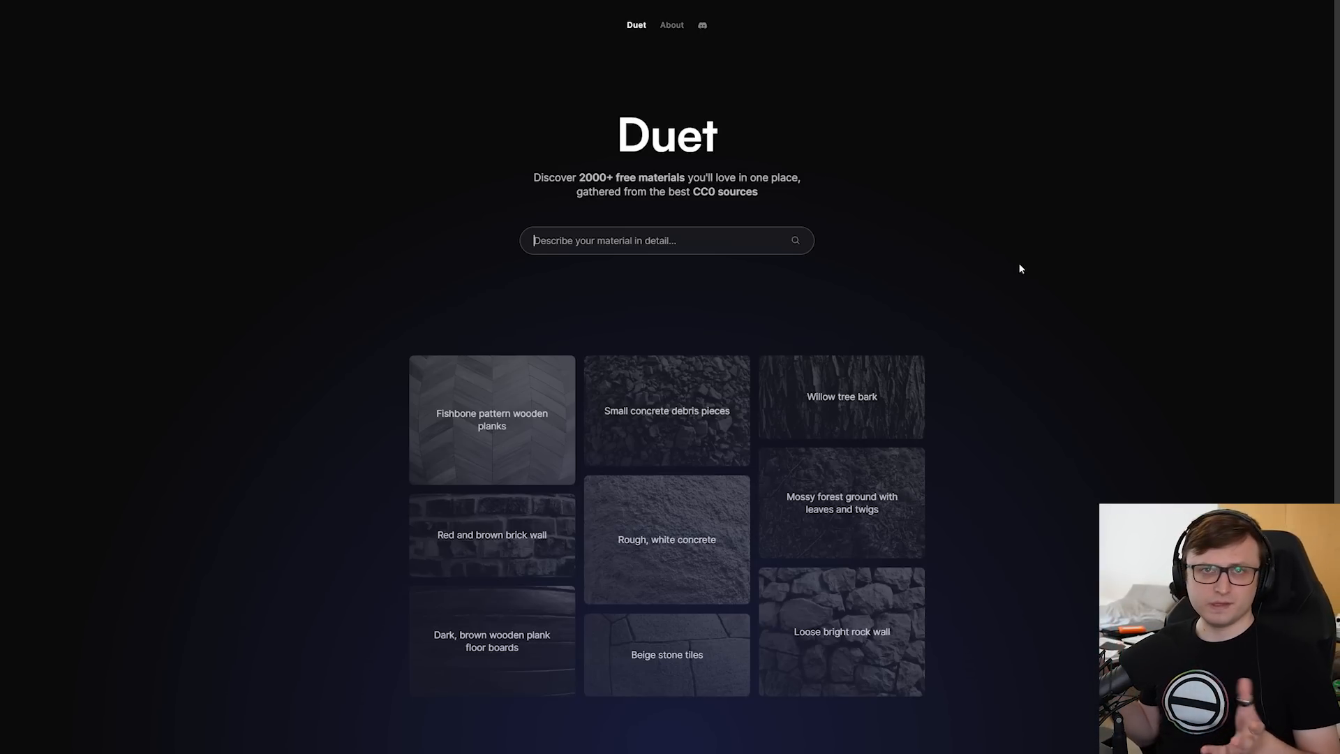
{"action": "mouse_move", "coordinate": [1039, 350]}
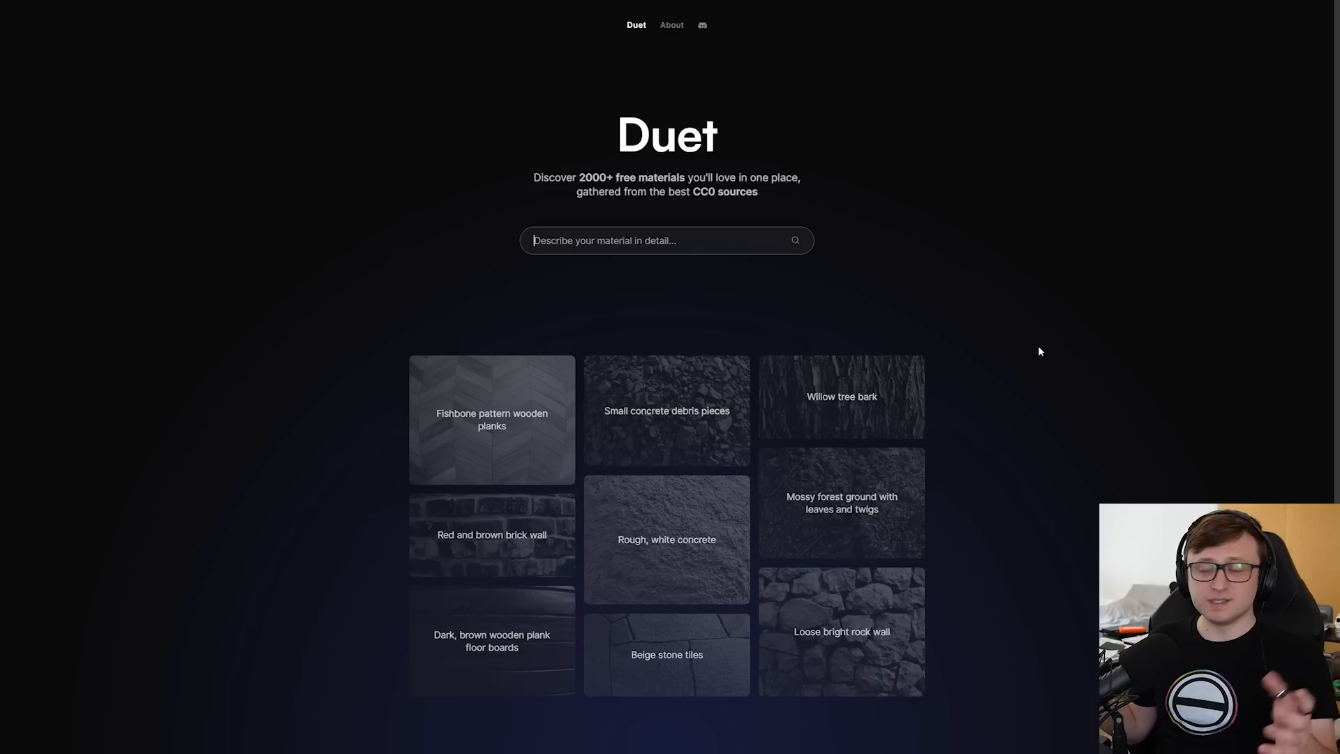
{"action": "mouse_move", "coordinate": [966, 378]}
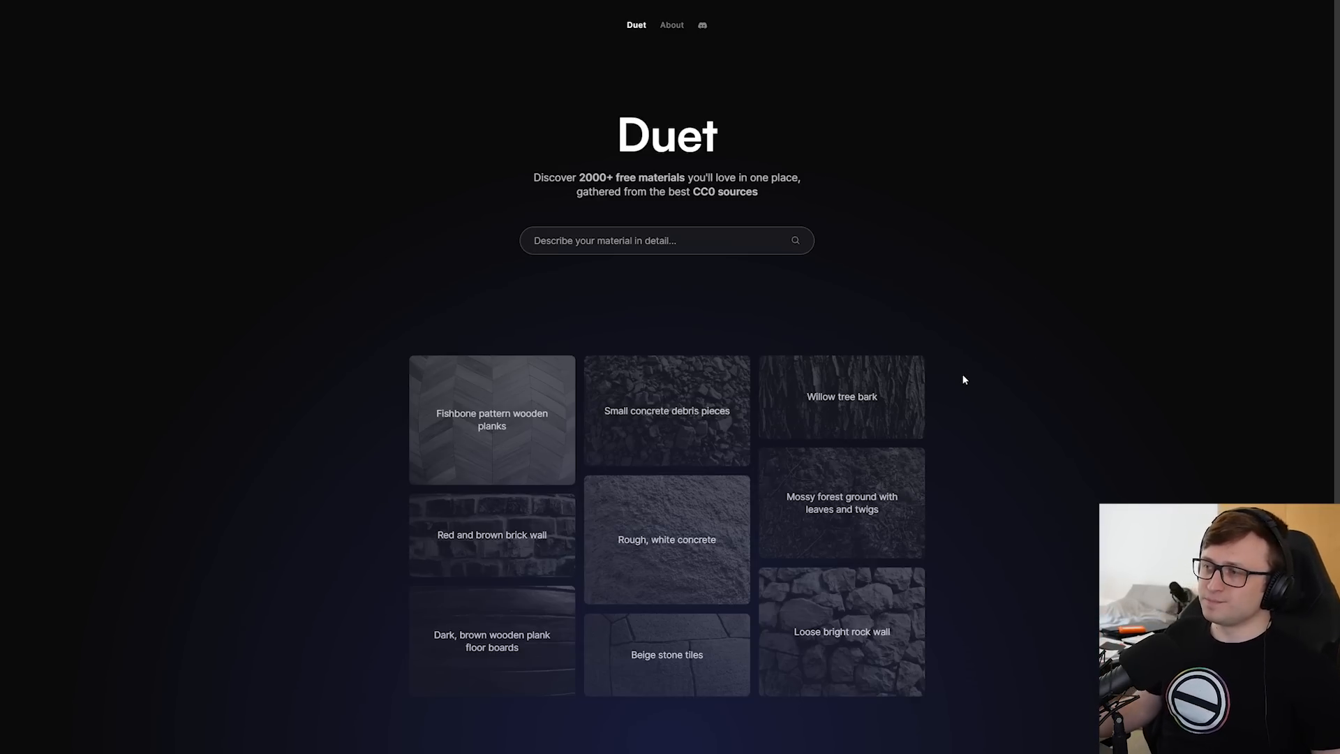
{"action": "mouse_move", "coordinate": [1150, 277]}
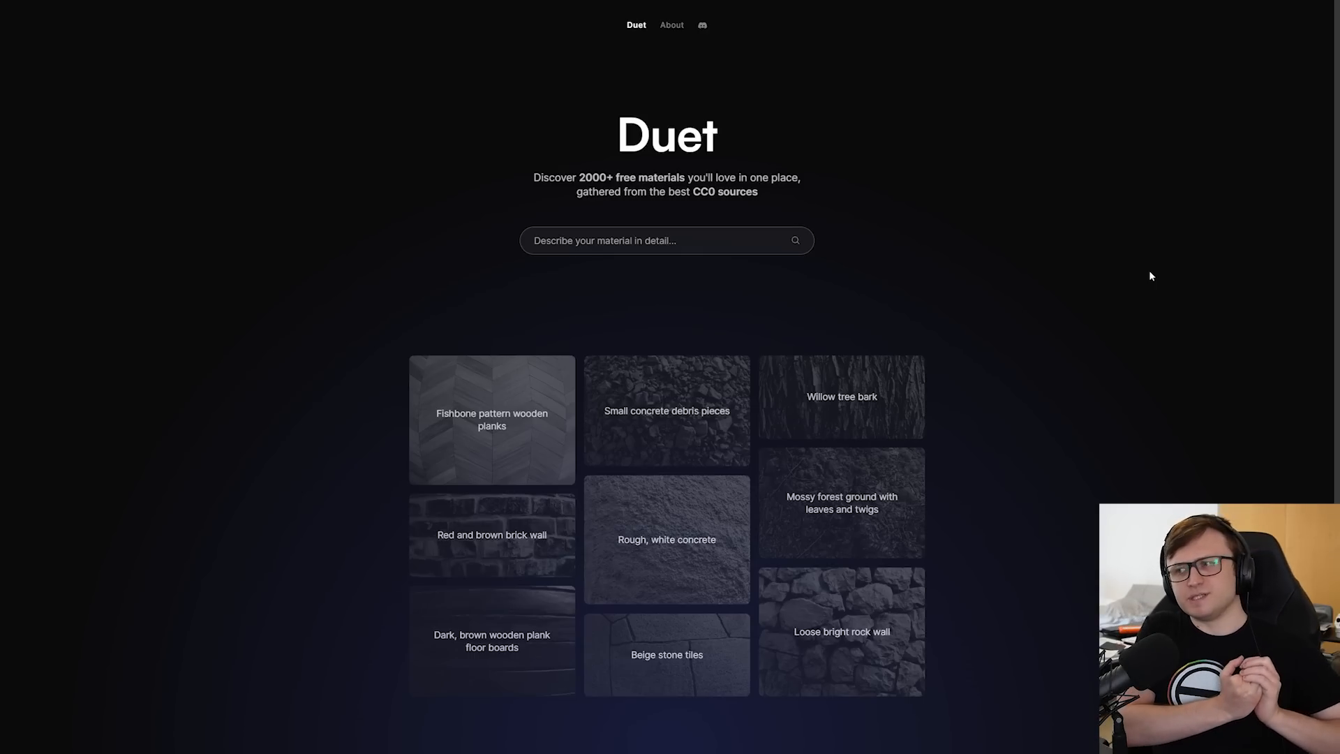